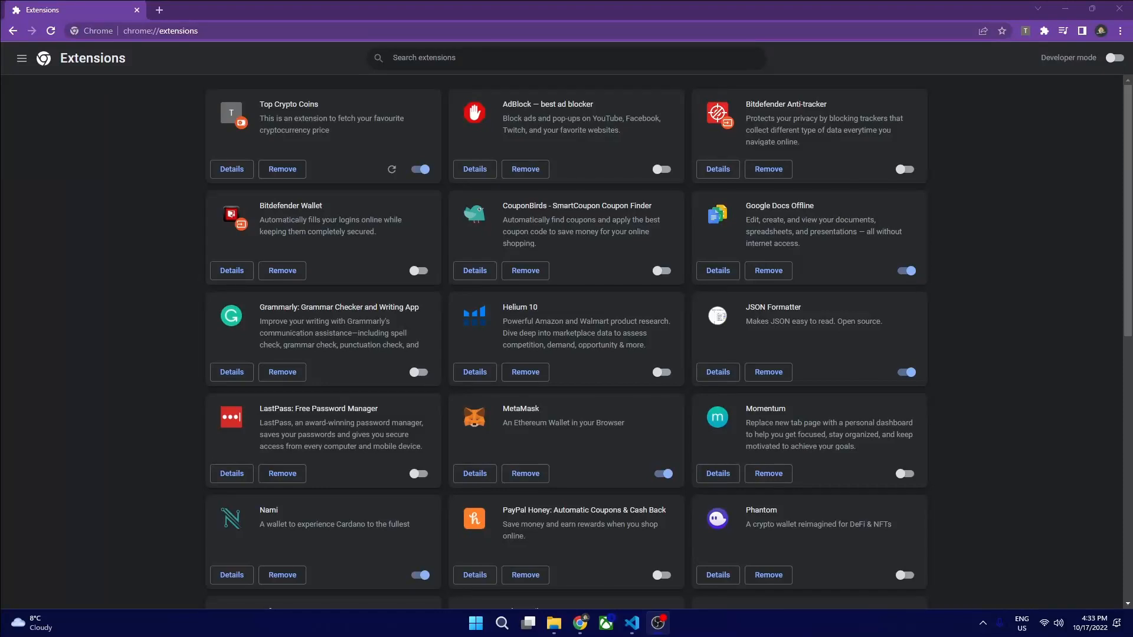
{"action": "mouse_move", "coordinate": [258, 106]}
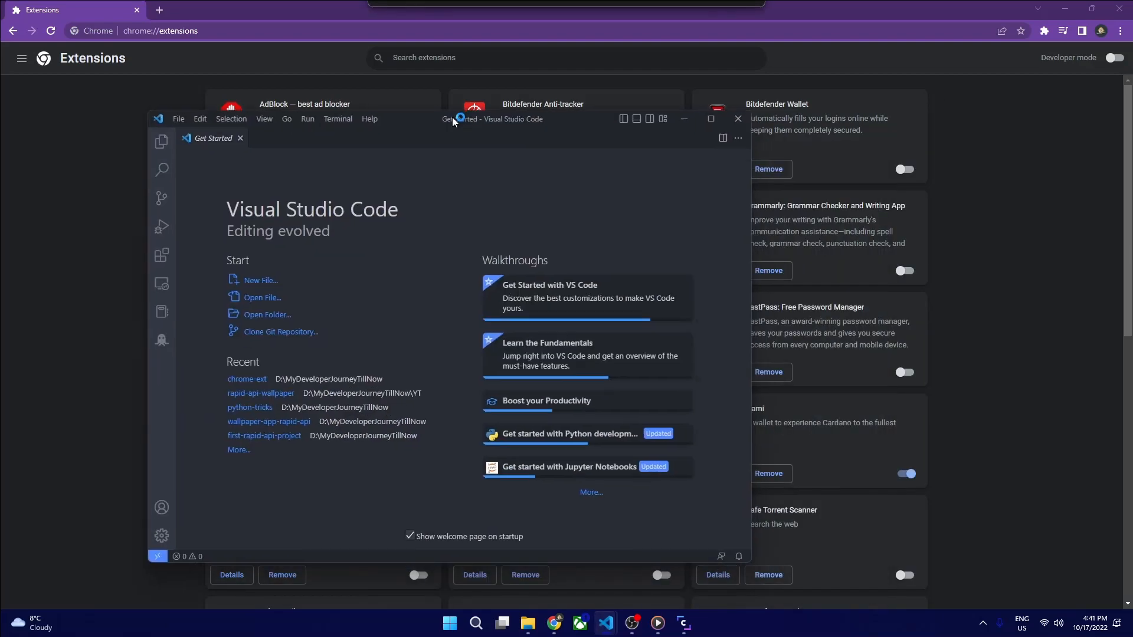
Create a new folder named chrome-extension and select it as the workspace
{"action": "left_click", "coordinate": [268, 315]}
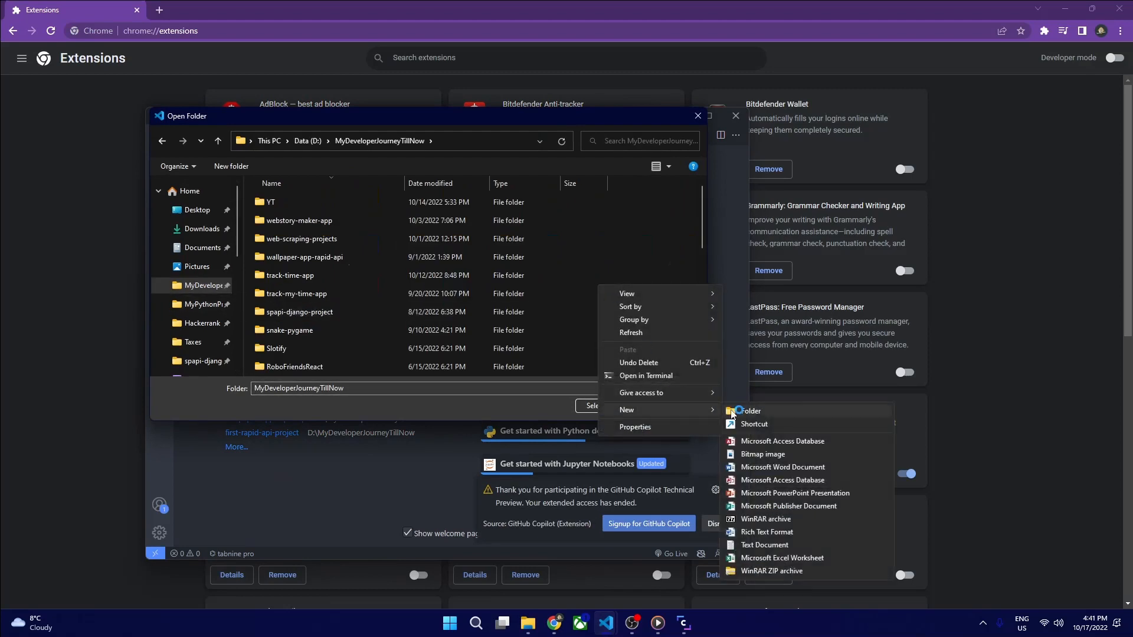
{"action": "left_click", "coordinate": [752, 410]}
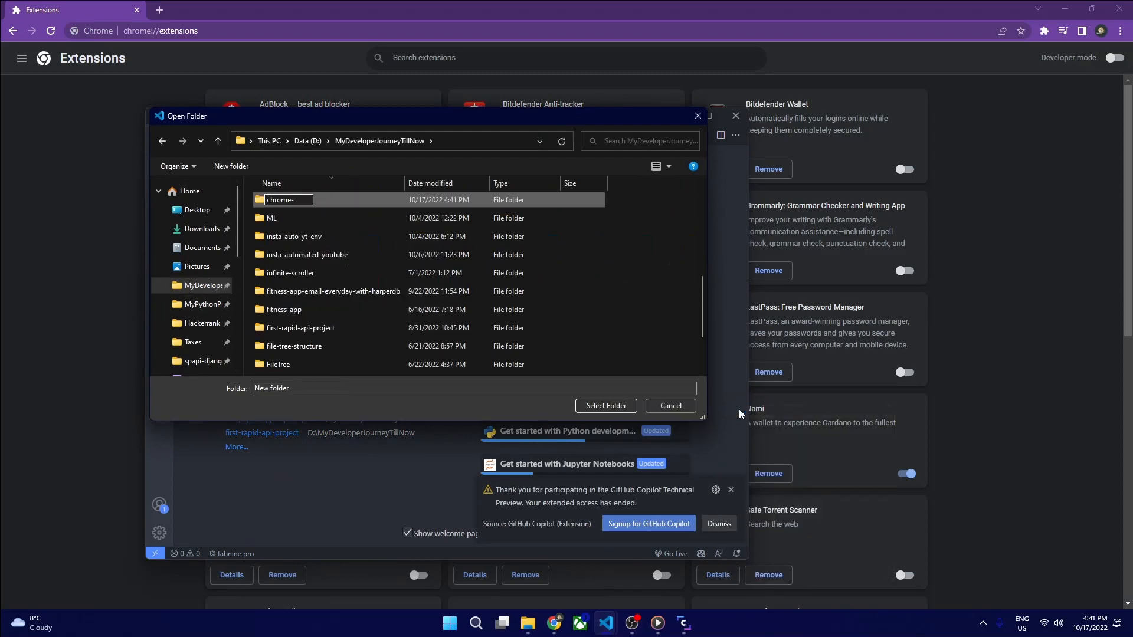
{"action": "type", "text": "extension"}
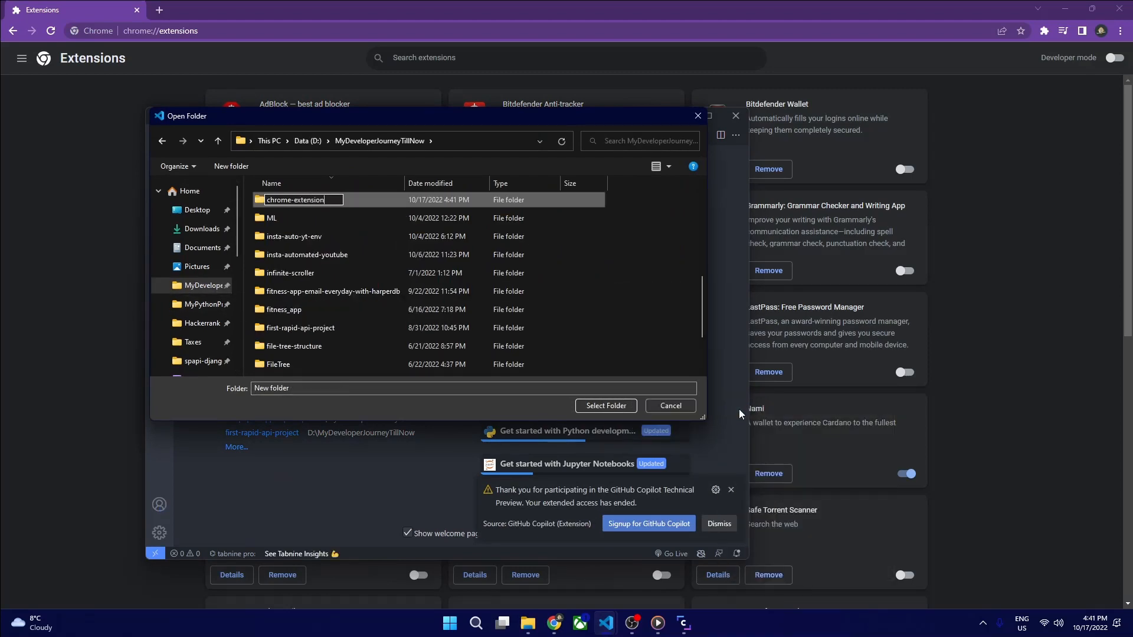
{"action": "left_click", "coordinate": [605, 405]}
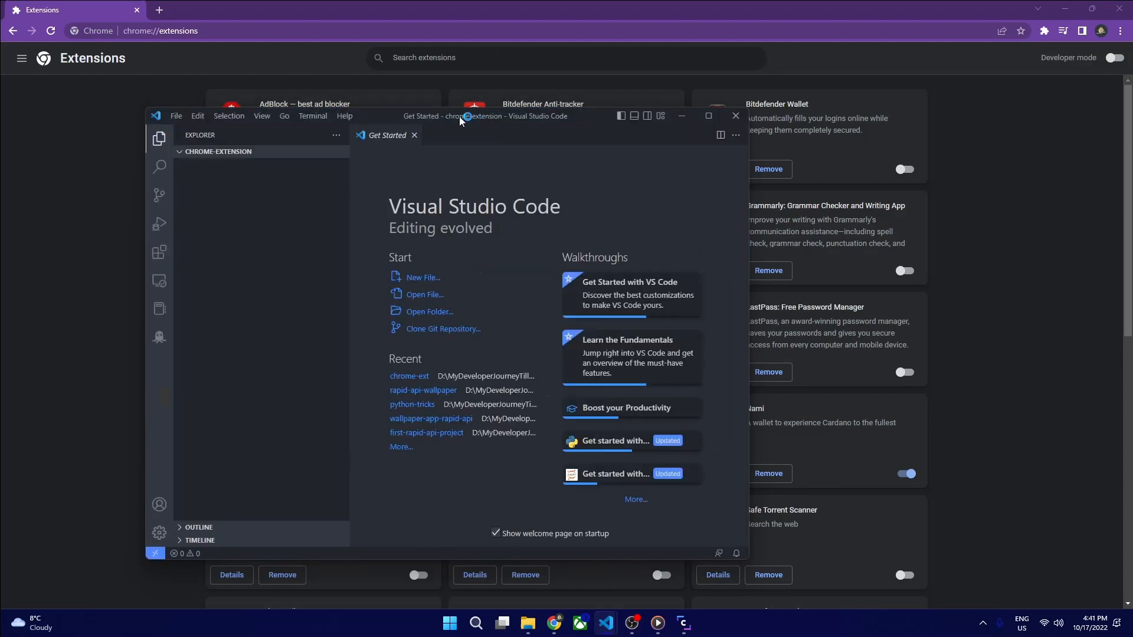
Create index.html, manifest.json and script.js, filling index.html with the Emmet ! boilerplate
{"action": "left_click", "coordinate": [707, 117]}
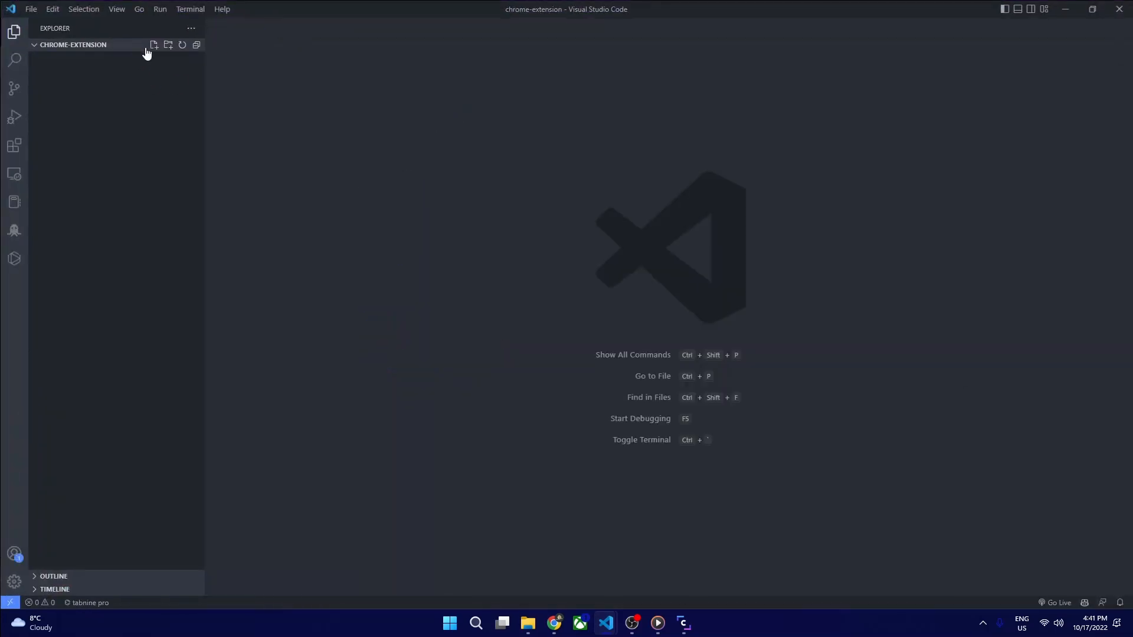
{"action": "mouse_move", "coordinate": [662, 446]}
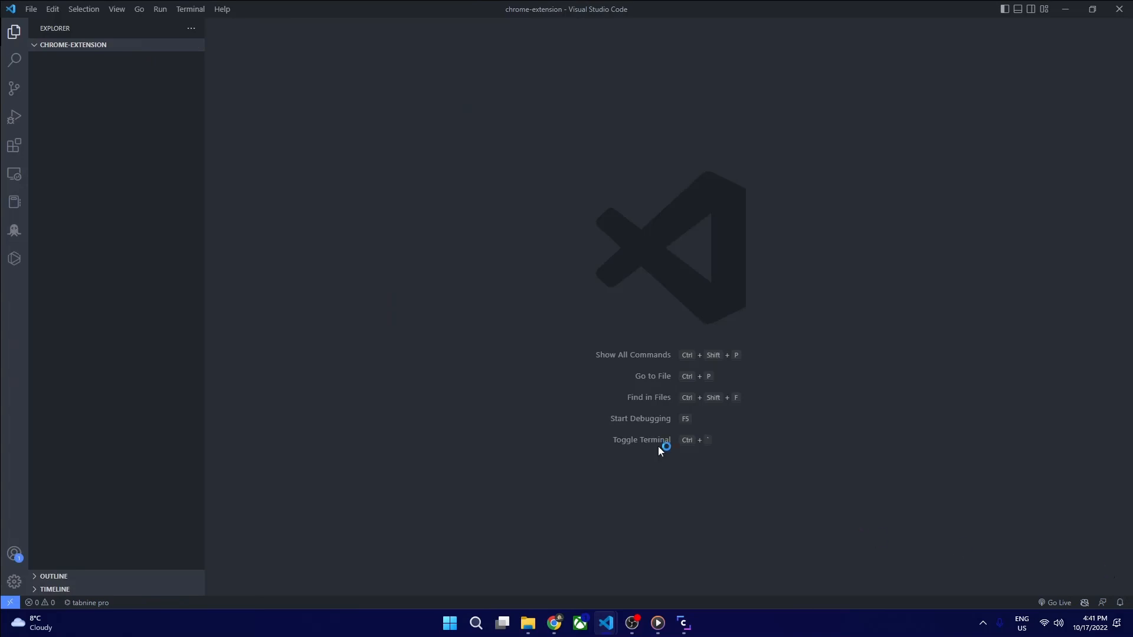
{"action": "mouse_move", "coordinate": [121, 91]}
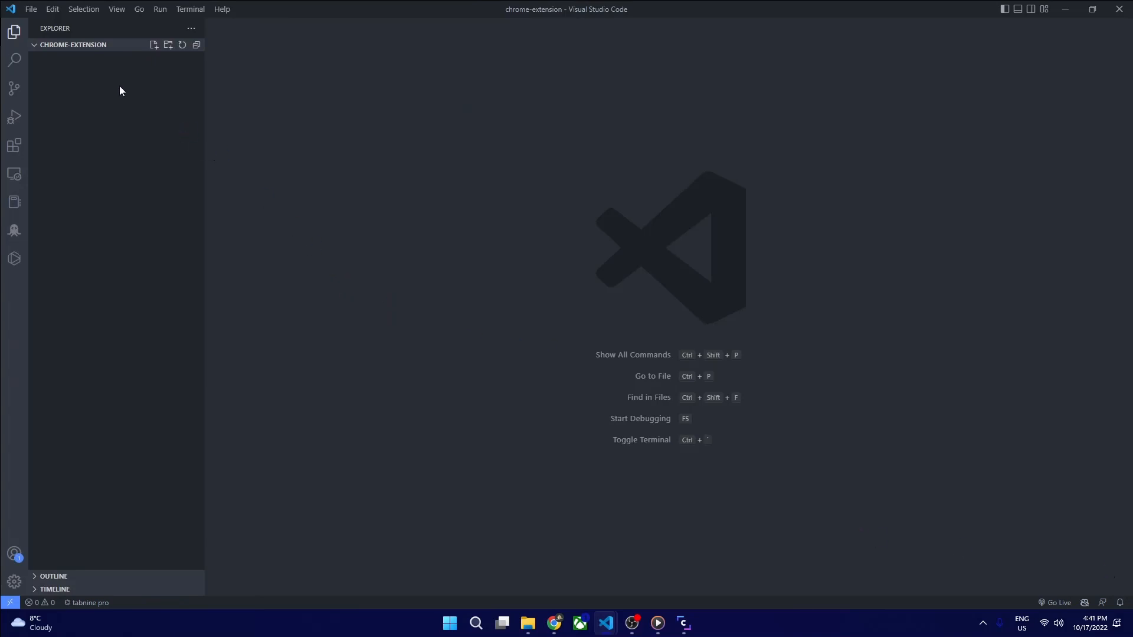
{"action": "left_click", "coordinate": [154, 45]}
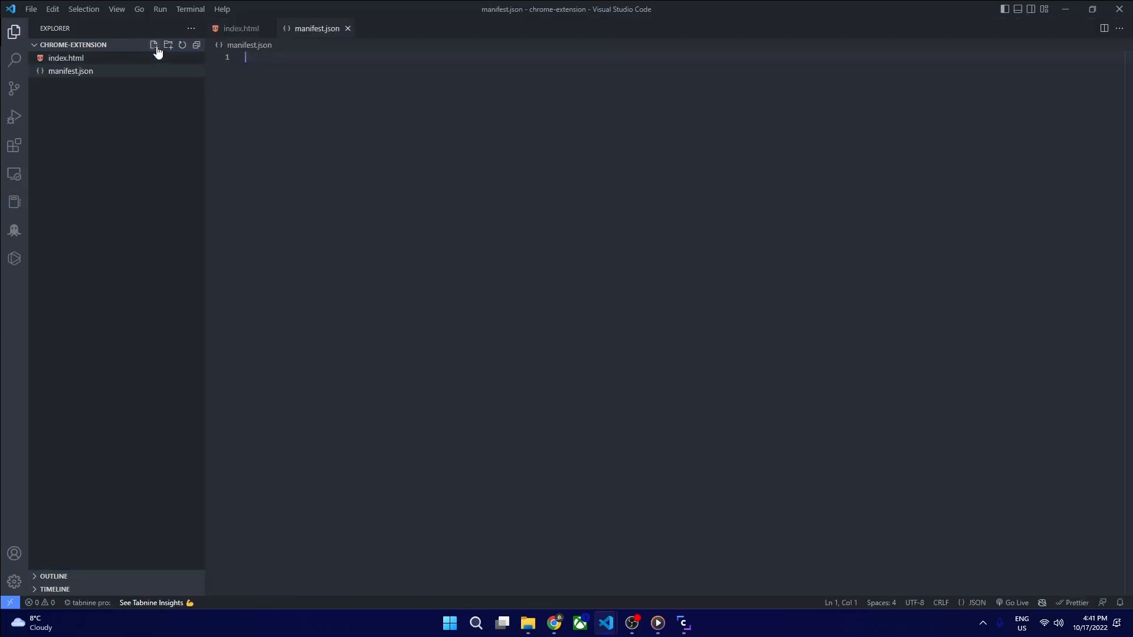
{"action": "left_click", "coordinate": [70, 71]}
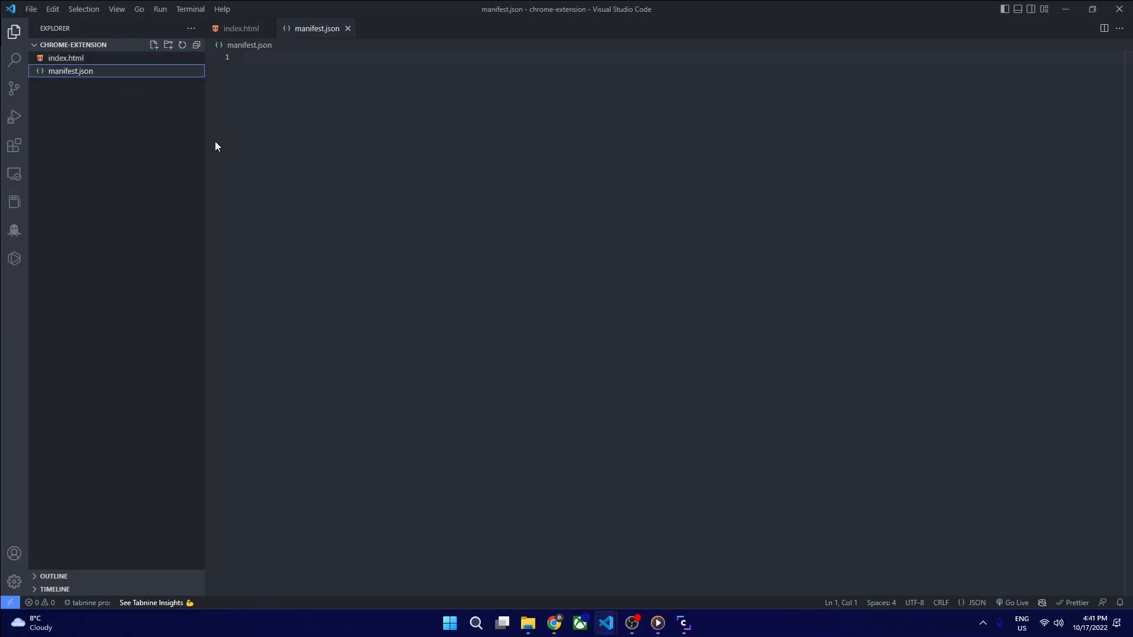
{"action": "type", "text": "!DOCTYPE html>"}
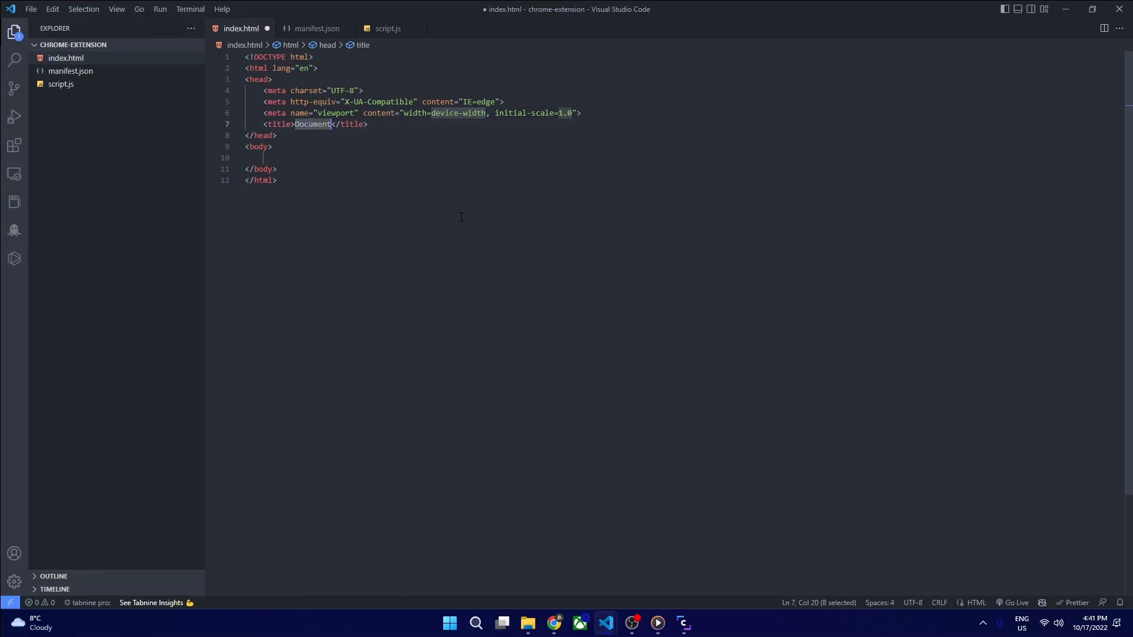
Replace the placeholder page title with 'Top Cryto Coin'
{"action": "key", "text": "Delete"}
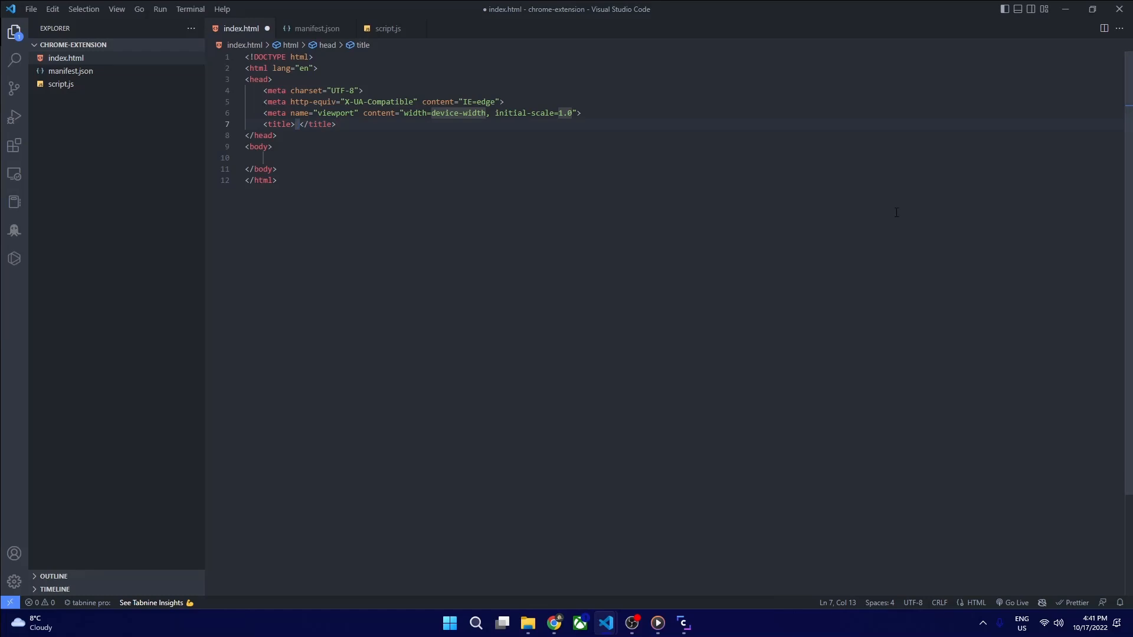
{"action": "type", "text": "Top"}
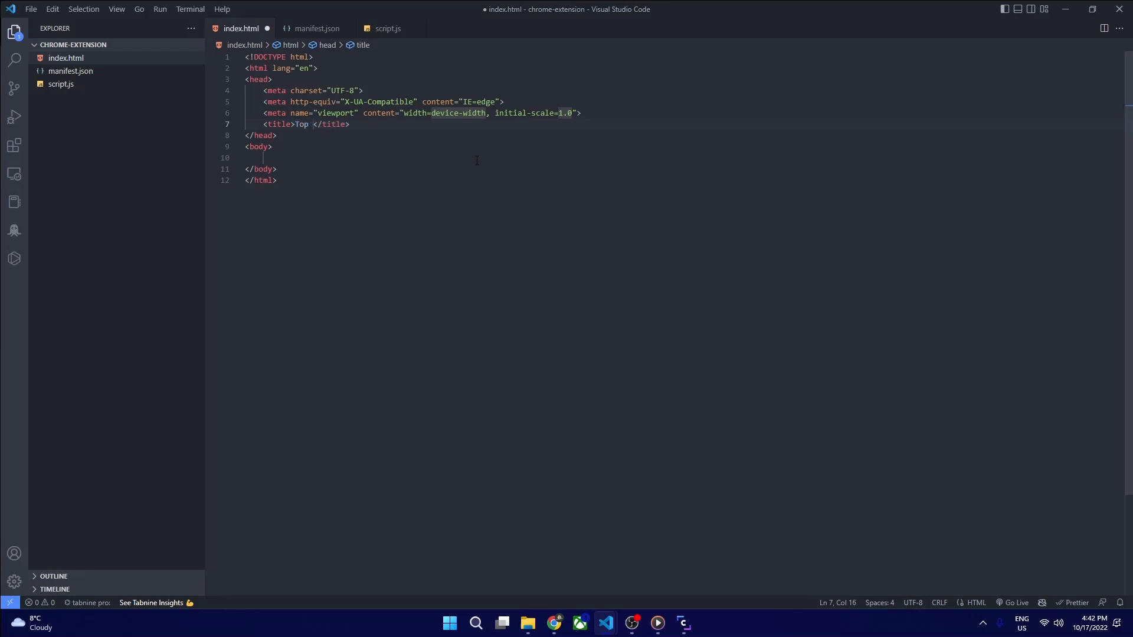
{"action": "type", "text": "Cry"}
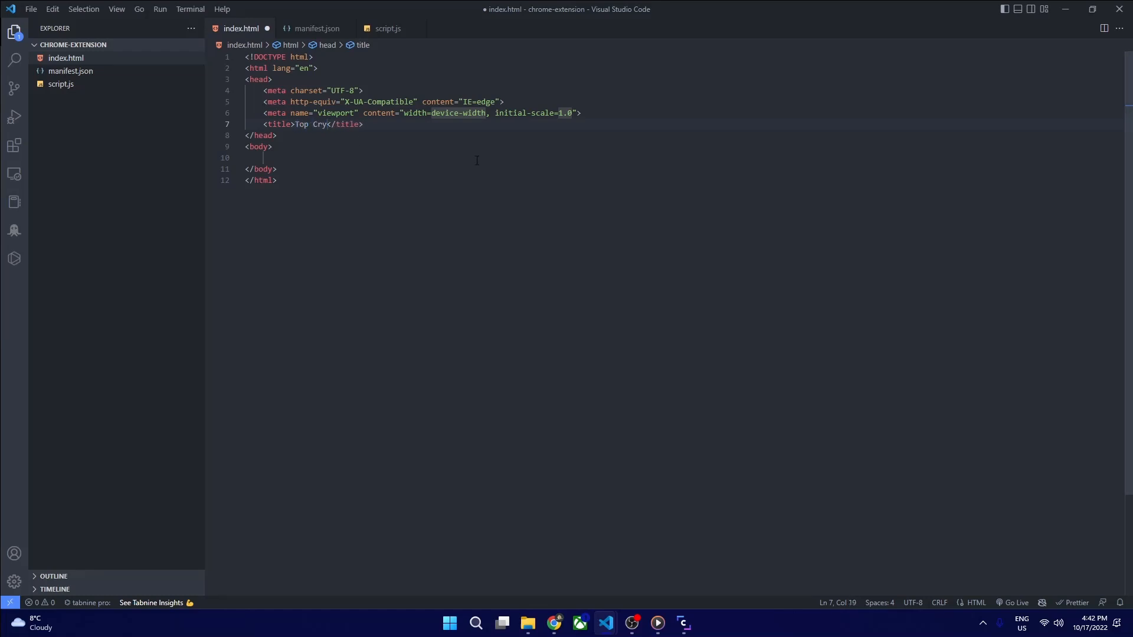
{"action": "type", "text": "to Coin"}
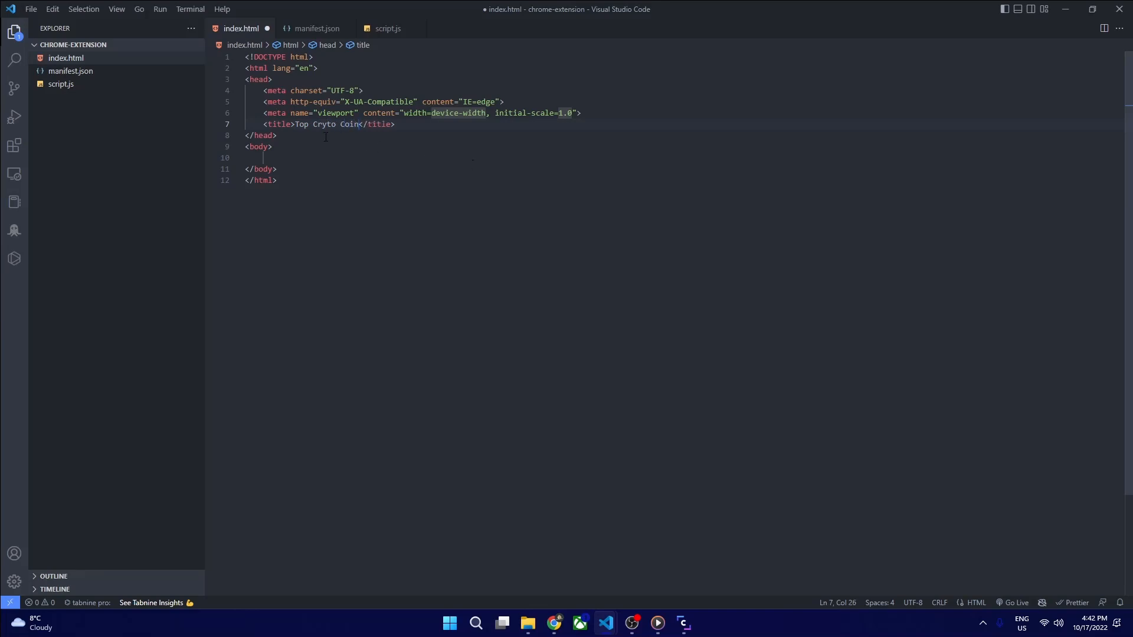
Add a div with a Crypto Coin h2 and a list item with id cryptocoins, then save
{"action": "type", "text": "Di"}
{"action": "type", "text": "<h2>Crypto Coin</h2>"}
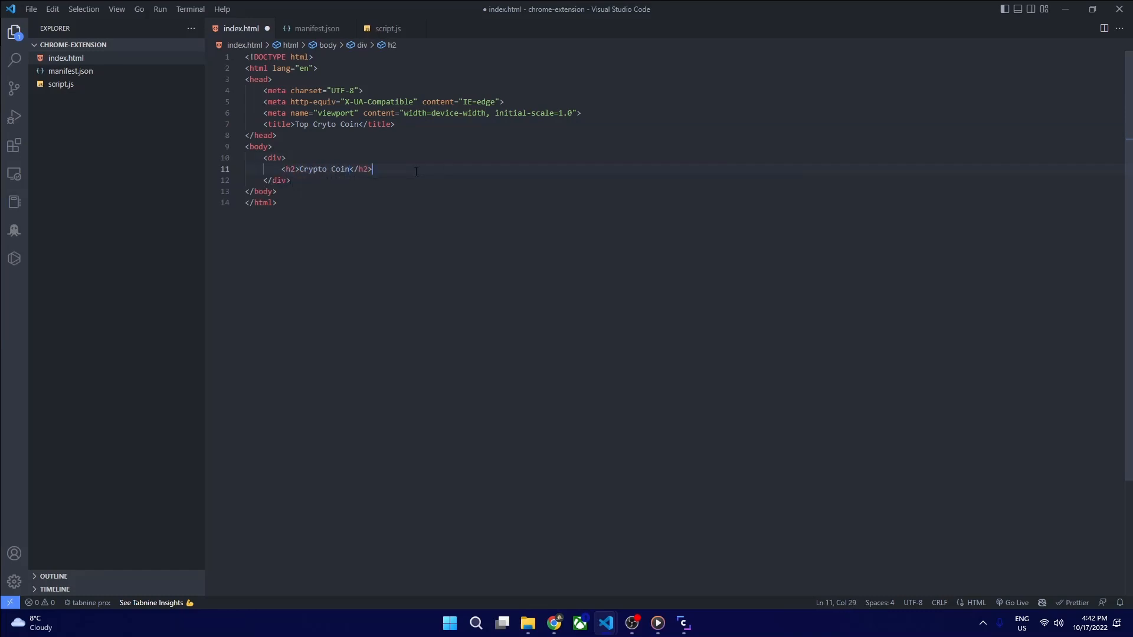
{"action": "key", "text": "Enter"}
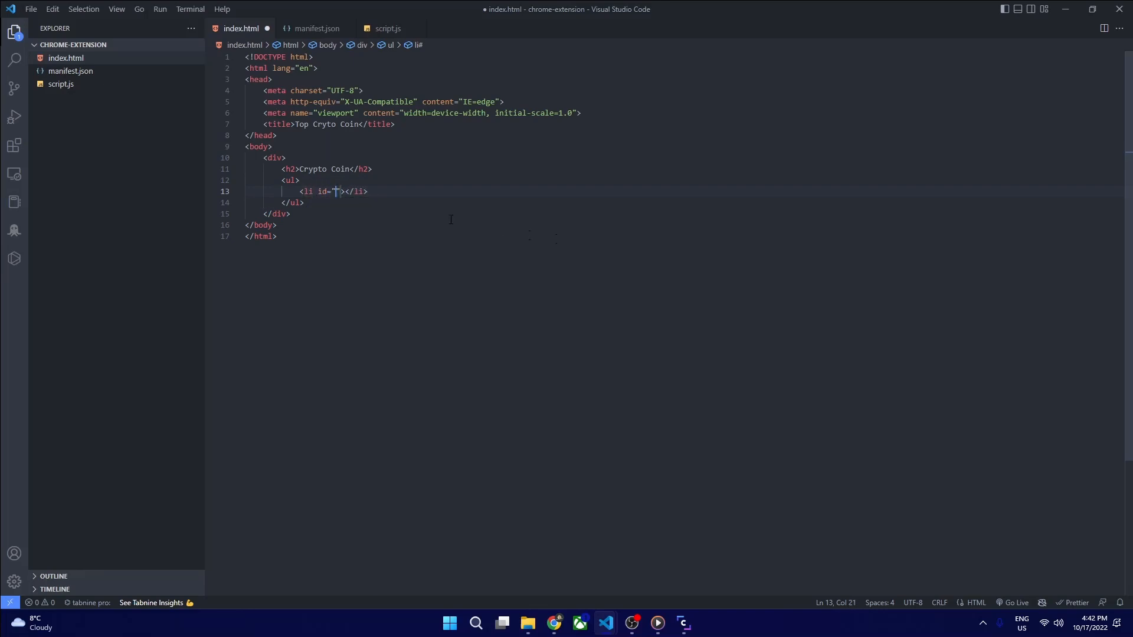
{"action": "type", "text": "\""}
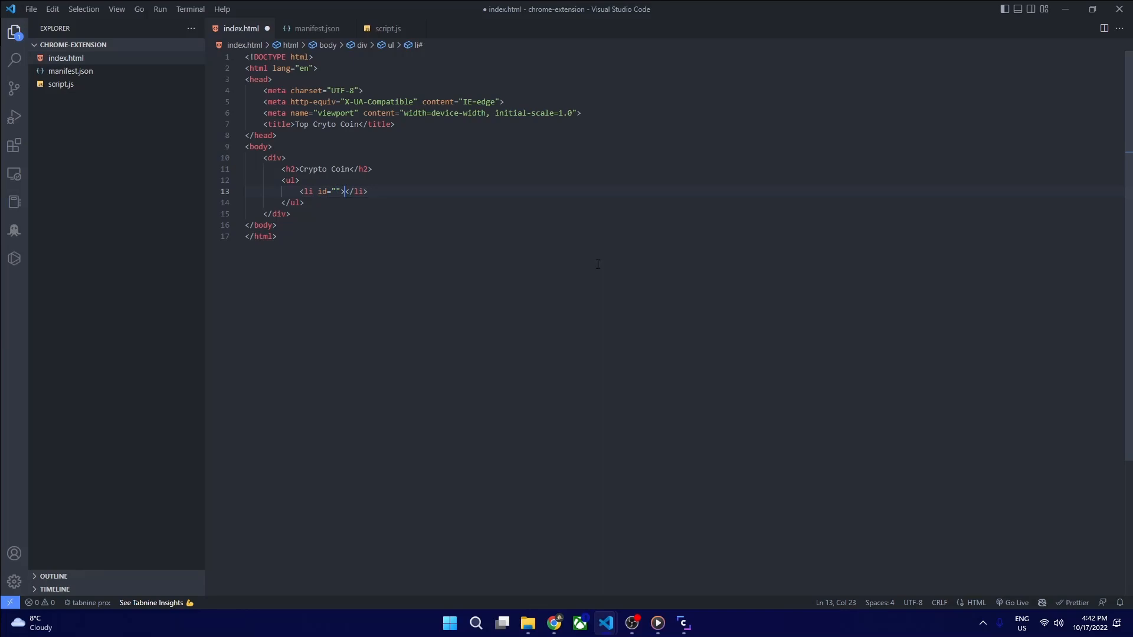
{"action": "type", "text": "cryptocoins"}
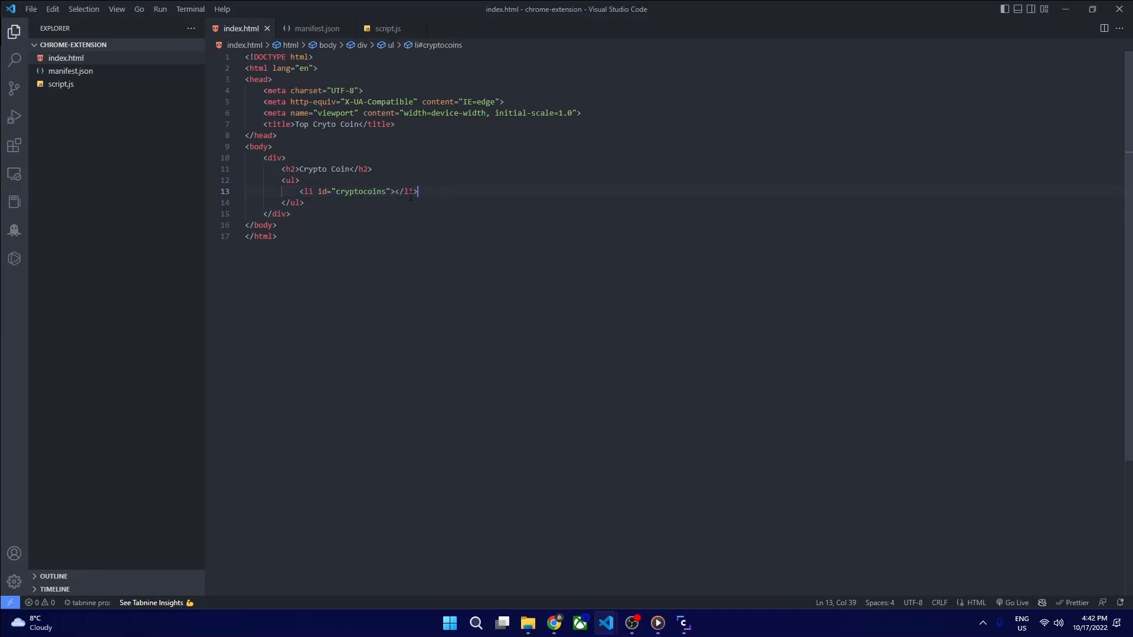
{"action": "double_click", "coordinate": [359, 191]}
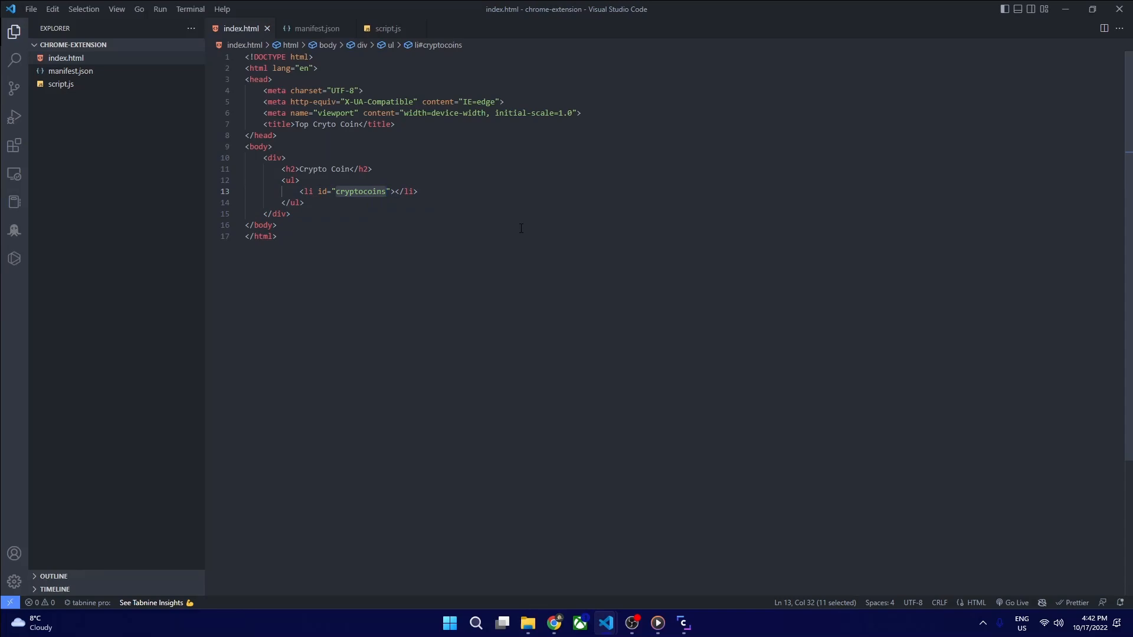
{"action": "left_click", "coordinate": [307, 224]}
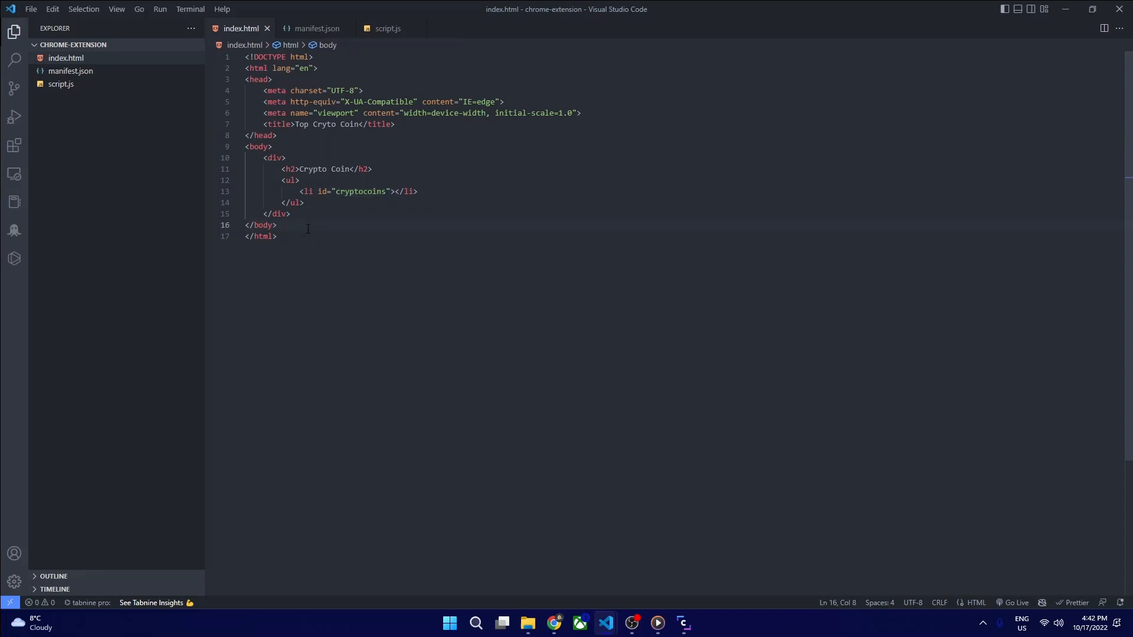
Add a script element loading script.js below the body and save index.html
{"action": "type", "text": "script src ="}
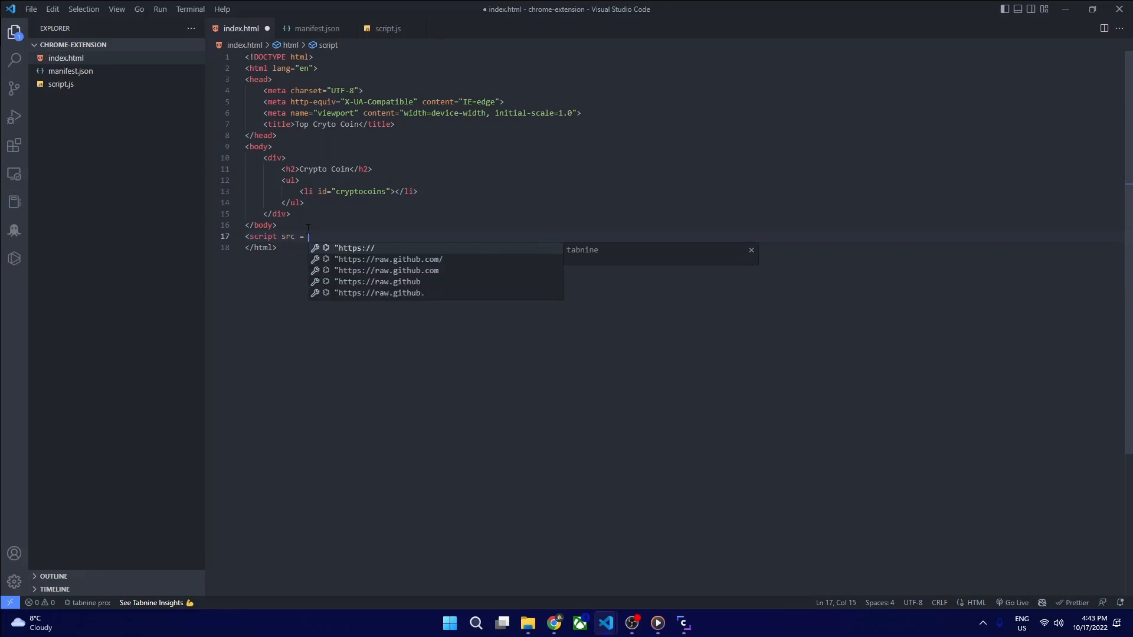
{"action": "type", "text": "\"script.js\"></script>"}
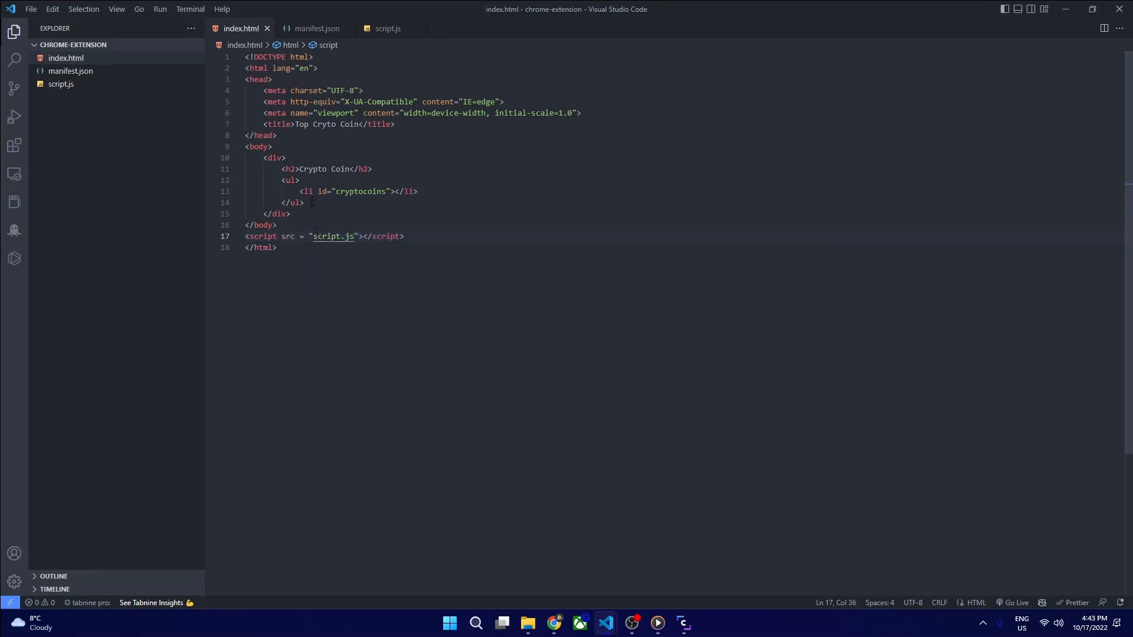
{"action": "left_click", "coordinate": [387, 28]}
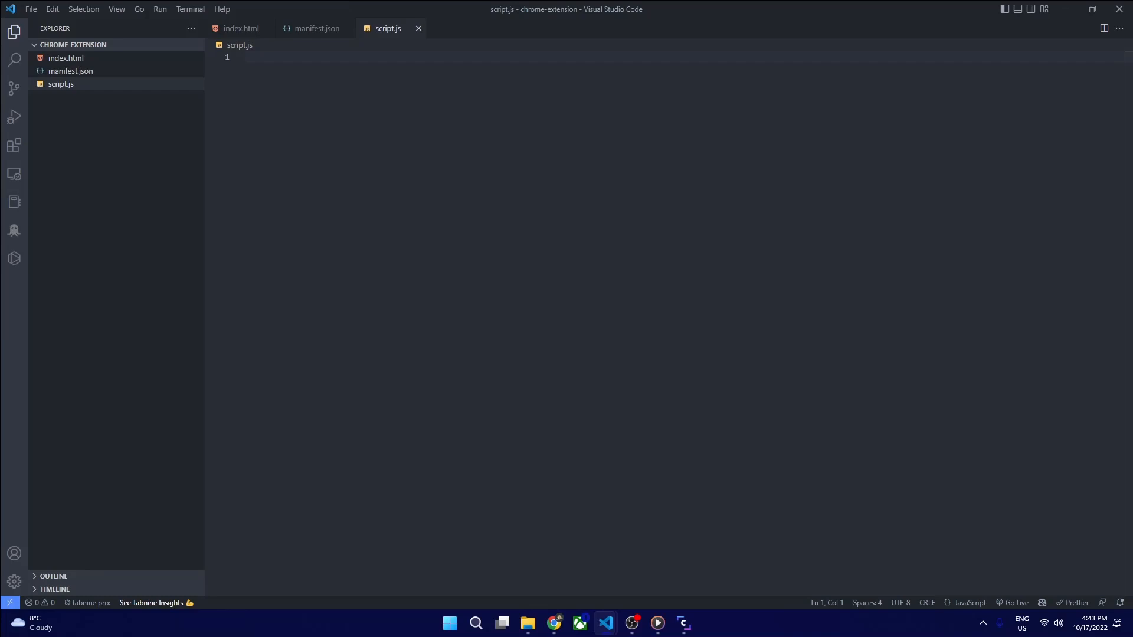
{"action": "mouse_move", "coordinate": [553, 622]}
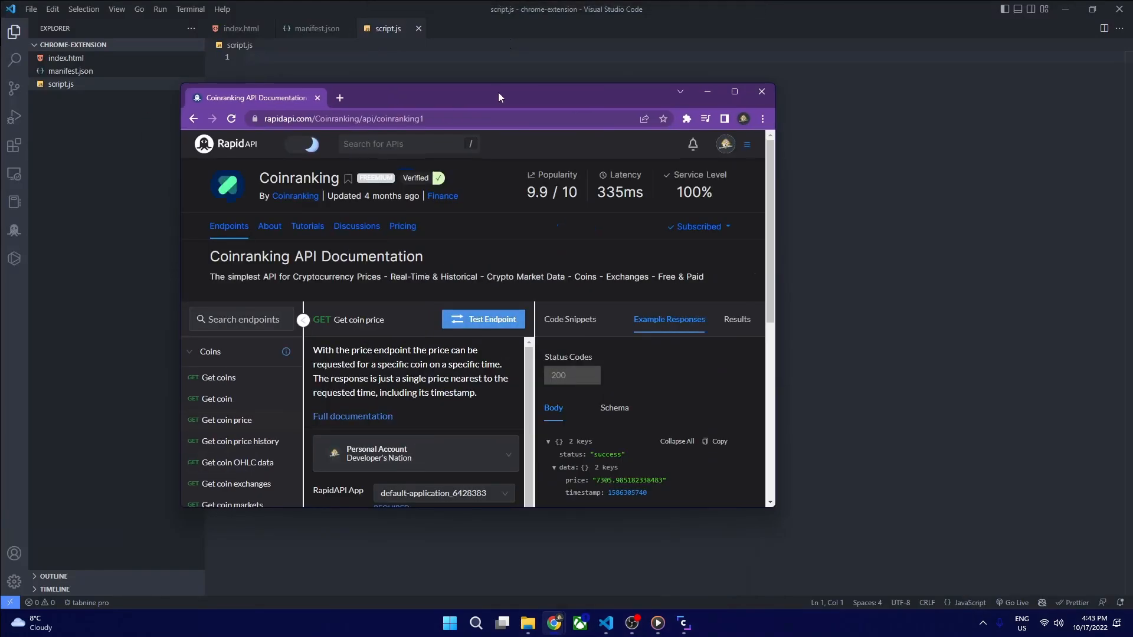
Maximize Chrome and scroll through the RapidAPI Hub home page's API categories
{"action": "left_click", "coordinate": [733, 92]}
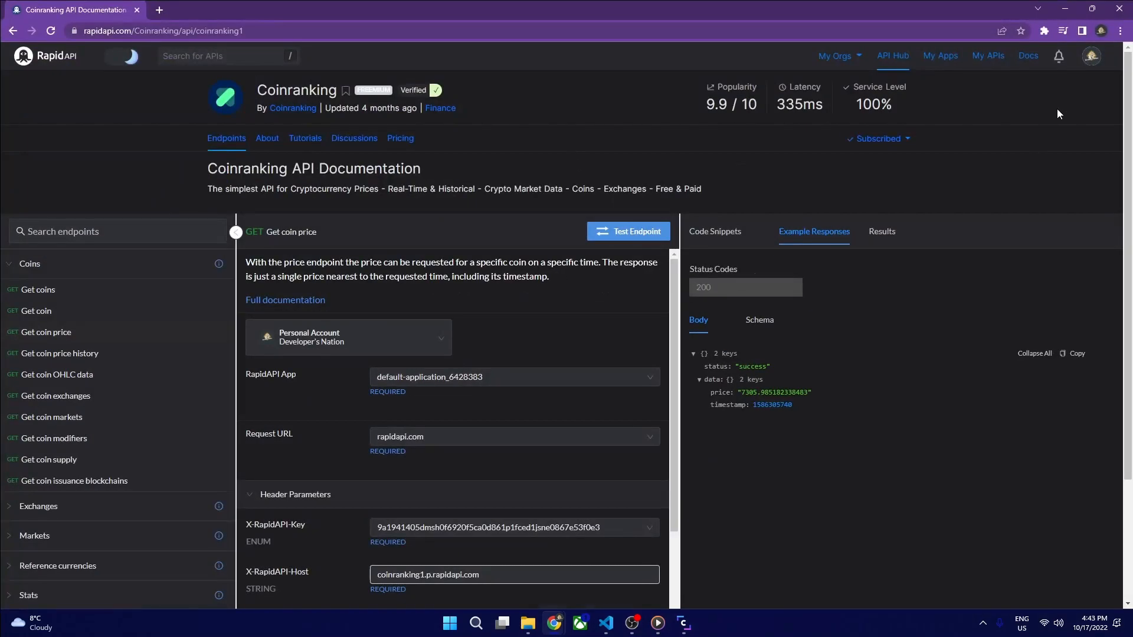
{"action": "mouse_move", "coordinate": [190, 82]}
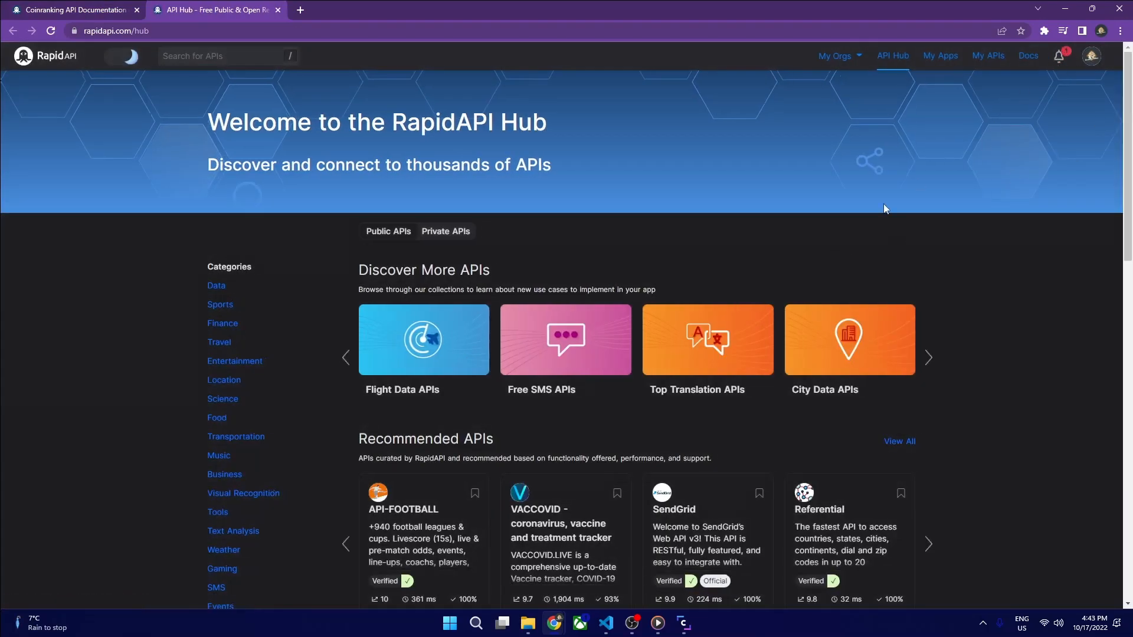
{"action": "mouse_move", "coordinate": [824, 275]}
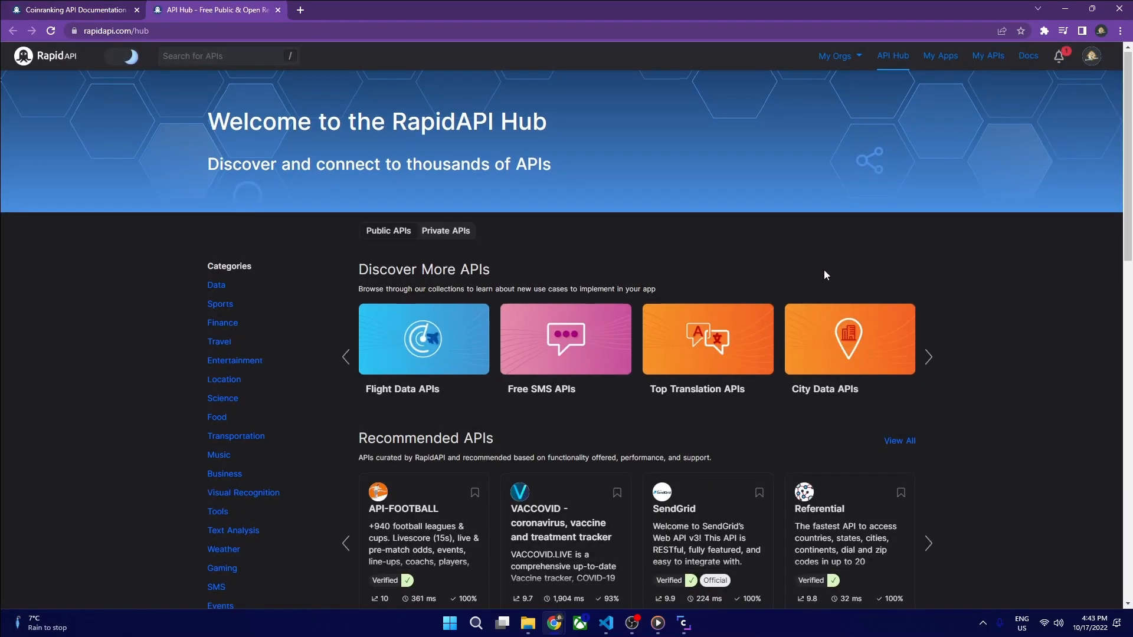
{"action": "scroll", "scroll_direction": "down", "scroll_amount": 3}
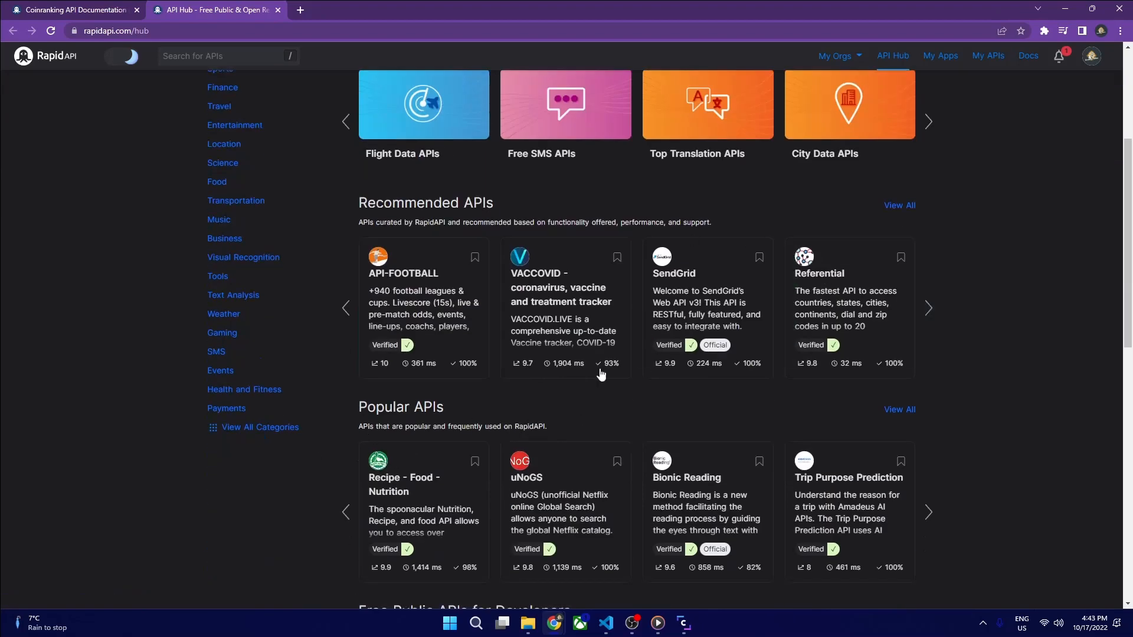
{"action": "scroll", "scroll_direction": "up", "scroll_amount": 3}
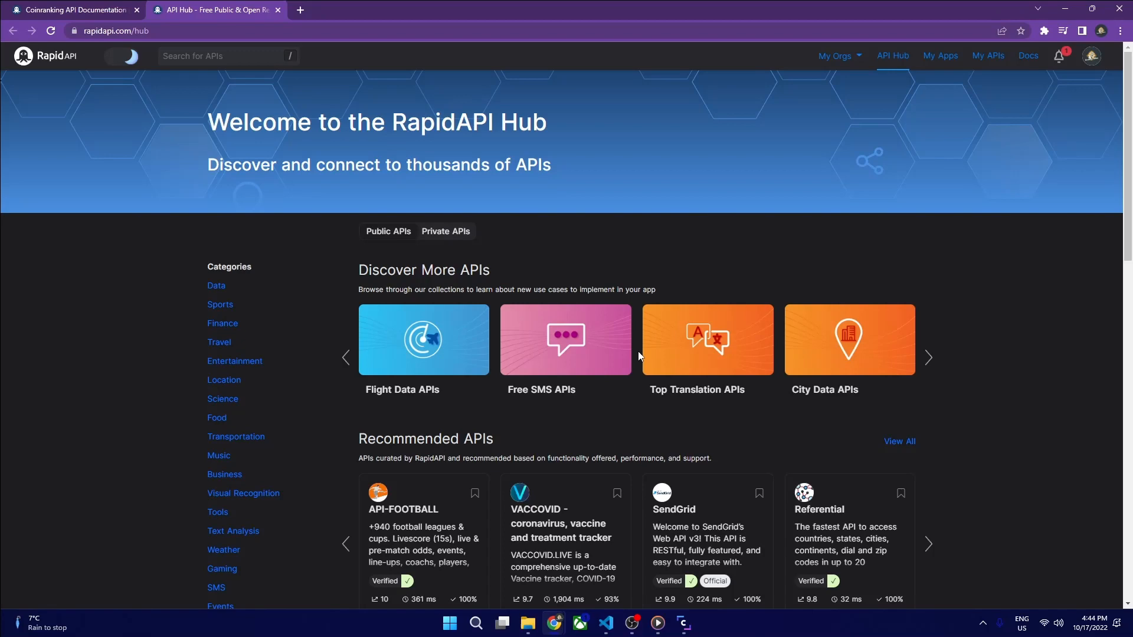
{"action": "scroll", "scroll_direction": "down", "scroll_amount": 3}
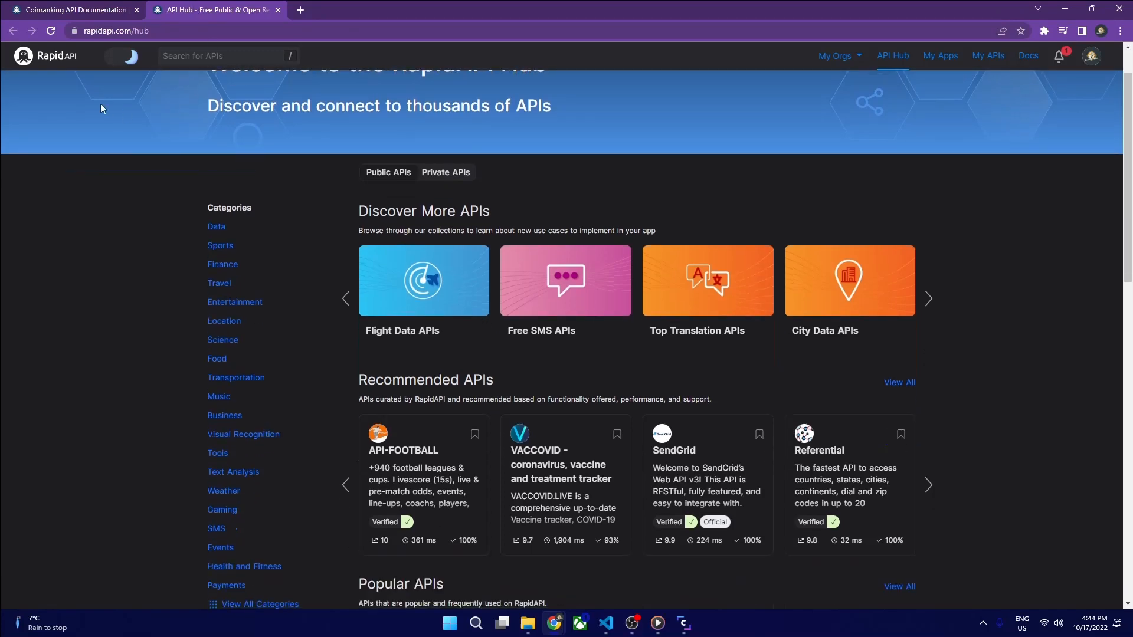
Test the Coinranking Get coin price endpoint and check the price under data in Results
{"action": "left_click", "coordinate": [72, 9]}
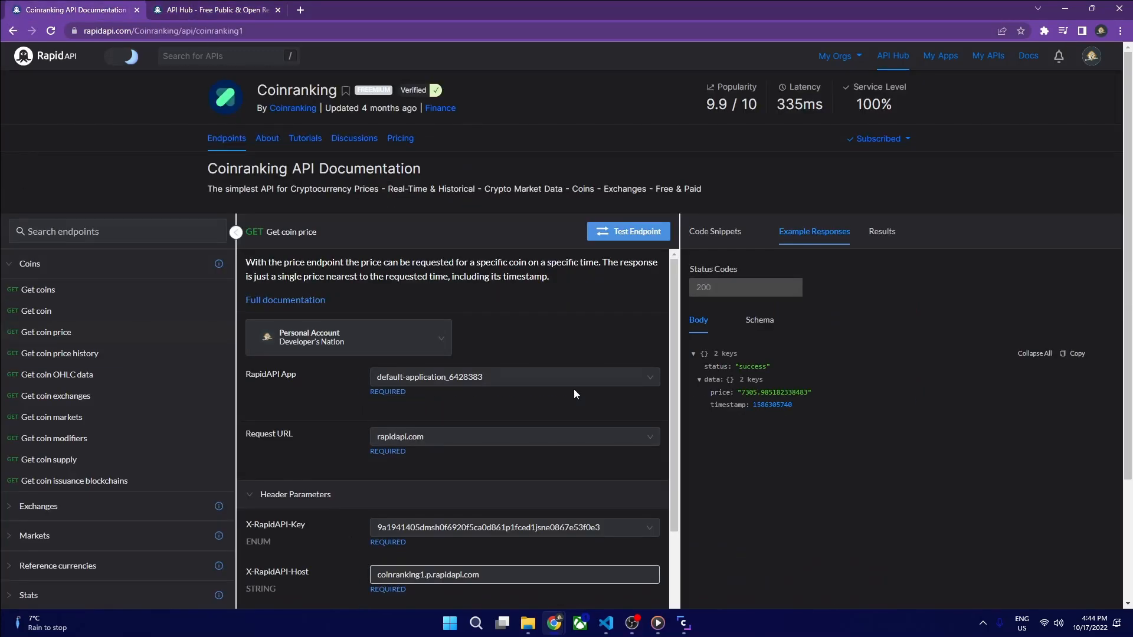
{"action": "mouse_move", "coordinate": [535, 367]}
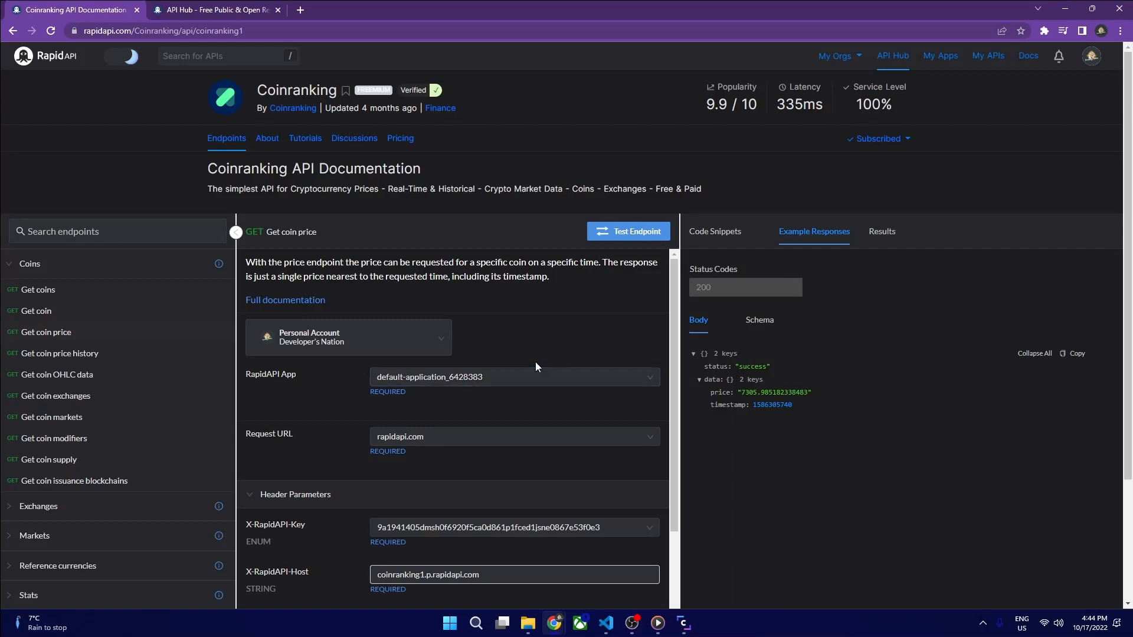
{"action": "scroll", "scroll_direction": "down", "scroll_amount": 3}
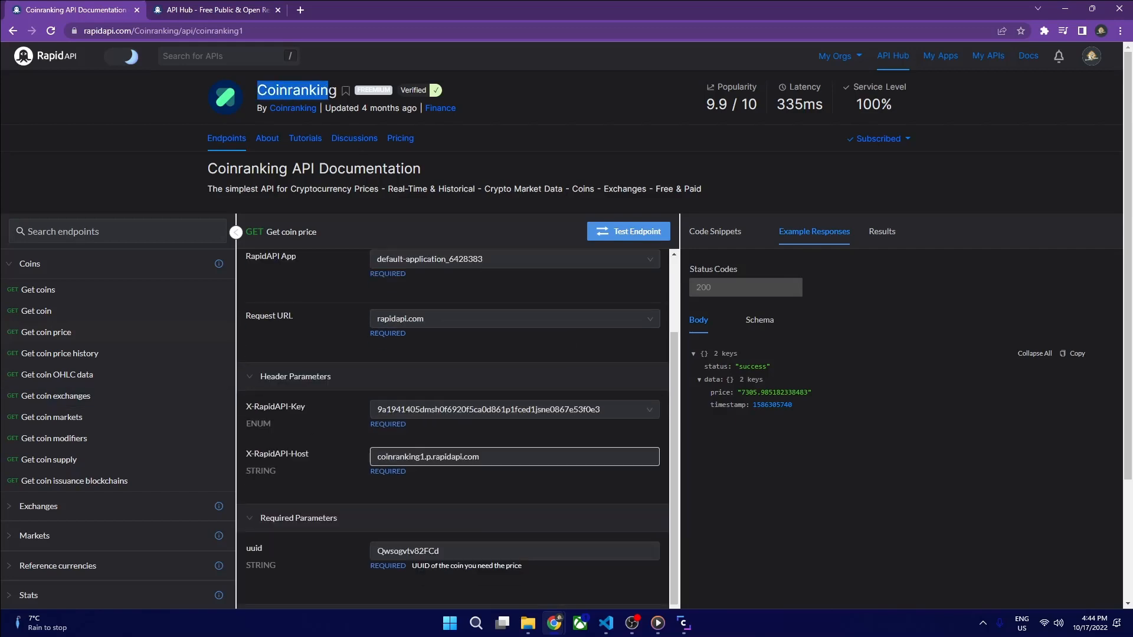
{"action": "mouse_move", "coordinate": [129, 354]}
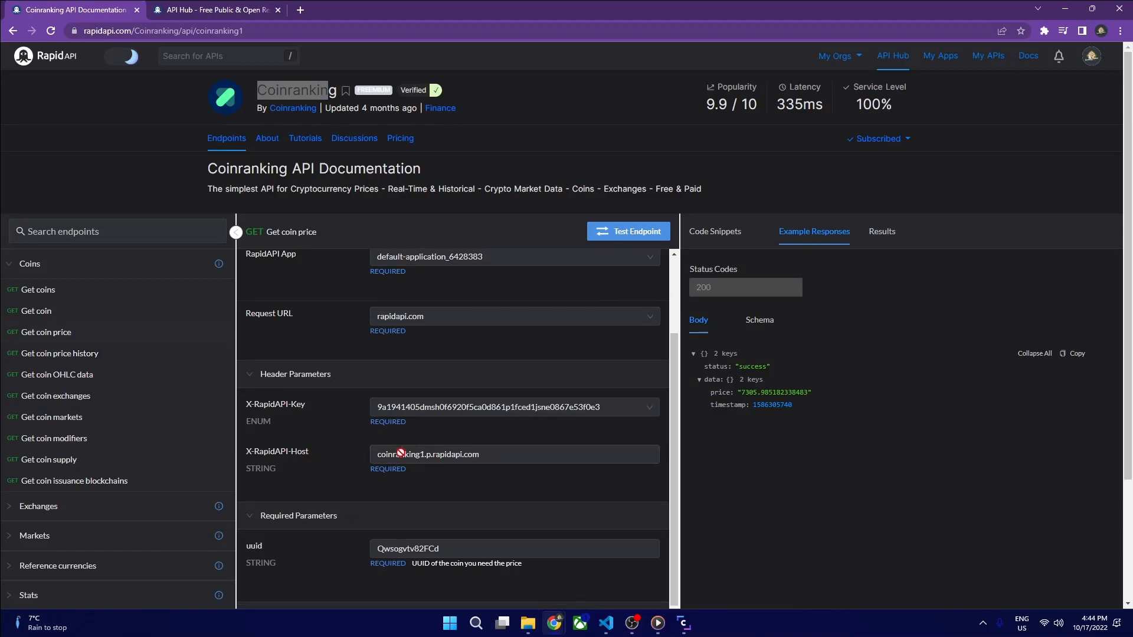
{"action": "scroll", "scroll_direction": "down", "scroll_amount": 3}
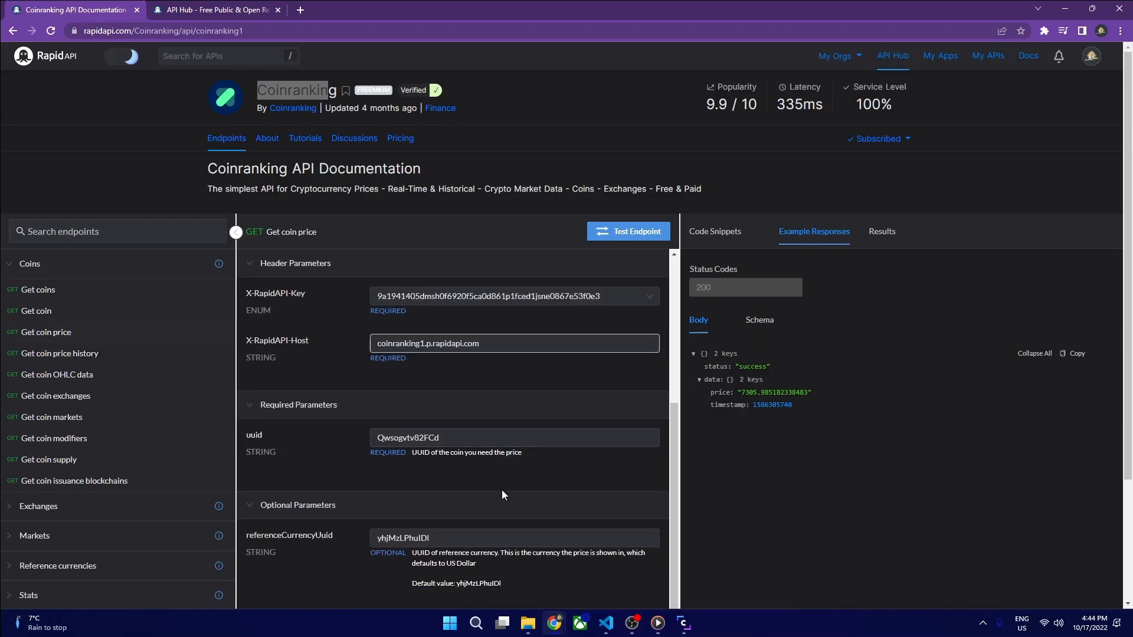
{"action": "mouse_move", "coordinate": [496, 494]}
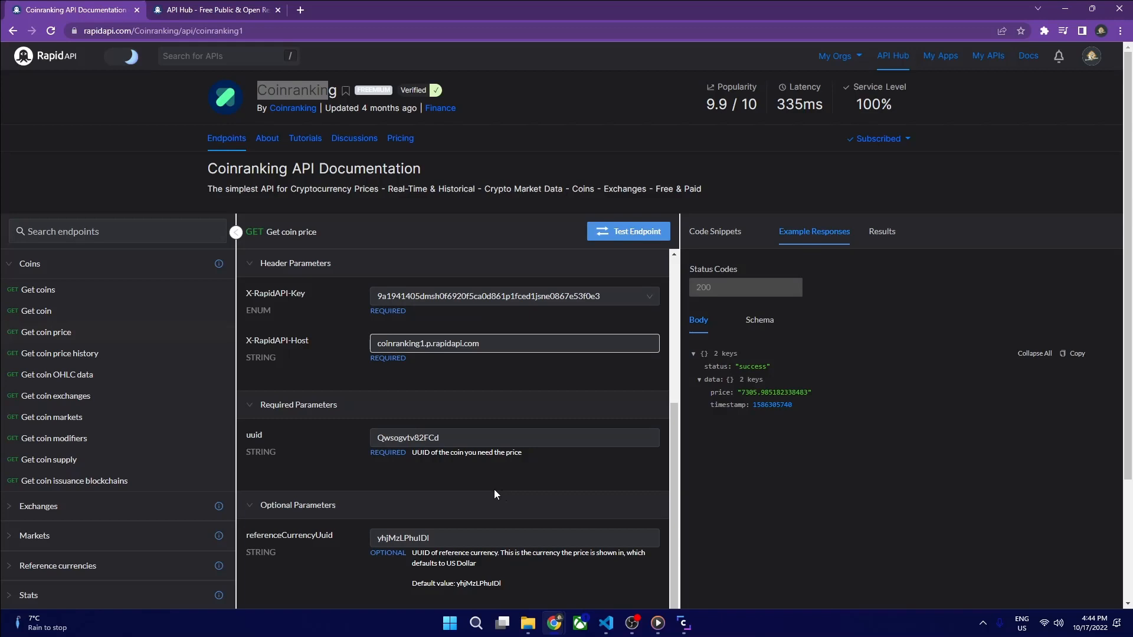
{"action": "scroll", "scroll_direction": "up", "scroll_amount": 3}
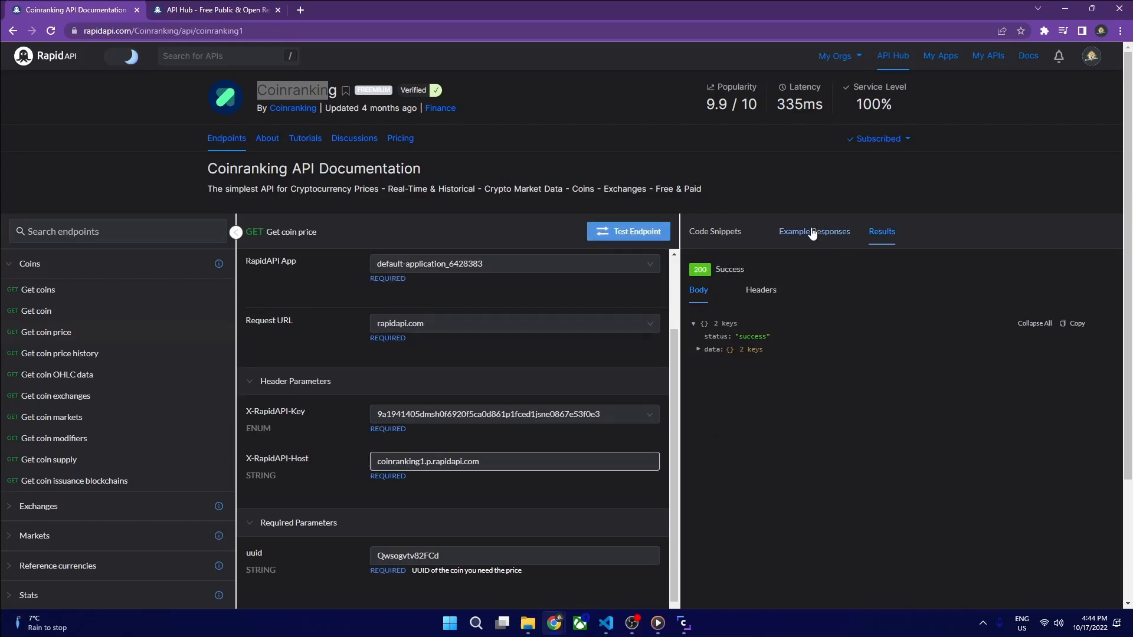
{"action": "left_click", "coordinate": [813, 231]}
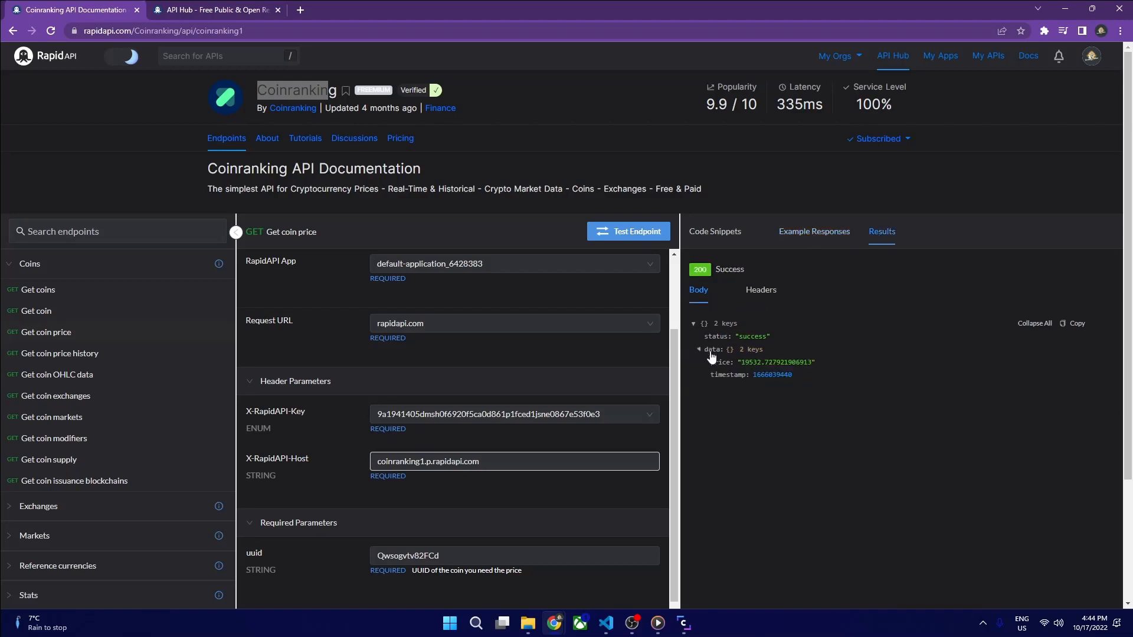
{"action": "double_click", "coordinate": [776, 362]}
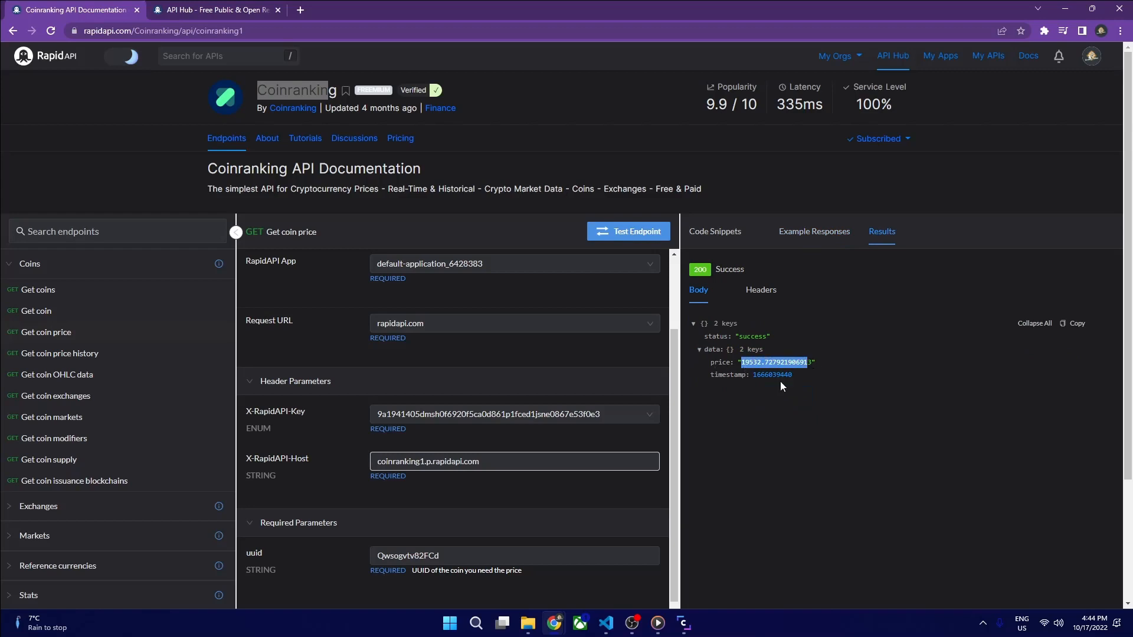
{"action": "mouse_move", "coordinate": [767, 425]}
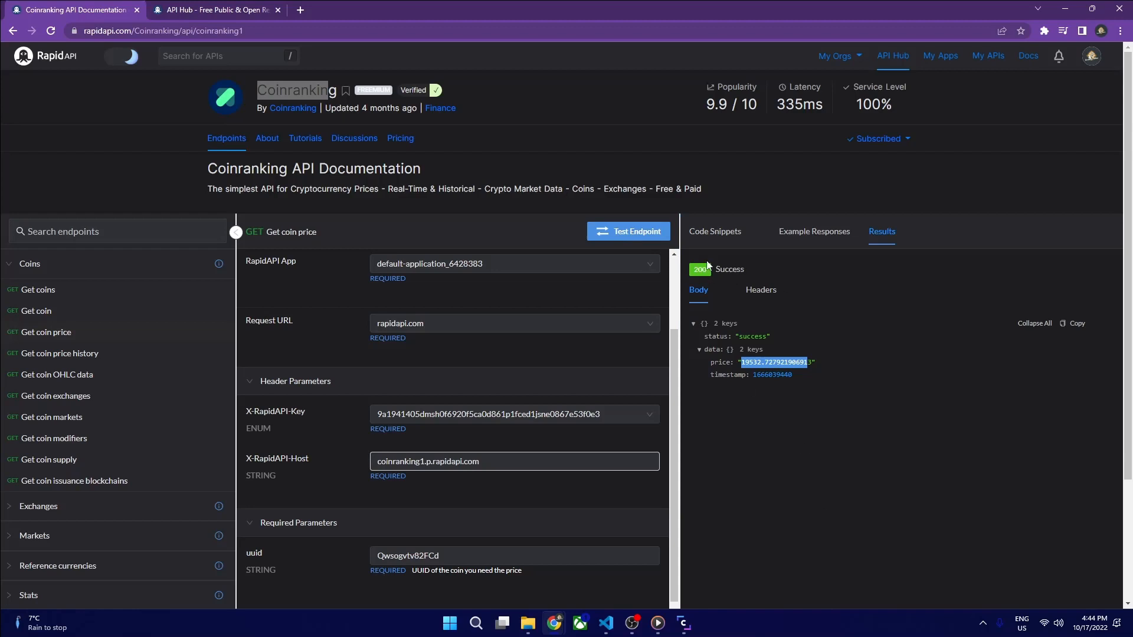
Choose the JavaScript fetch code snippet and copy it
{"action": "left_click", "coordinate": [714, 231]}
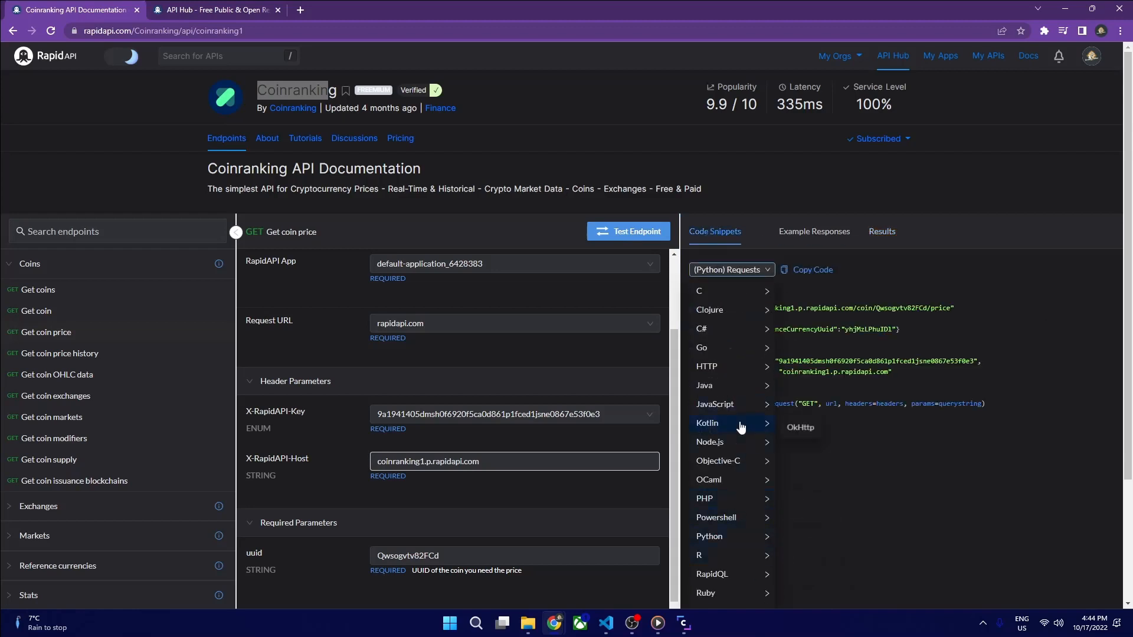
{"action": "left_click", "coordinate": [715, 404]}
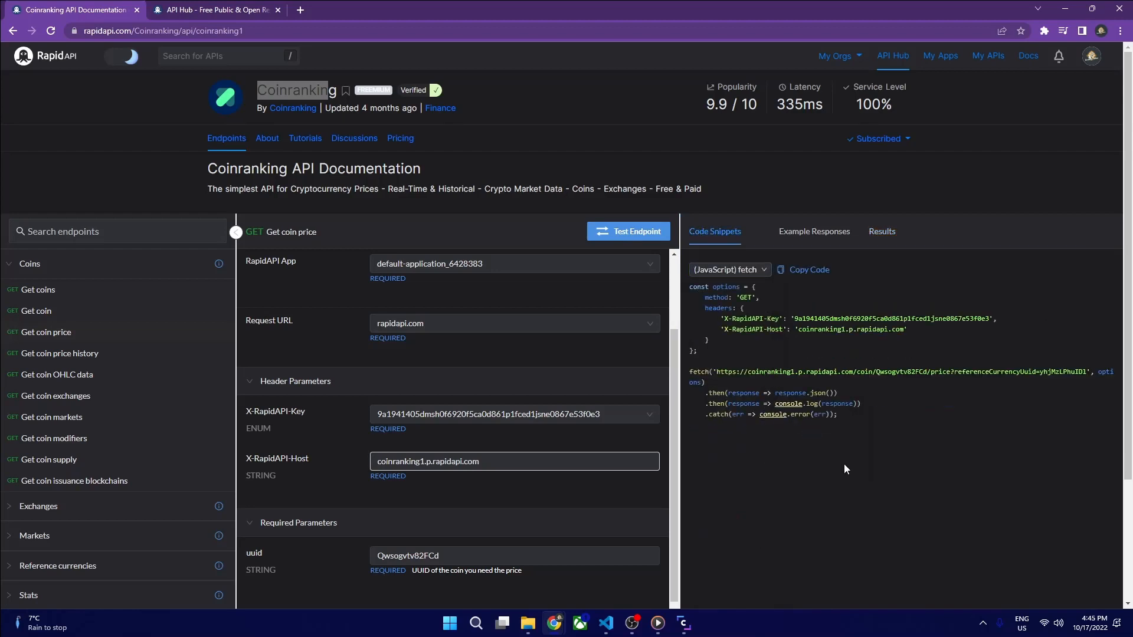
{"action": "left_click", "coordinate": [606, 622]}
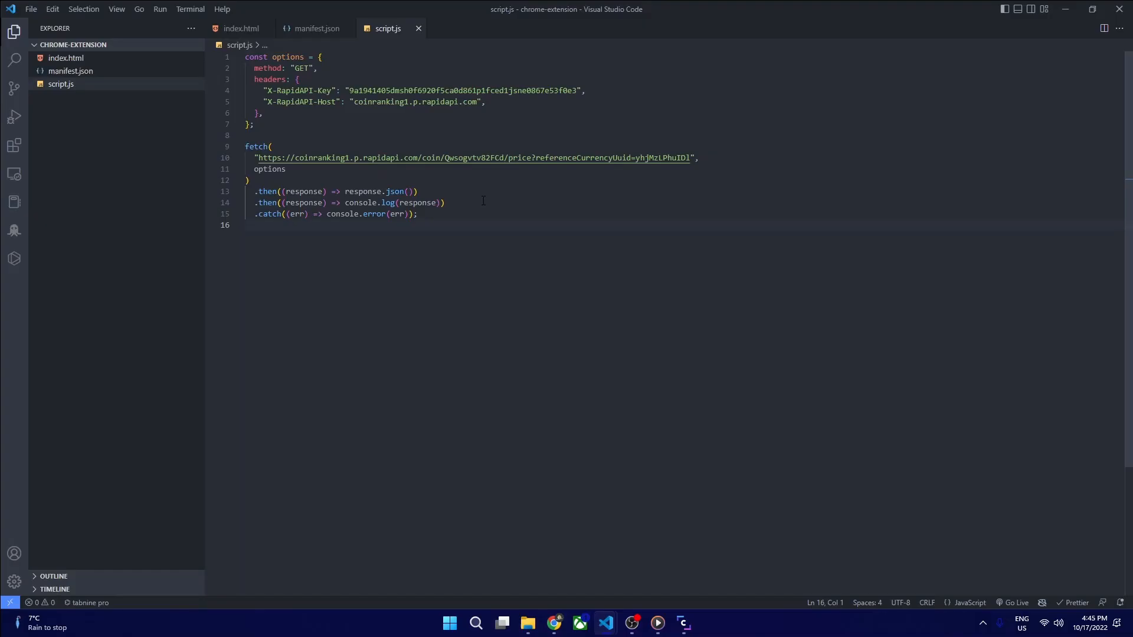
Paste the fetch snippet into script.js and comment it out with Ctrl+/
{"action": "left_click", "coordinate": [248, 224]}
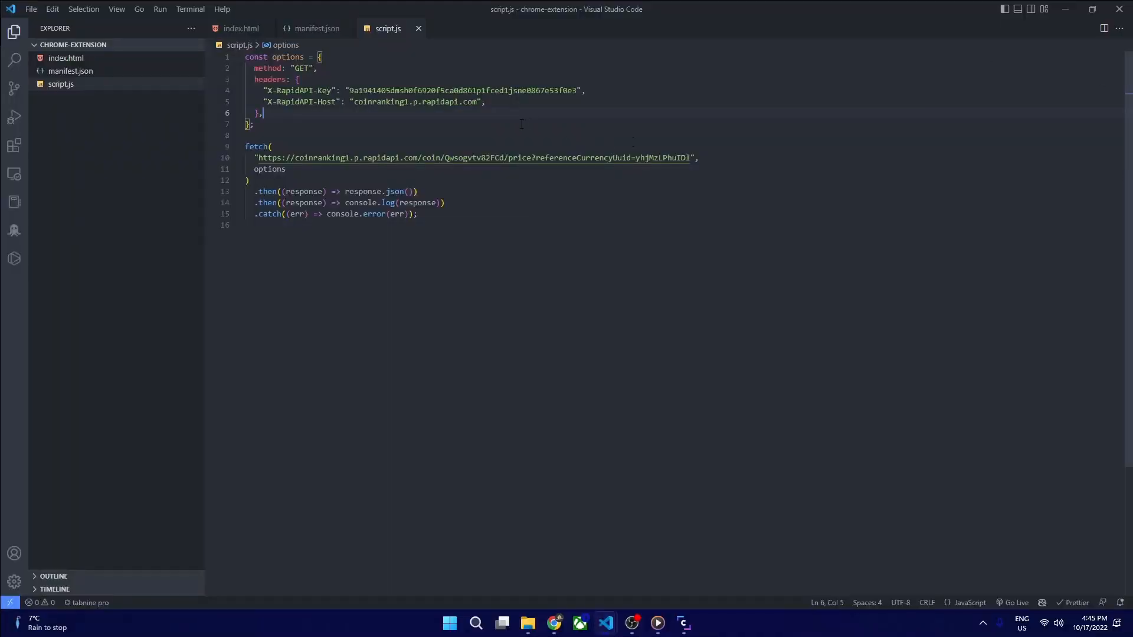
{"action": "type", "text": "asu"}
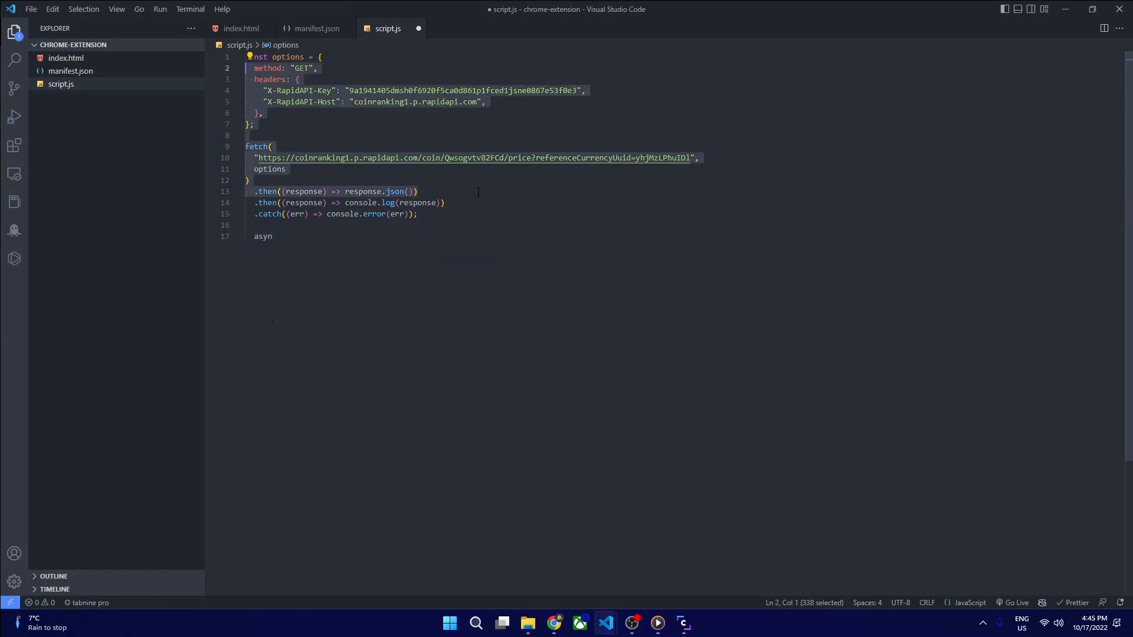
{"action": "key", "text": "ctrl+/"}
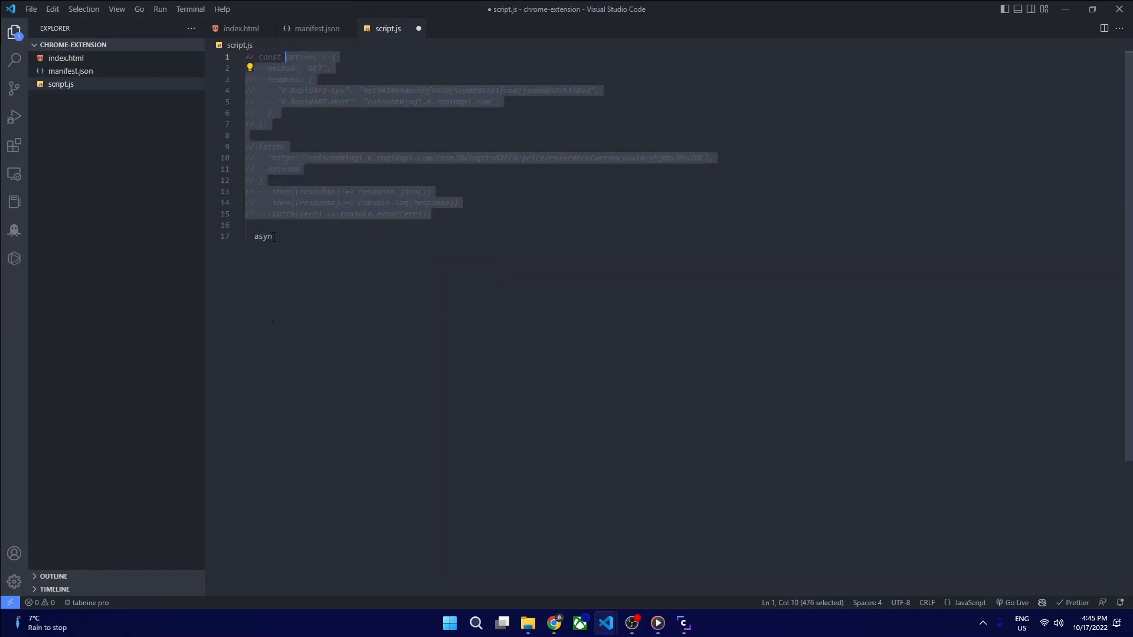
Declare async function fetchData() holding the request options object
{"action": "type", "text": "c"}
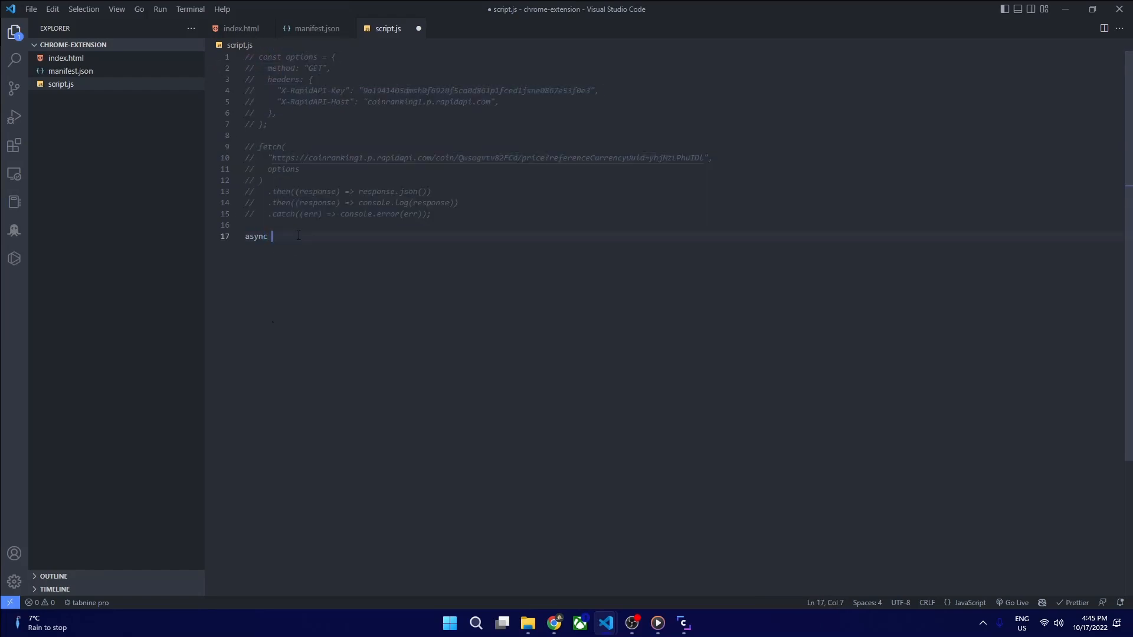
{"action": "type", "text": "function"}
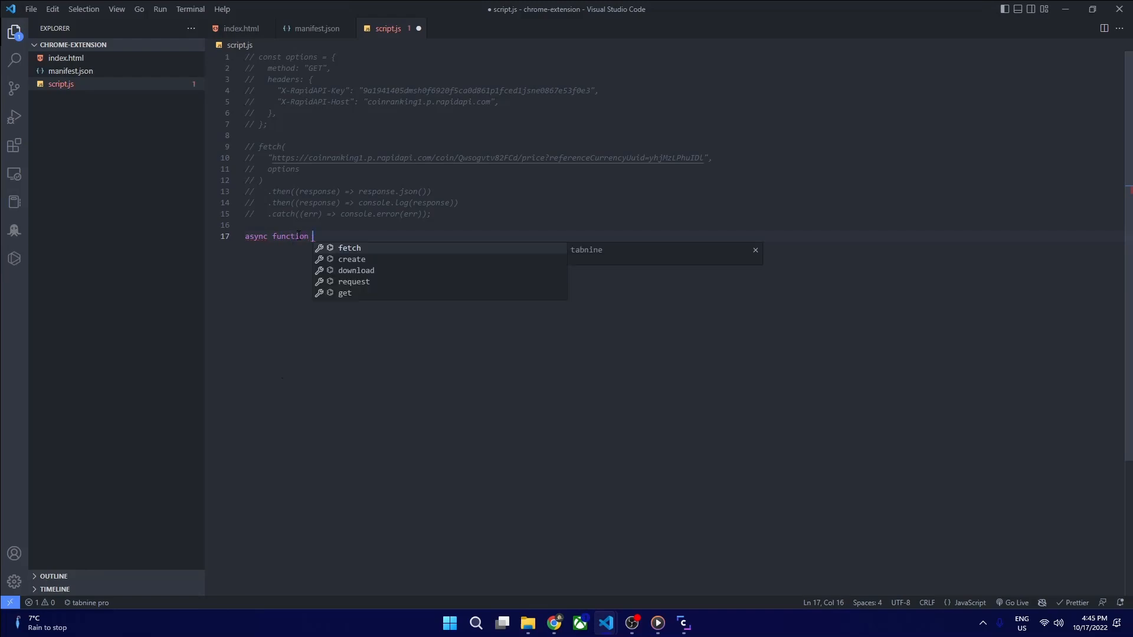
{"action": "type", "text": "fetchda"}
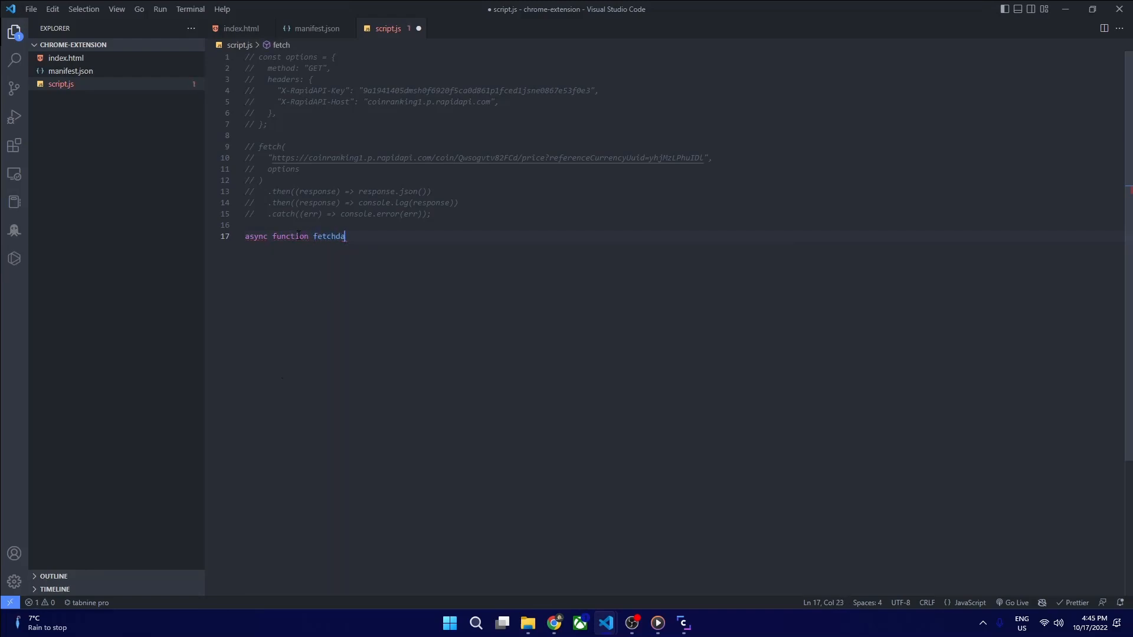
{"action": "type", "text": "t"}
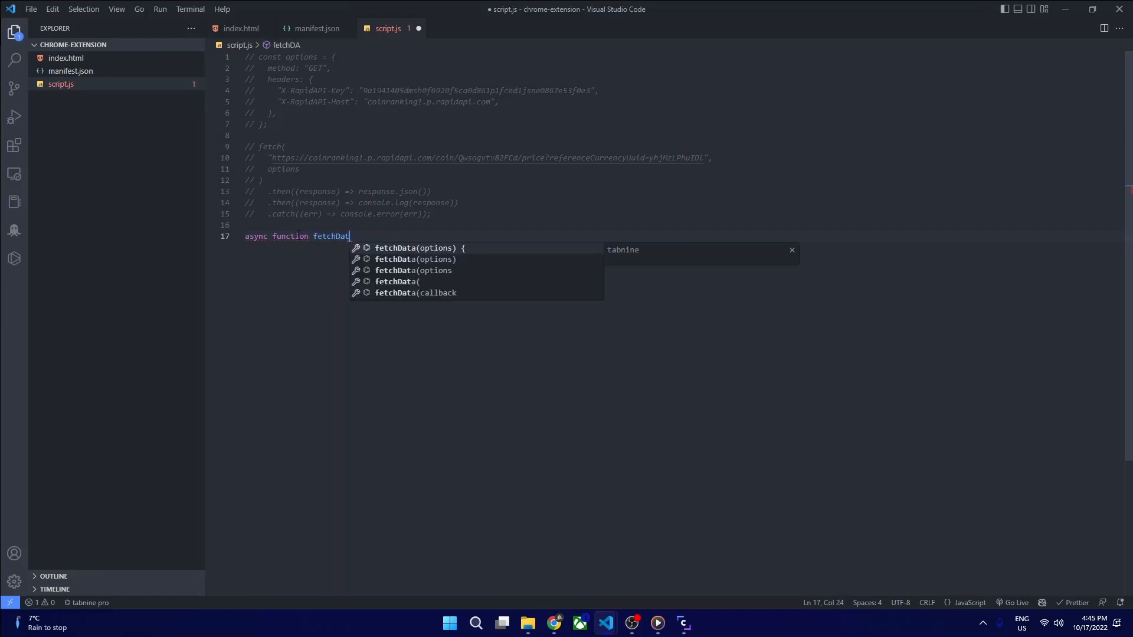
{"action": "type", "text": "a() {"}
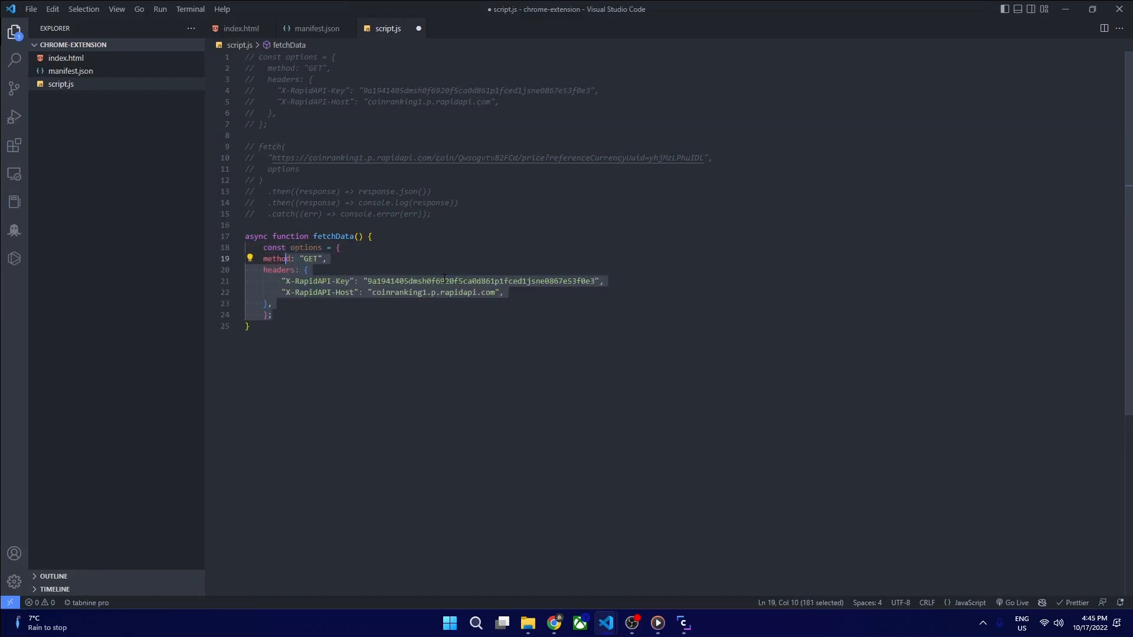
Add const res = await fetch of the Coinranking price URL with options
{"action": "left_click", "coordinate": [272, 314]}
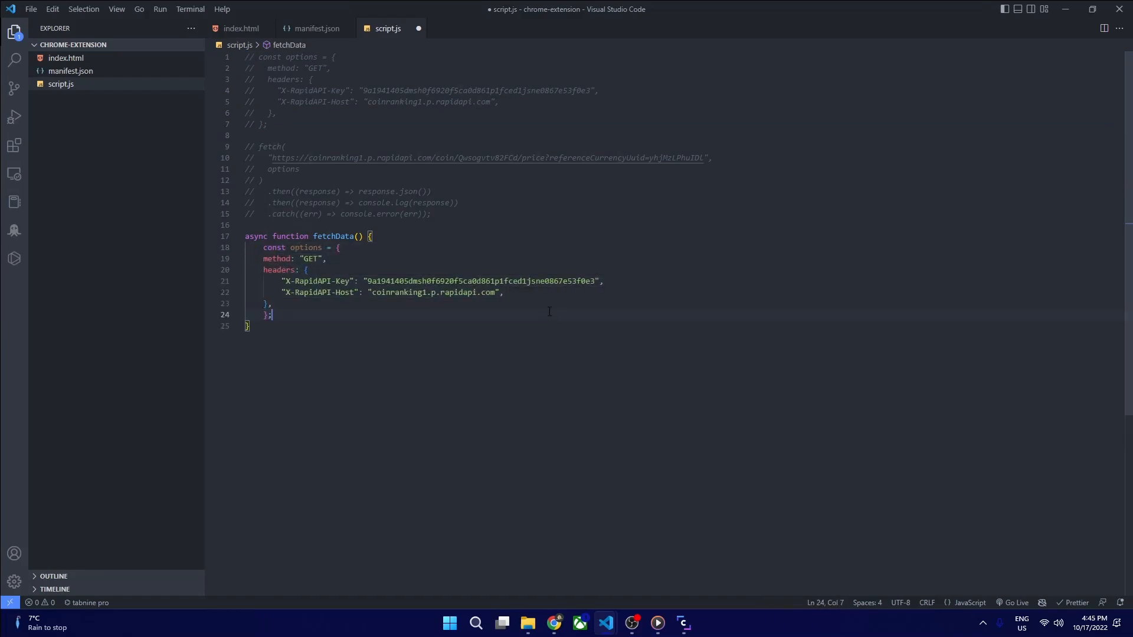
{"action": "type", "text": "const"}
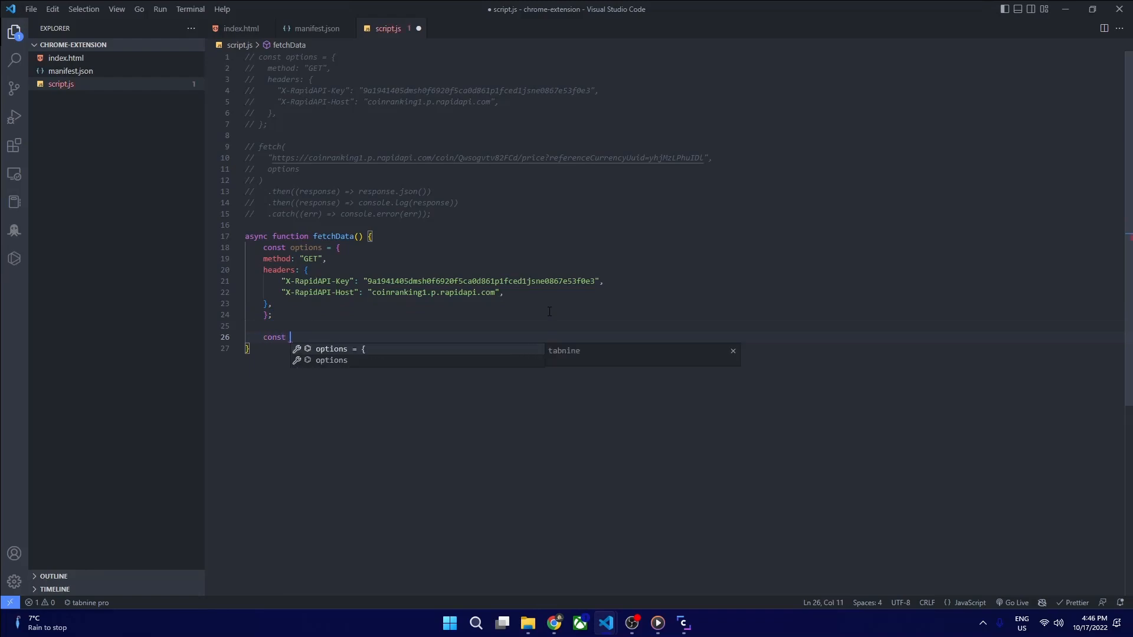
{"action": "type", "text": "res = await"}
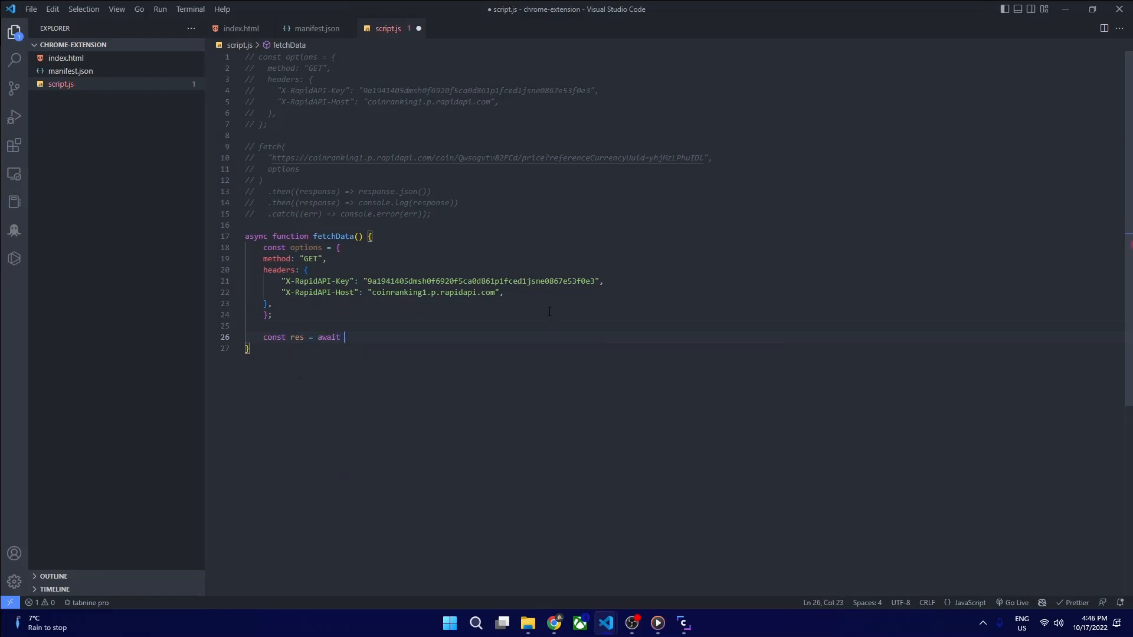
{"action": "type", "text": "fetch()"}
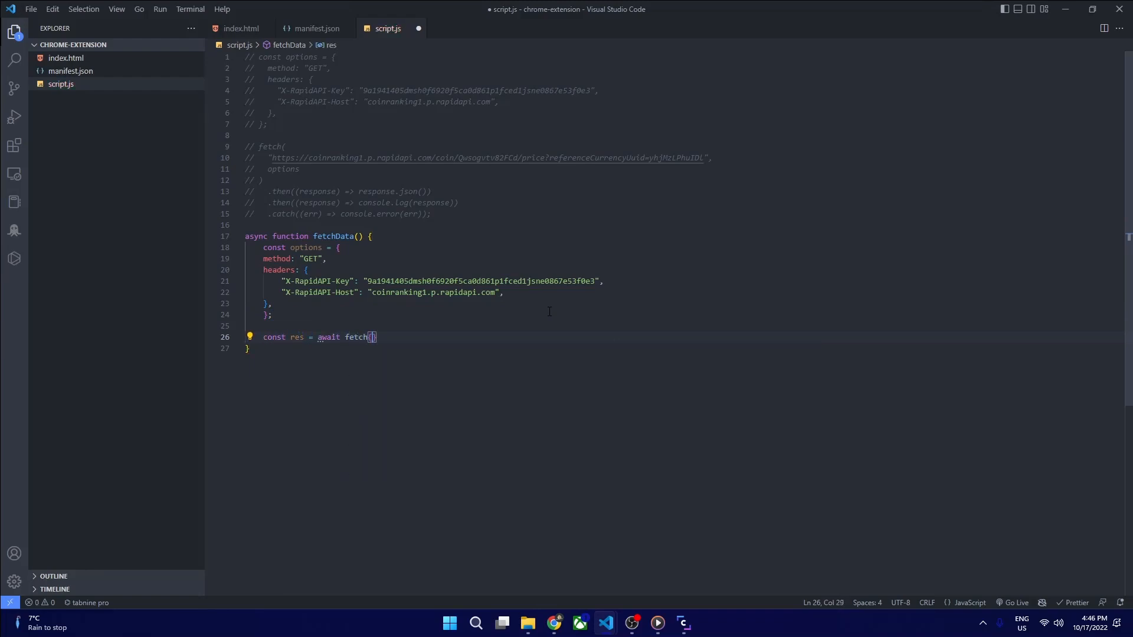
{"action": "key", "text": "Backspace"}
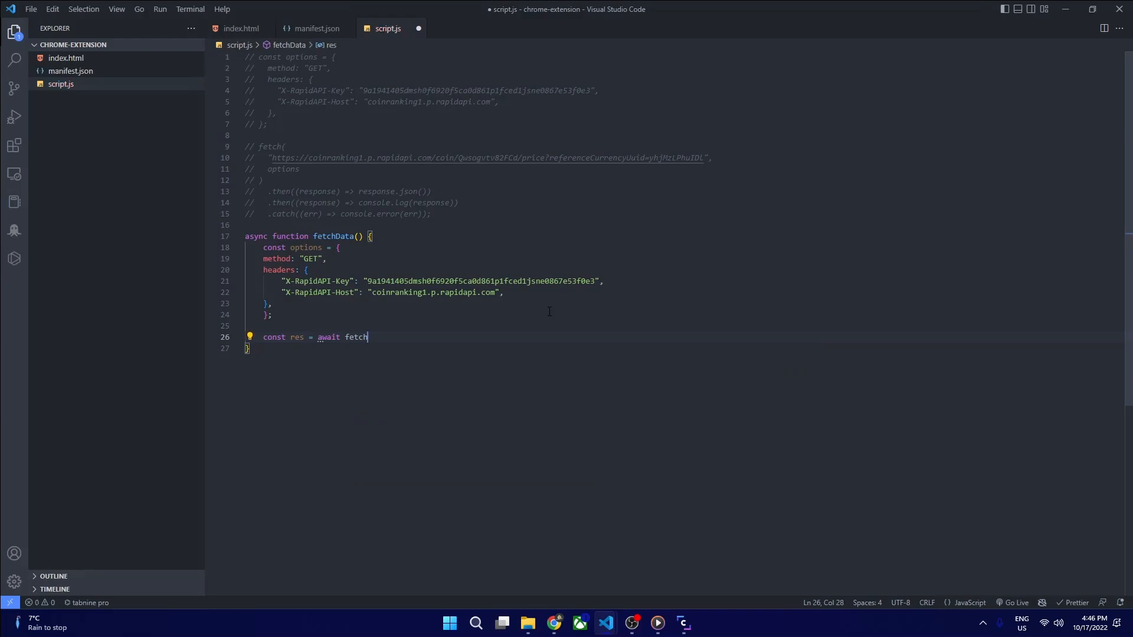
{"action": "type", "text": "("}
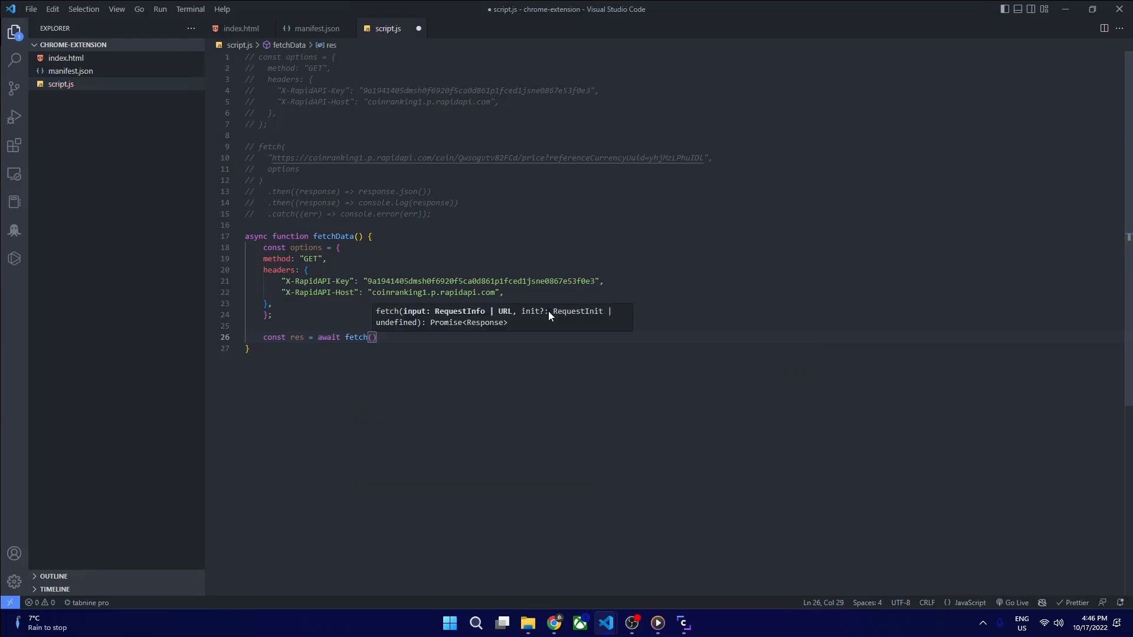
{"action": "type", "text": ",options"}
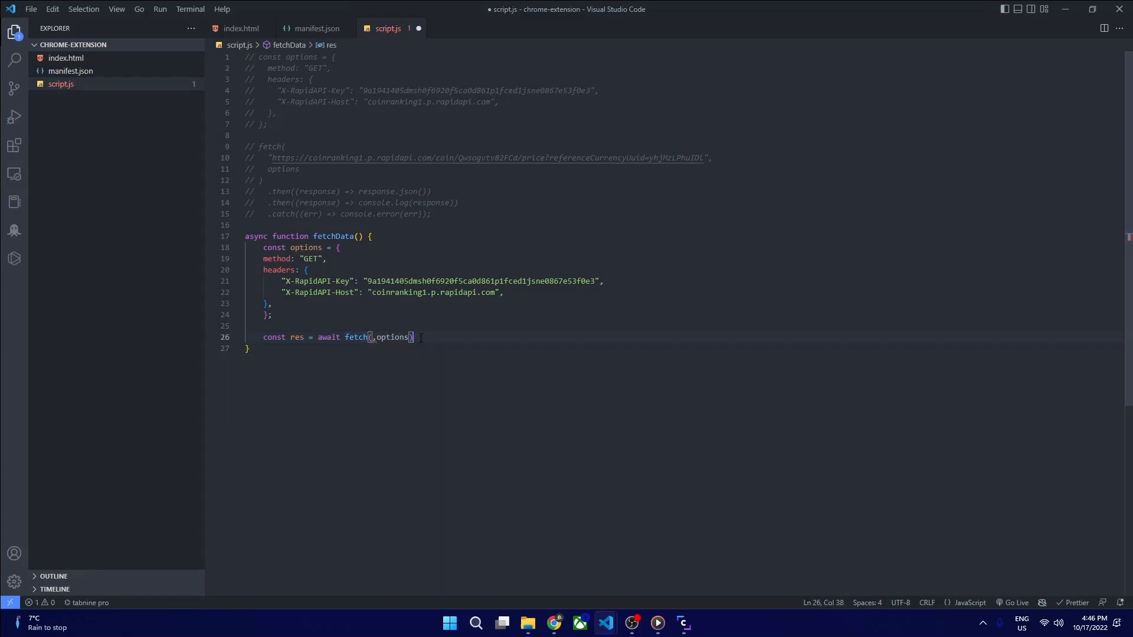
{"action": "type", "text": ";"}
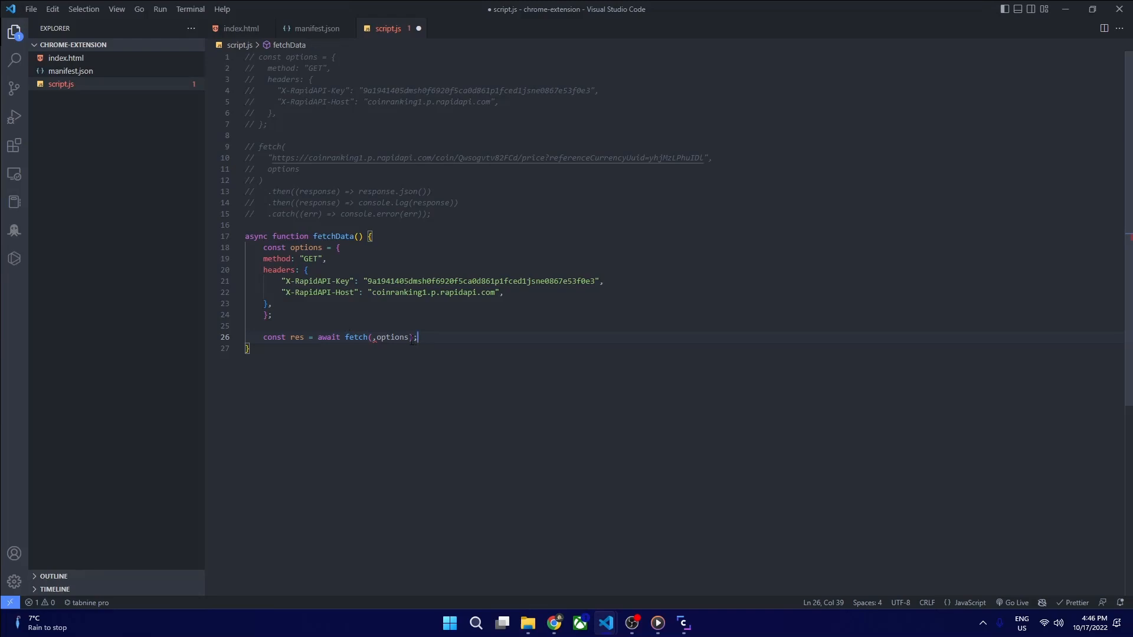
Start a new const record line after the fetch call
{"action": "double_click", "coordinate": [484, 157]}
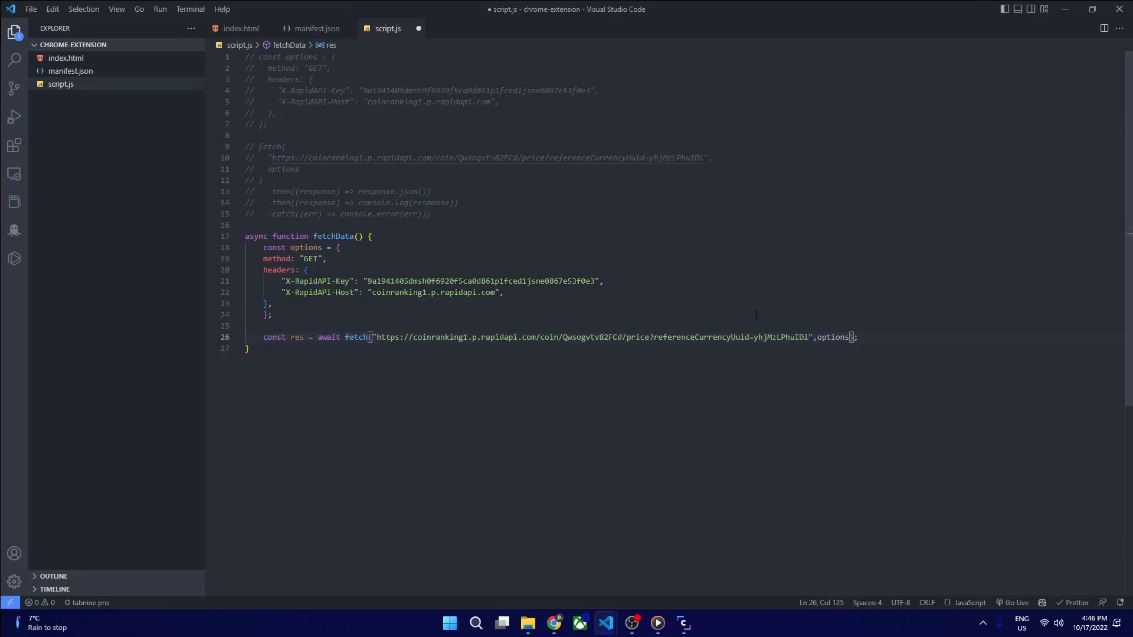
{"action": "key", "text": "Enter"}
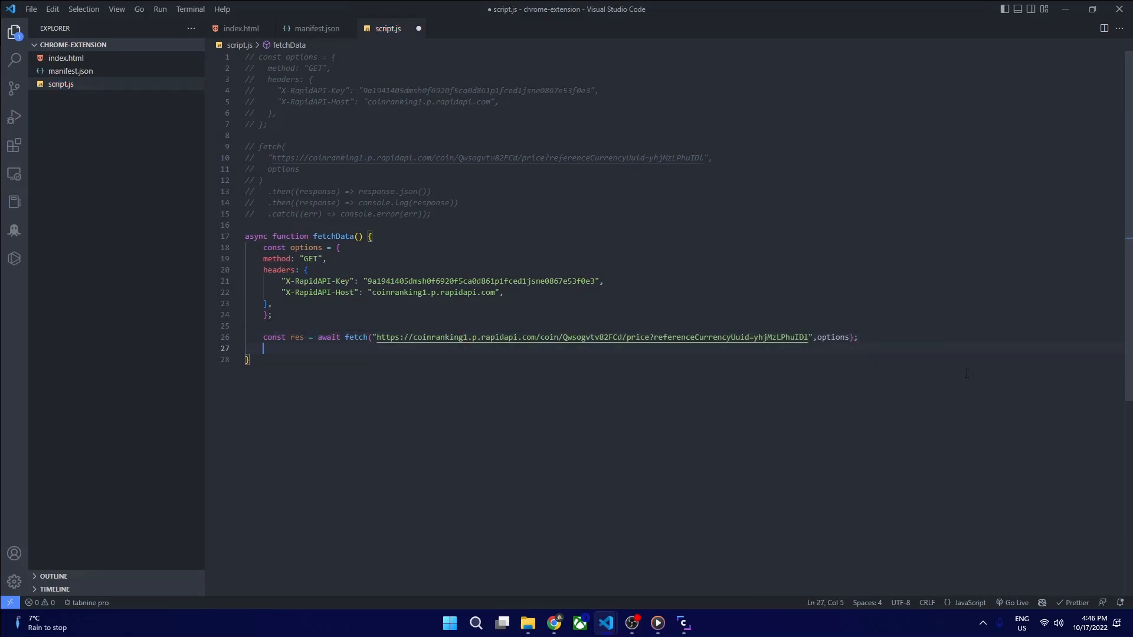
{"action": "type", "text": "const record = await res.json("}
{"action": "type", "text": "document"}
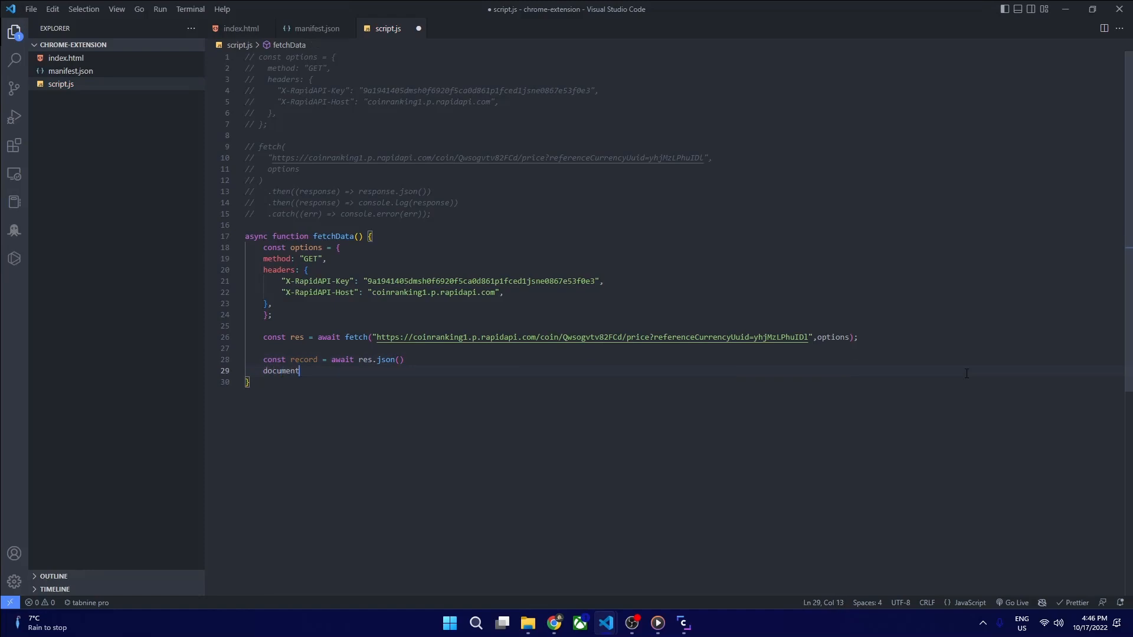
Set the crptocoins element's innerHTML to "BTC : " + record via getElementById
{"action": "type", "text": ".getElementById('crptocoins"}
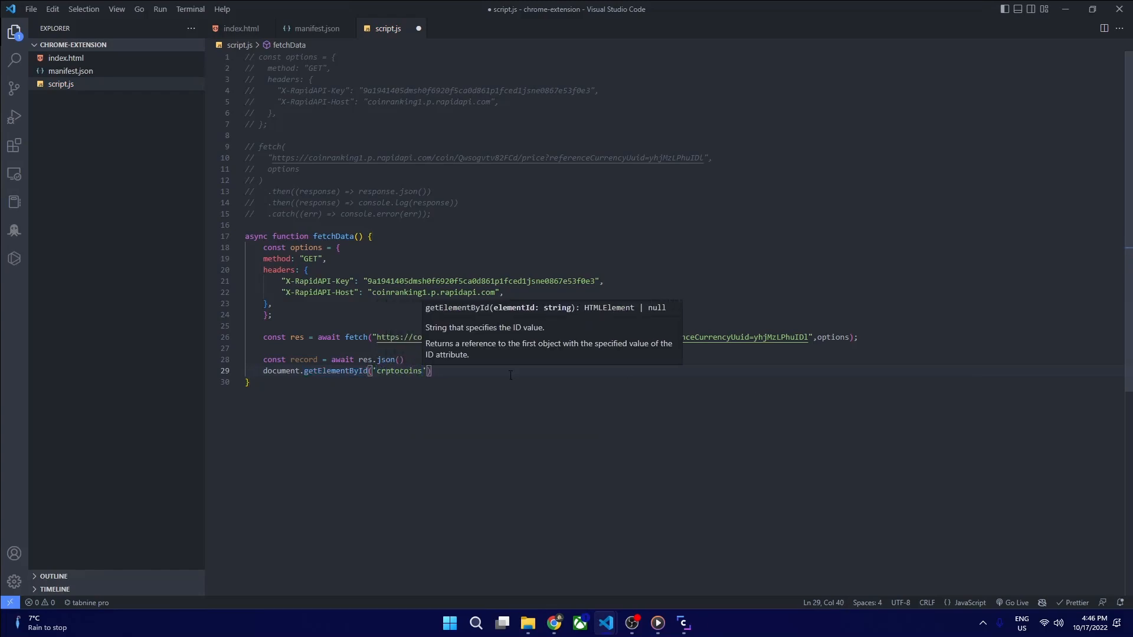
{"action": "type", "text": ".innerHTML ="}
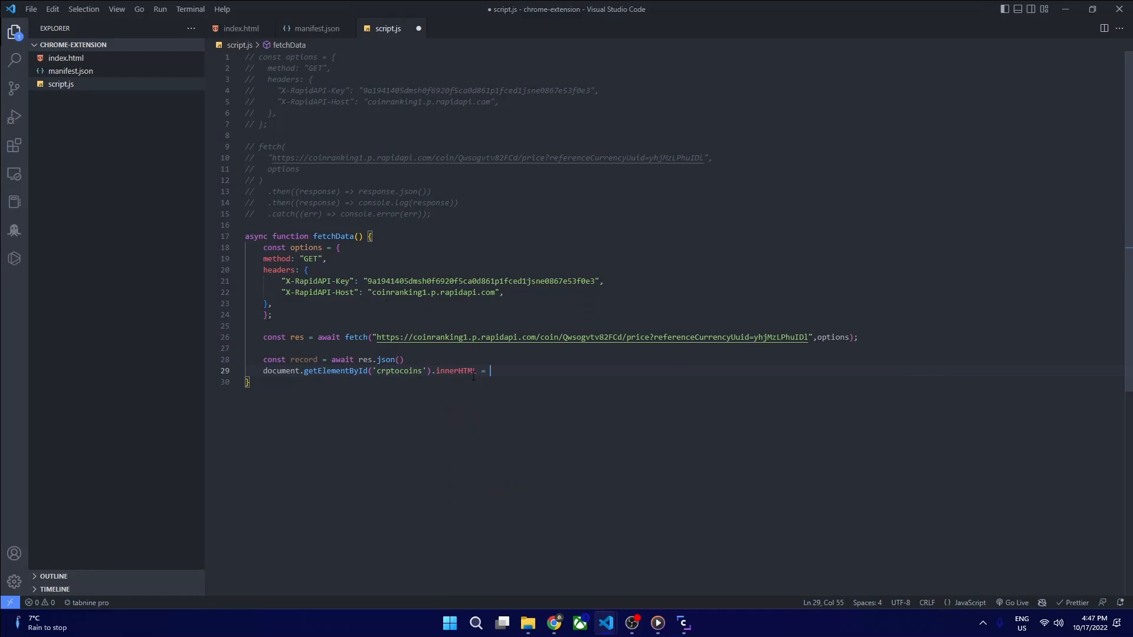
{"action": "type", "text": "\"BT"}
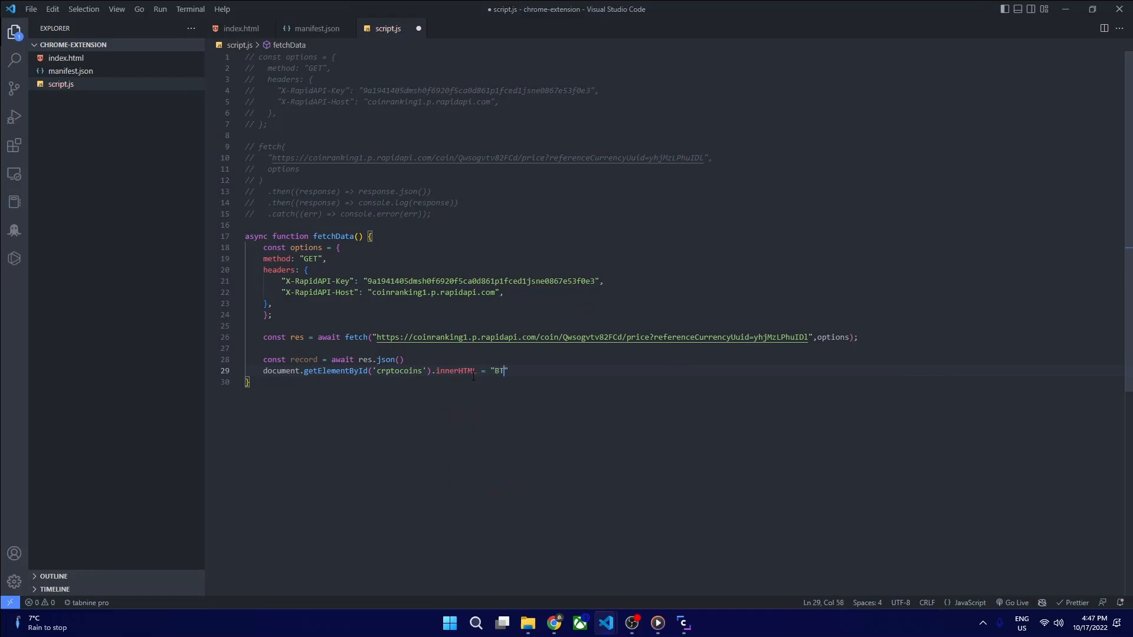
{"action": "type", "text": "C : \""}
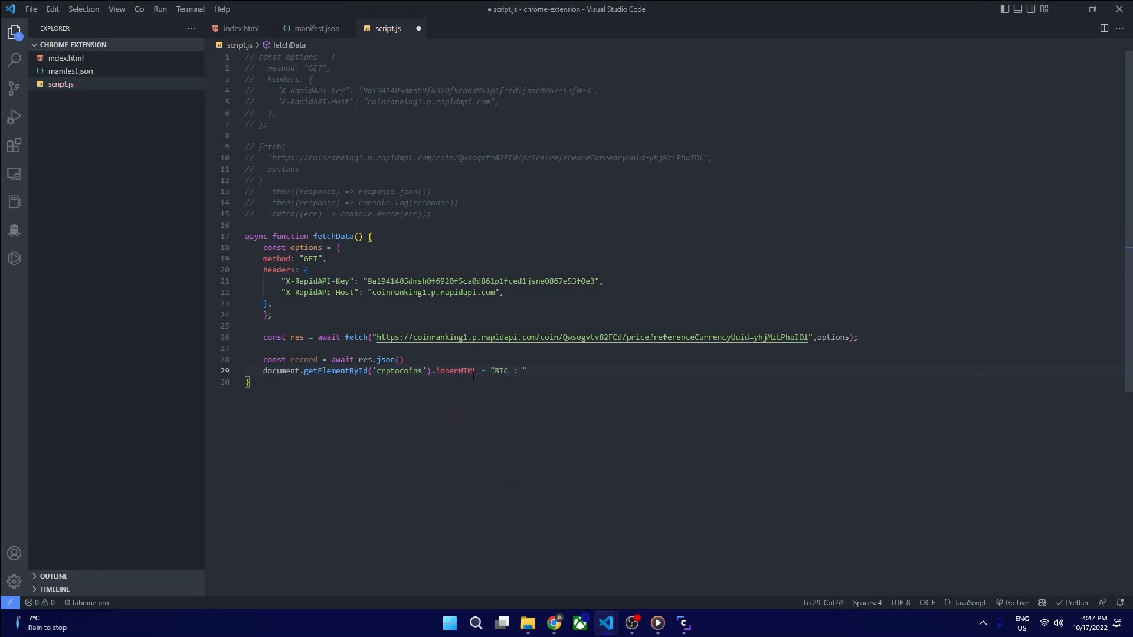
{"action": "type", "text": "+ record"}
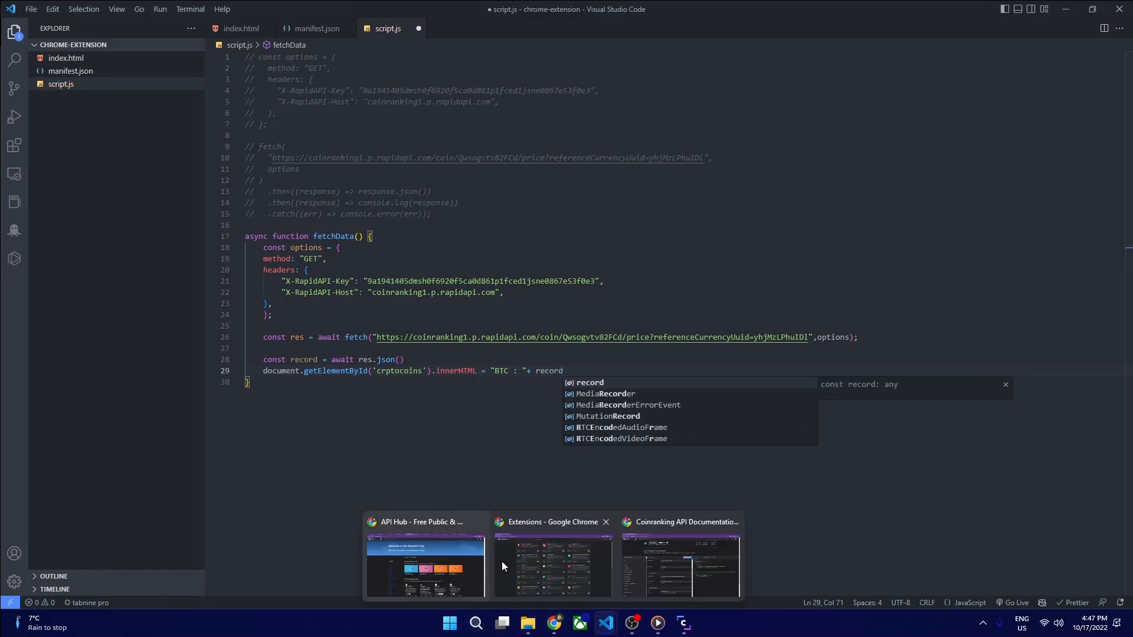
Switch back to the Coinranking page showing the price nested under data in Results
{"action": "left_click", "coordinate": [678, 564]}
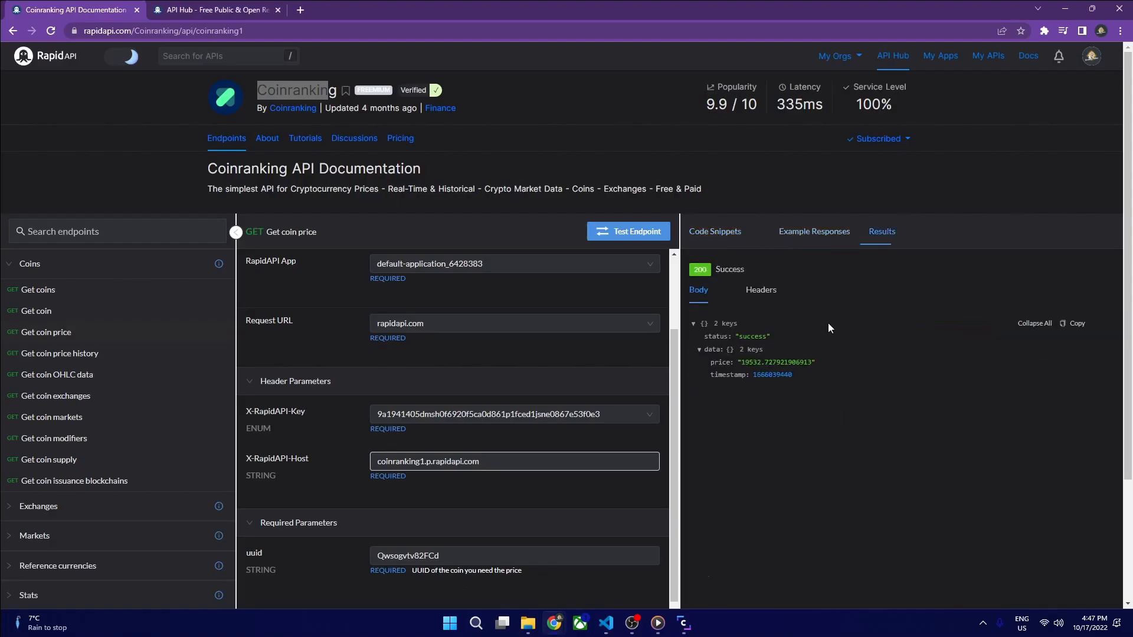
{"action": "mouse_move", "coordinate": [659, 622]}
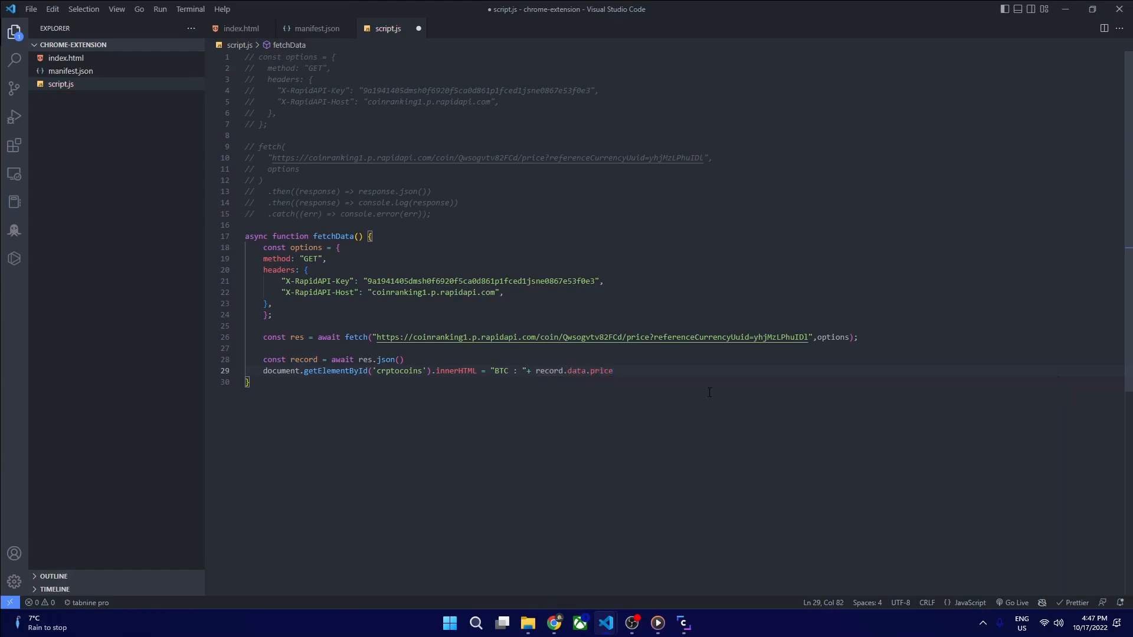
Finish the script with record.data.price and a fetchData() call, then save it formatted
{"action": "key", "text": "Enter"}
{"action": "type", "text": "fetchData()()"}
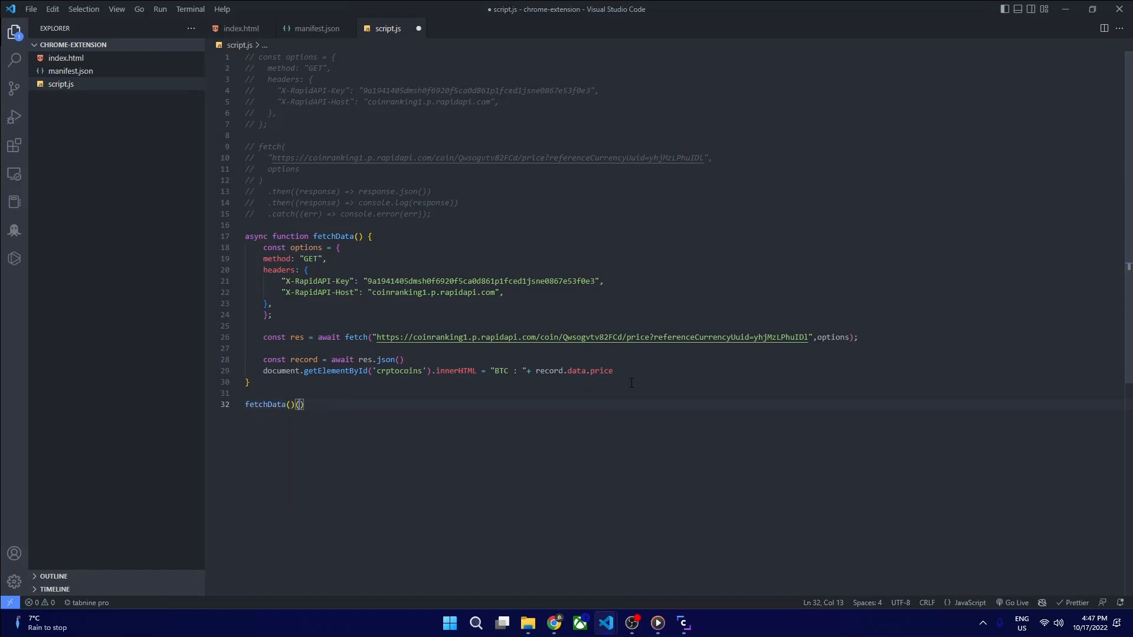
{"action": "key", "text": "ctrl+s"}
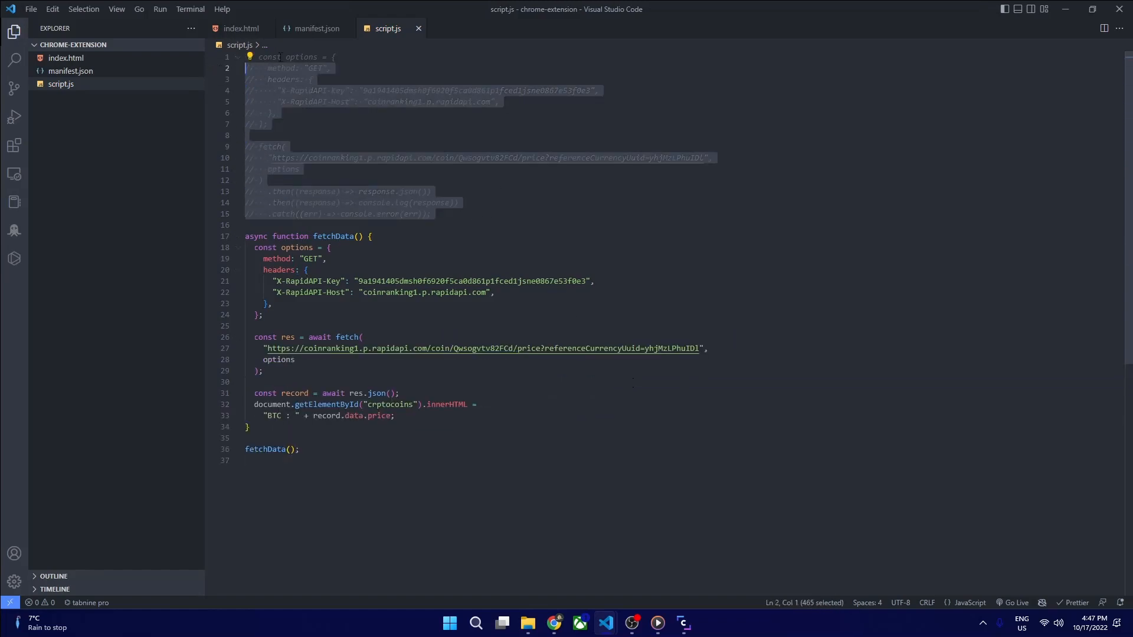
{"action": "key", "text": "Delete"}
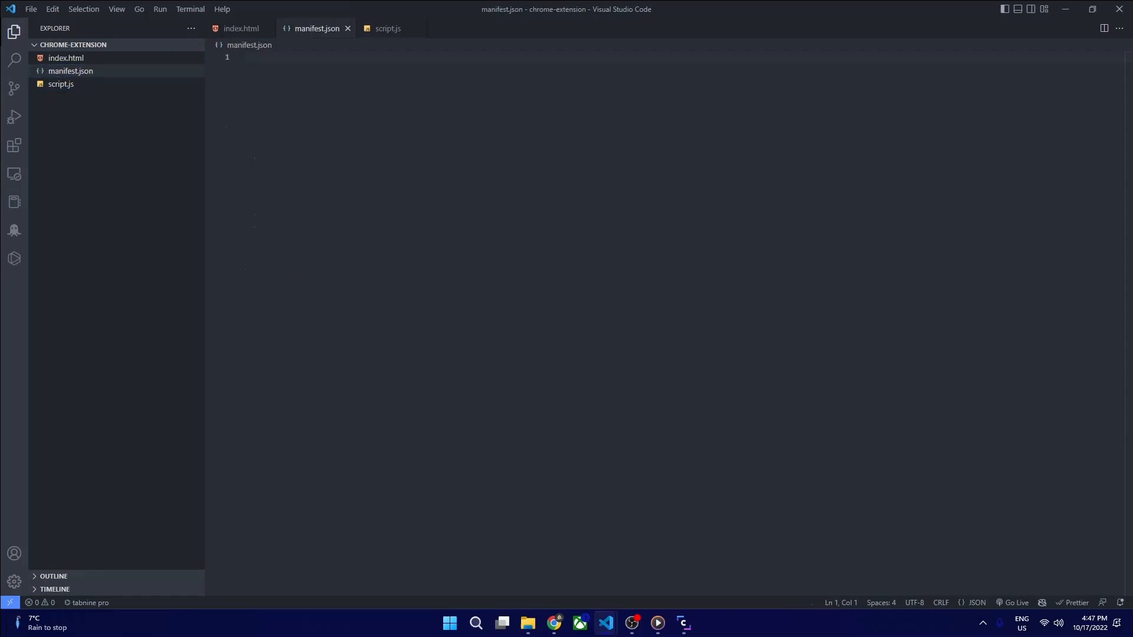
{"action": "mouse_move", "coordinate": [883, 213]}
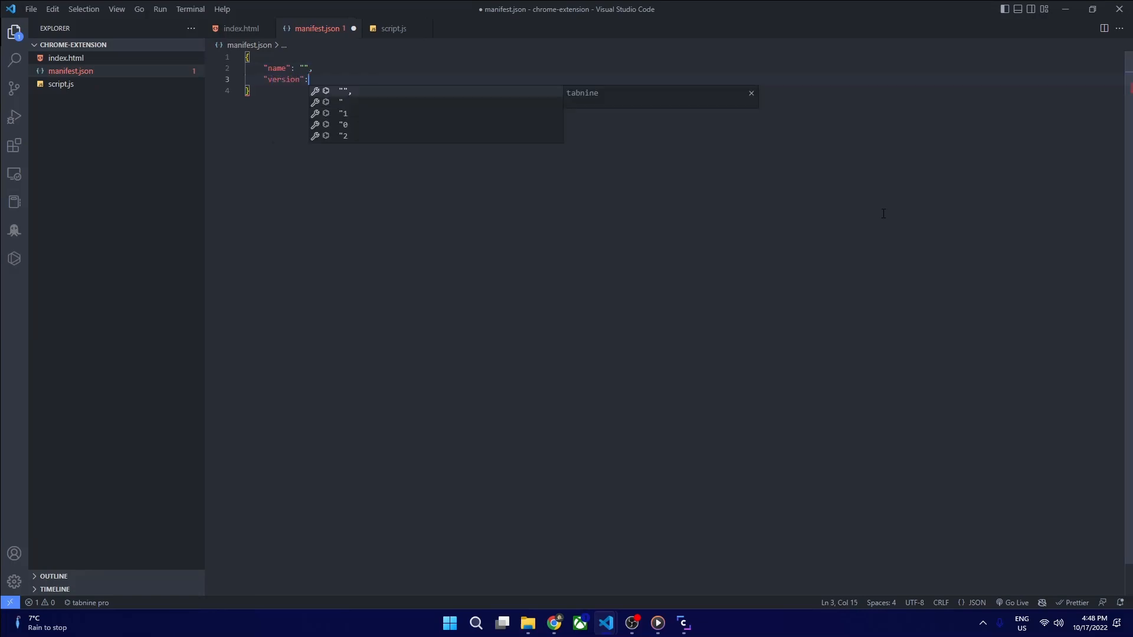
Fill in name Top Crypto Coins, version 1.0.0 and a description about live BTC price
{"action": "type", "text": "Top Crypto Coins"}
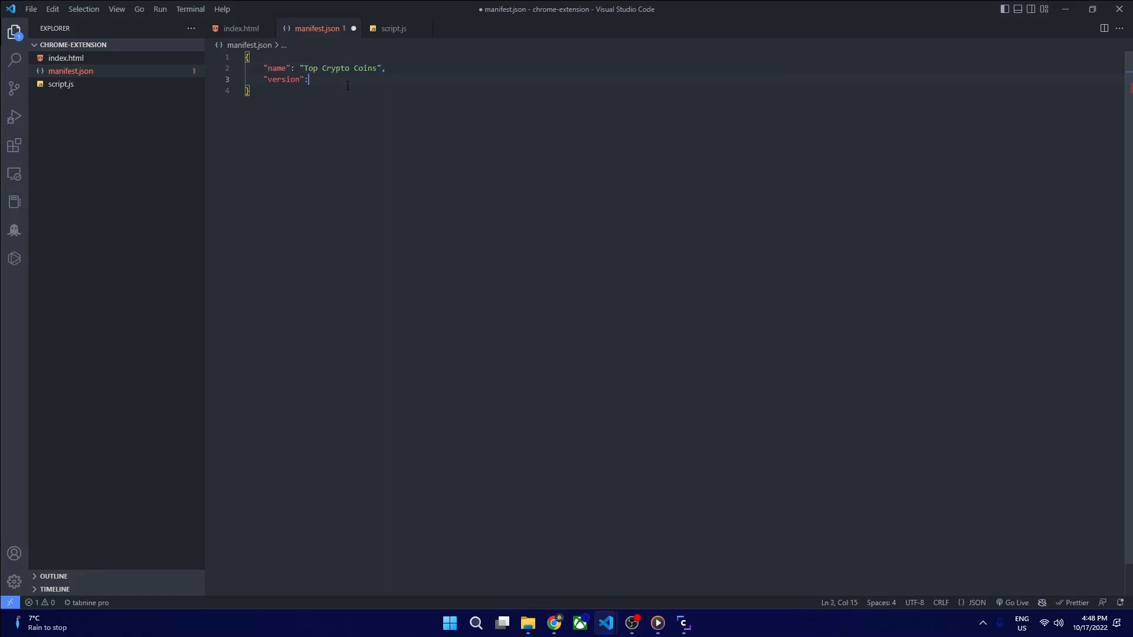
{"action": "type", "text": "\"1\""}
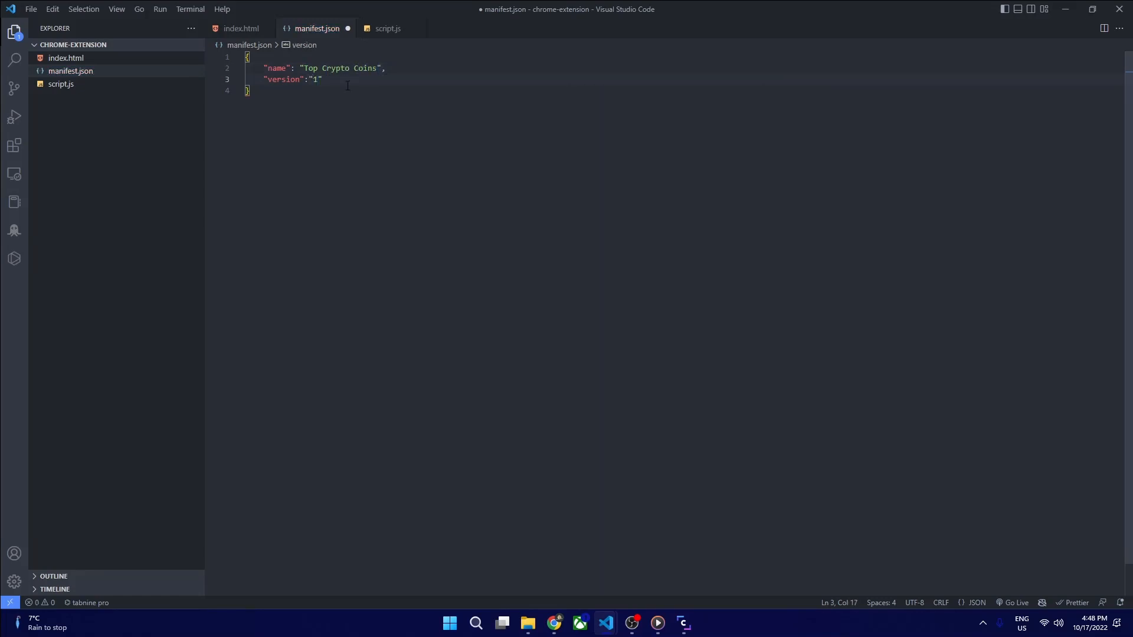
{"action": "type", "text": ".0.0"}
{"action": "type", "text": "\"description\":\""}
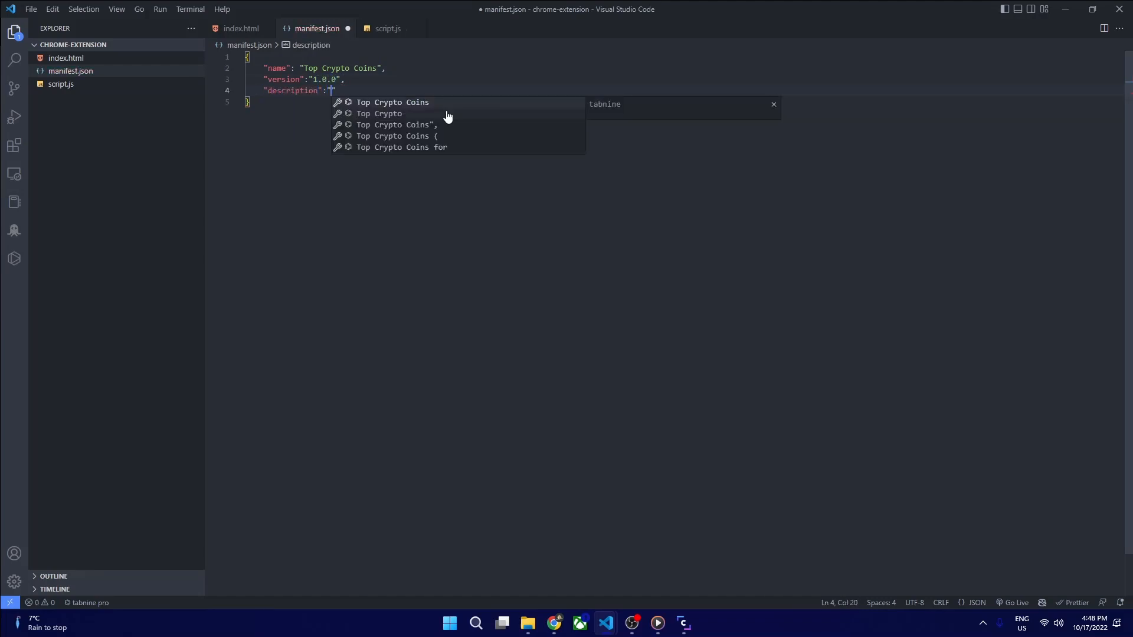
{"action": "type", "text": "This extens"}
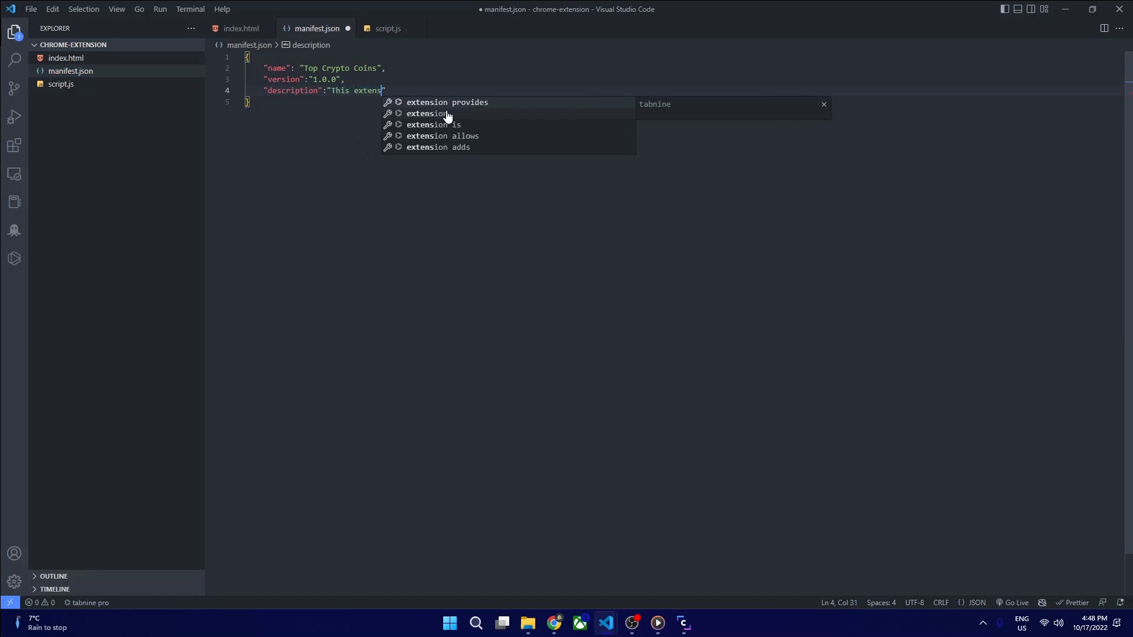
{"action": "left_click", "coordinate": [446, 102]}
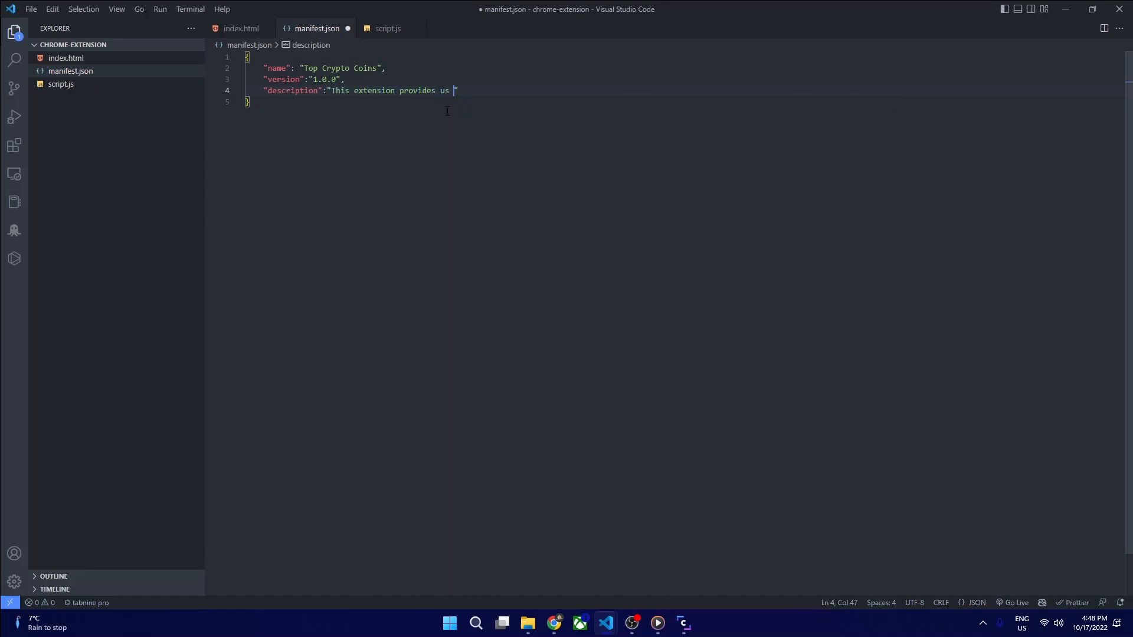
{"action": "type", "text": "with BTC price action l"}
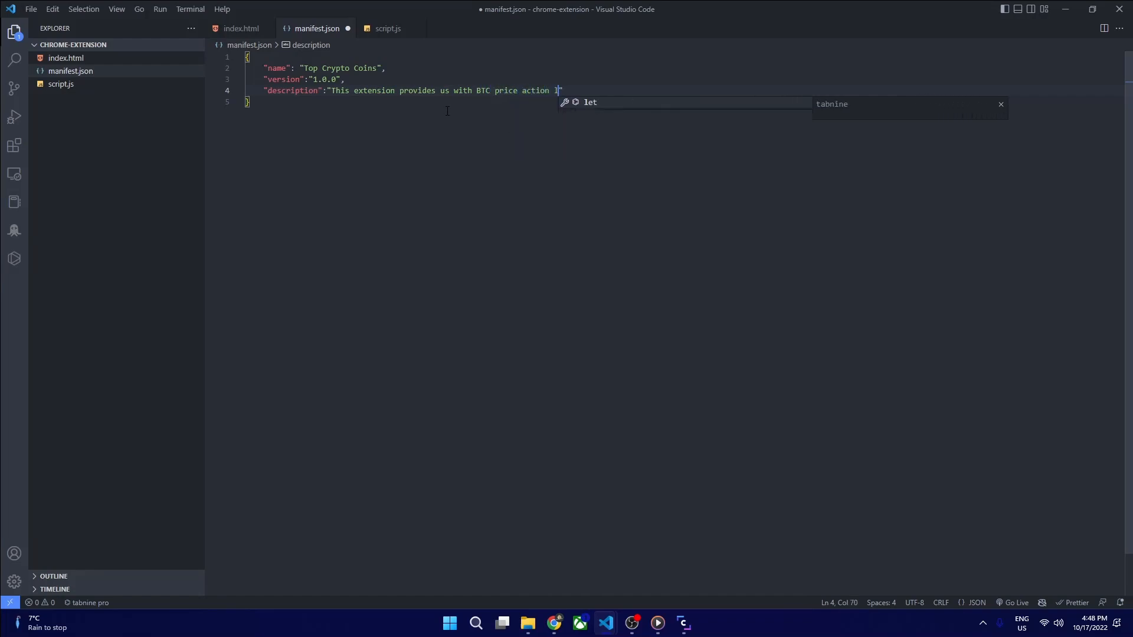
{"action": "type", "text": "ive"}
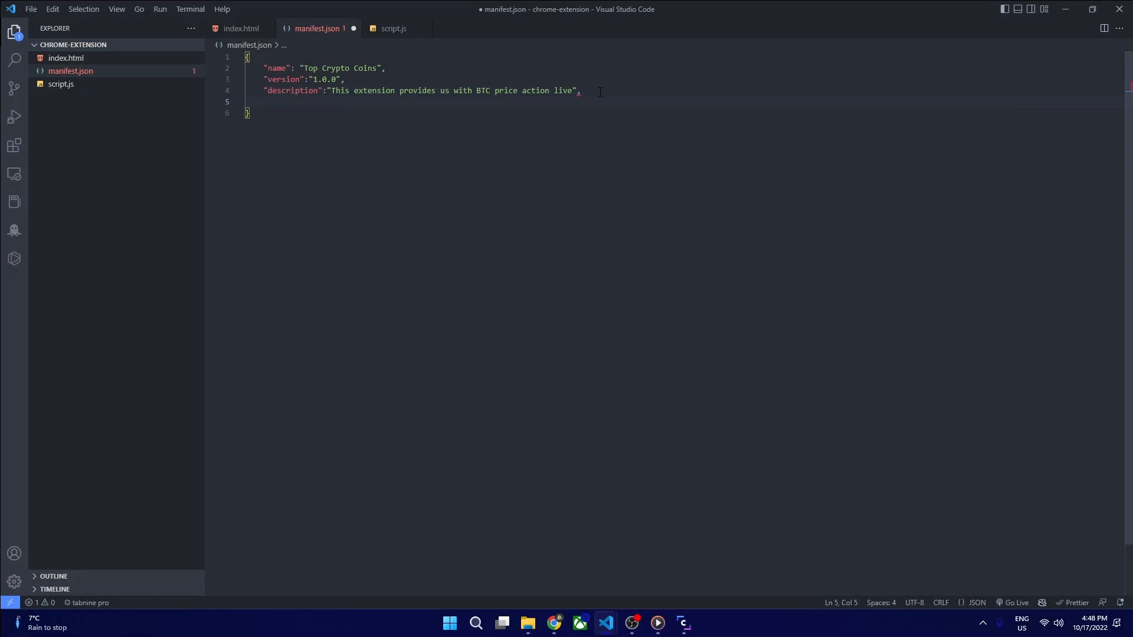
Add manifest_version 3 and an author key to manifest.json
{"action": "type", "text": "\"manifest\""}
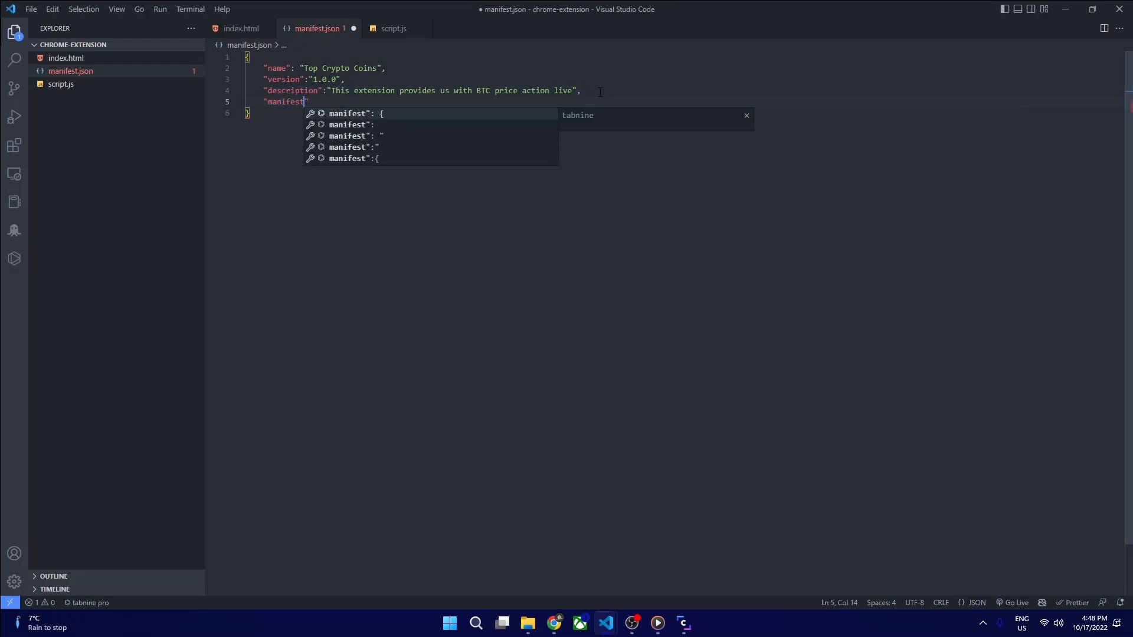
{"action": "type", "text": "+version"}
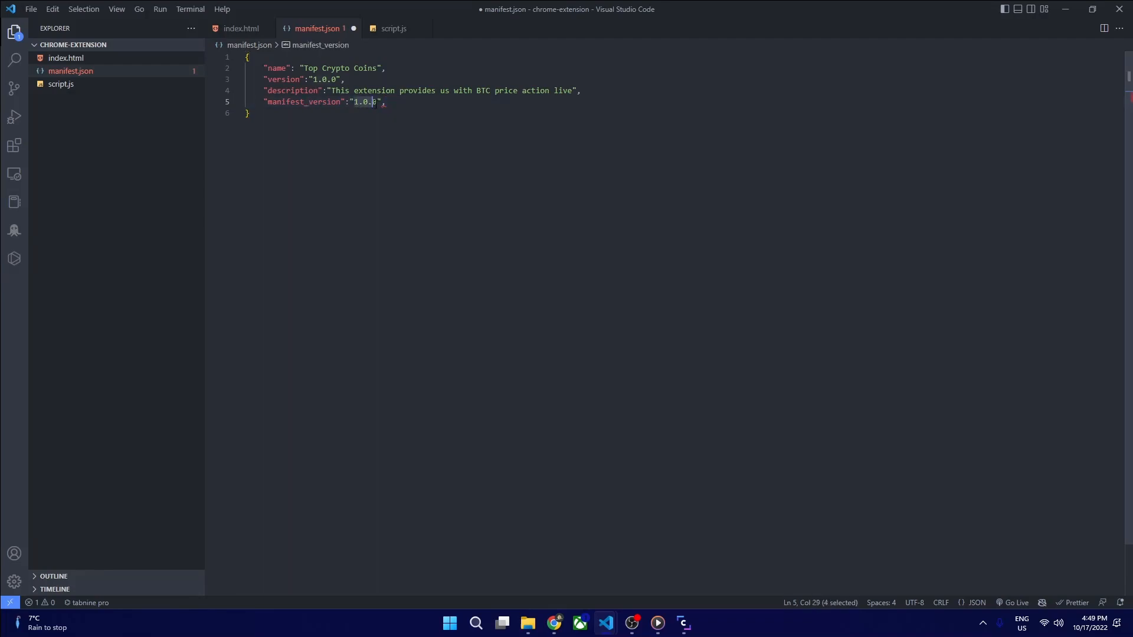
{"action": "type", "text": "3"}
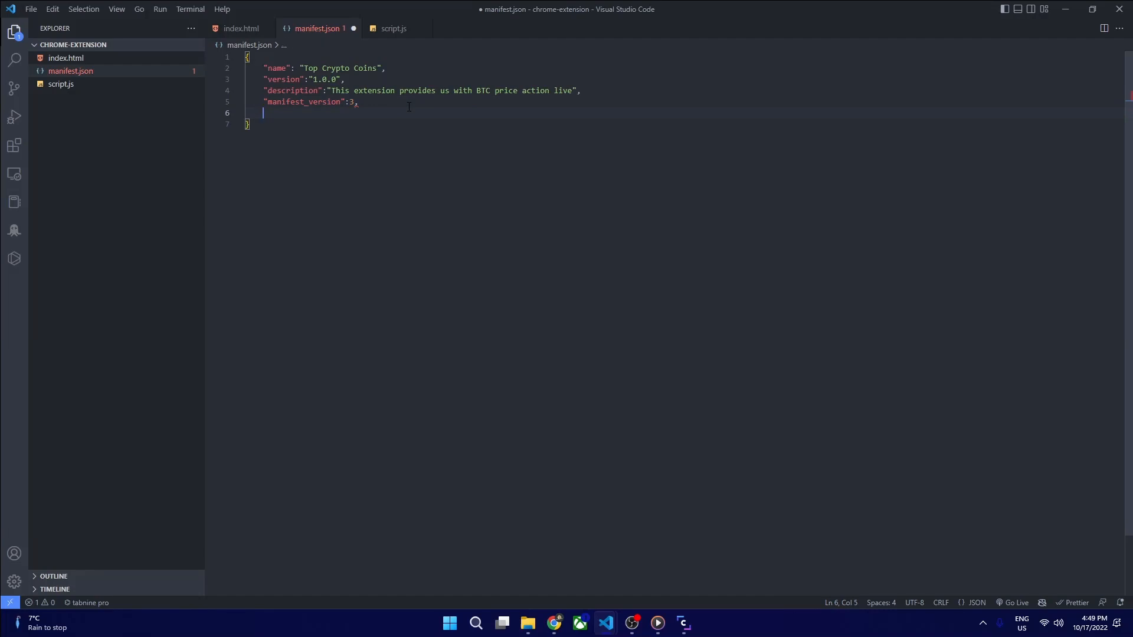
{"action": "type", "text": "\"author\": \"Hiren T\","}
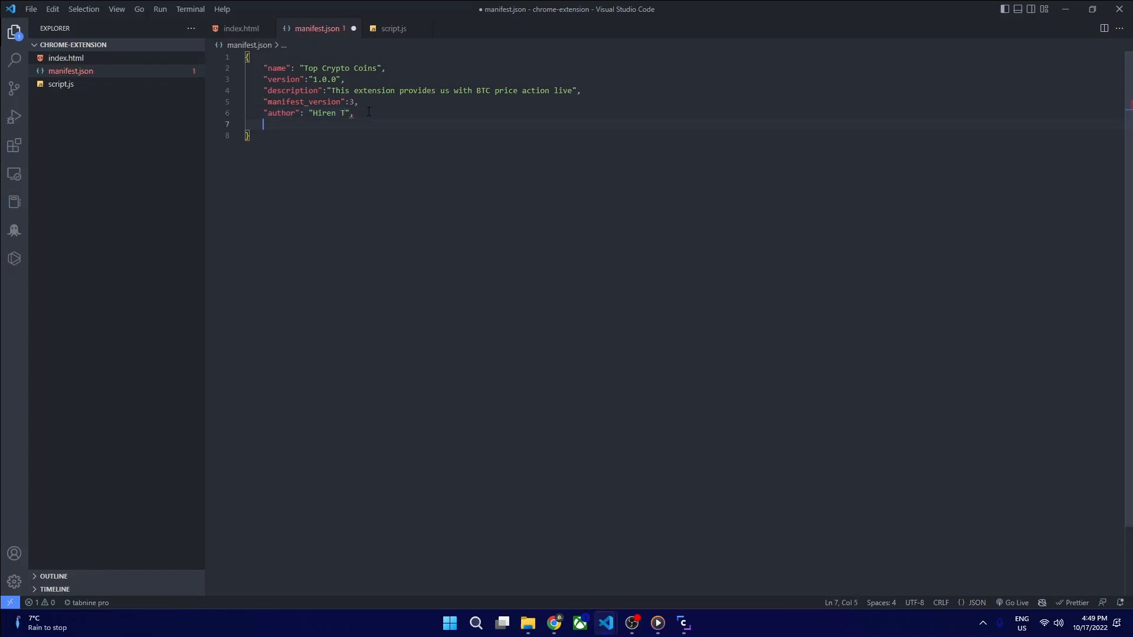
Add an action block with default popup index.html and title Top Crypto Coins, then save
{"action": "type", "text": "\"action\":{"}
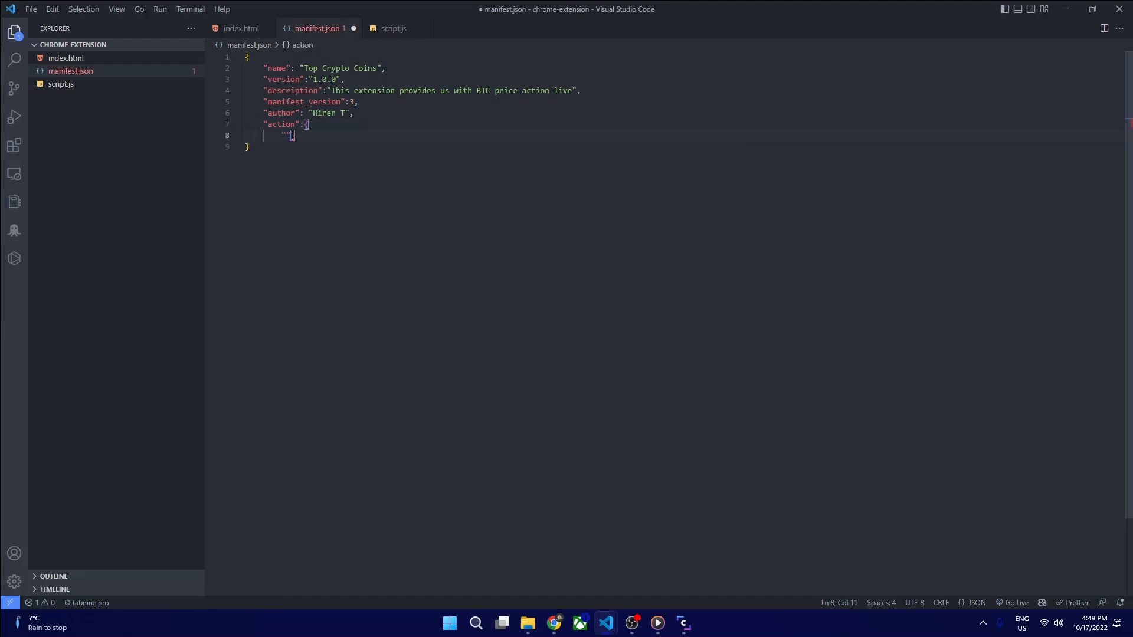
{"action": "key", "text": "Enter"}
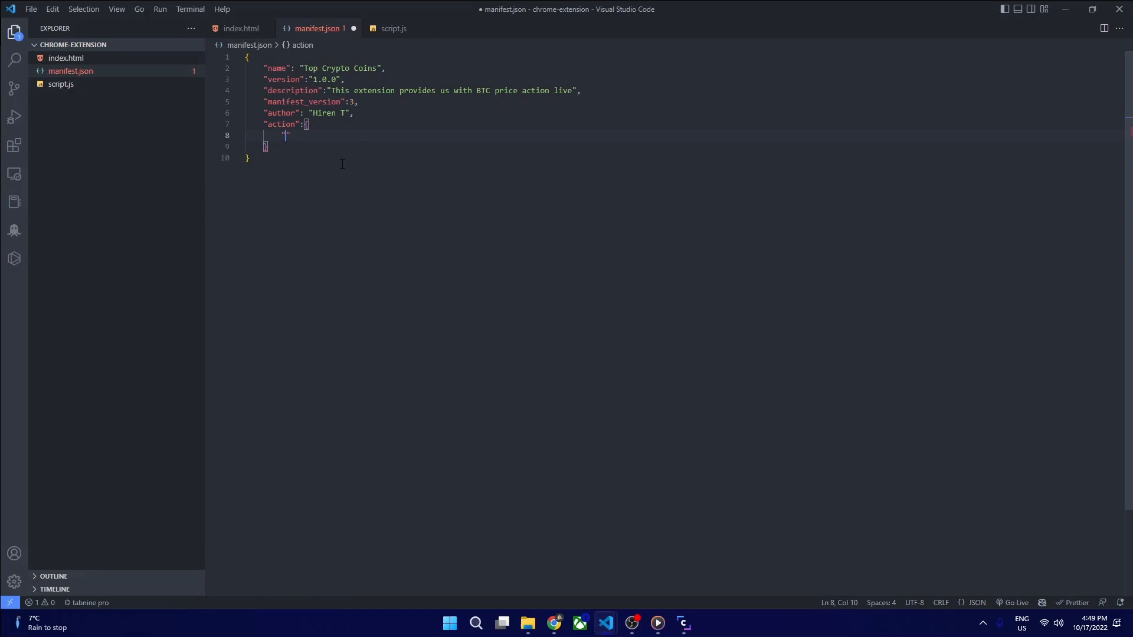
{"action": "type", "text": "\"default\": \"\""}
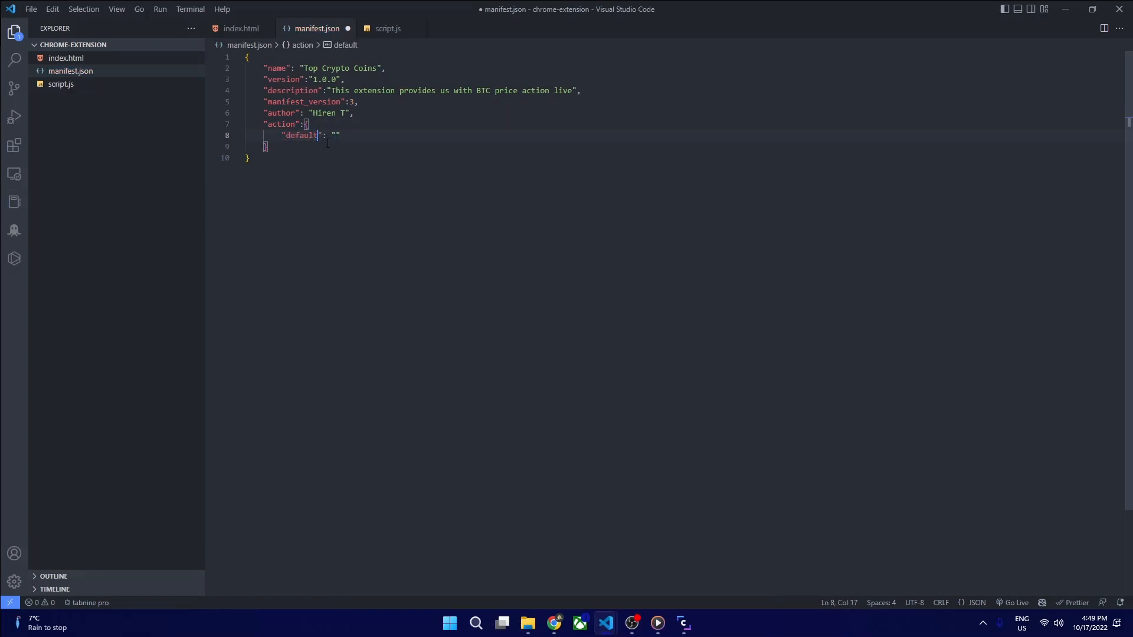
{"action": "type", "text": "_pop"}
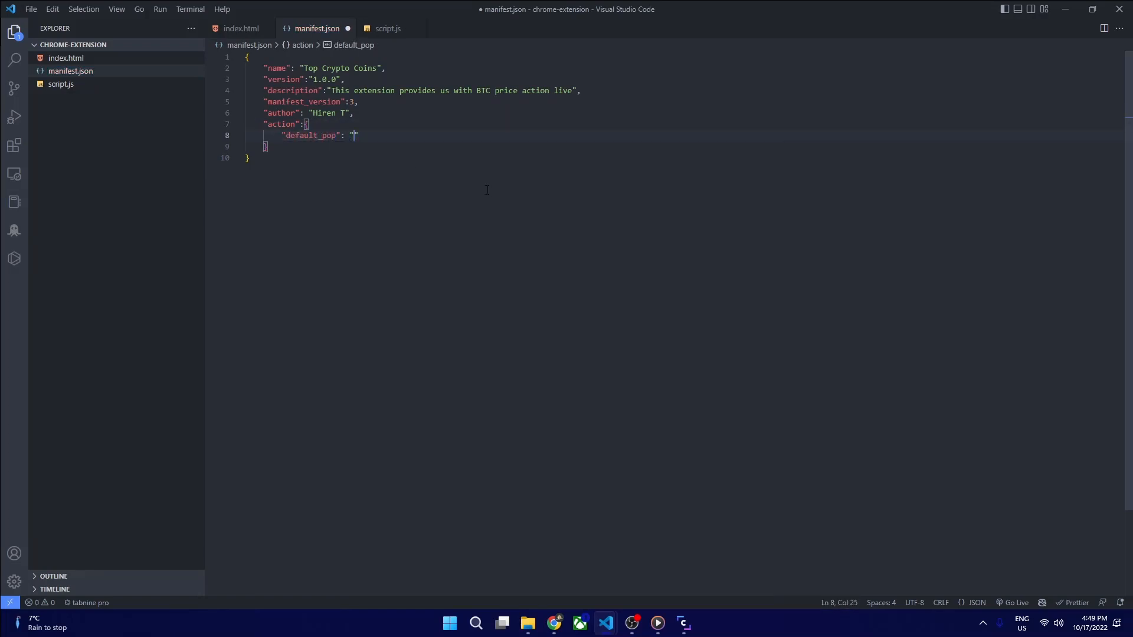
{"action": "type", "text": "index.html\","}
{"action": "type", "text": "\"default_title\": \"Top Crypto Coins\","}
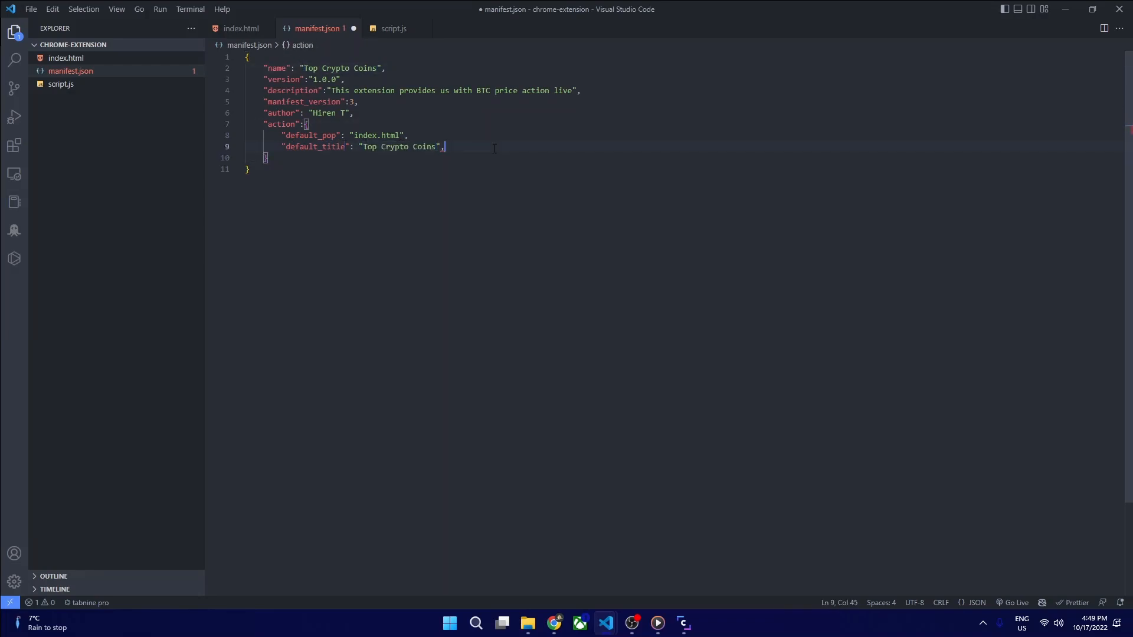
{"action": "key", "text": "ctrl+s"}
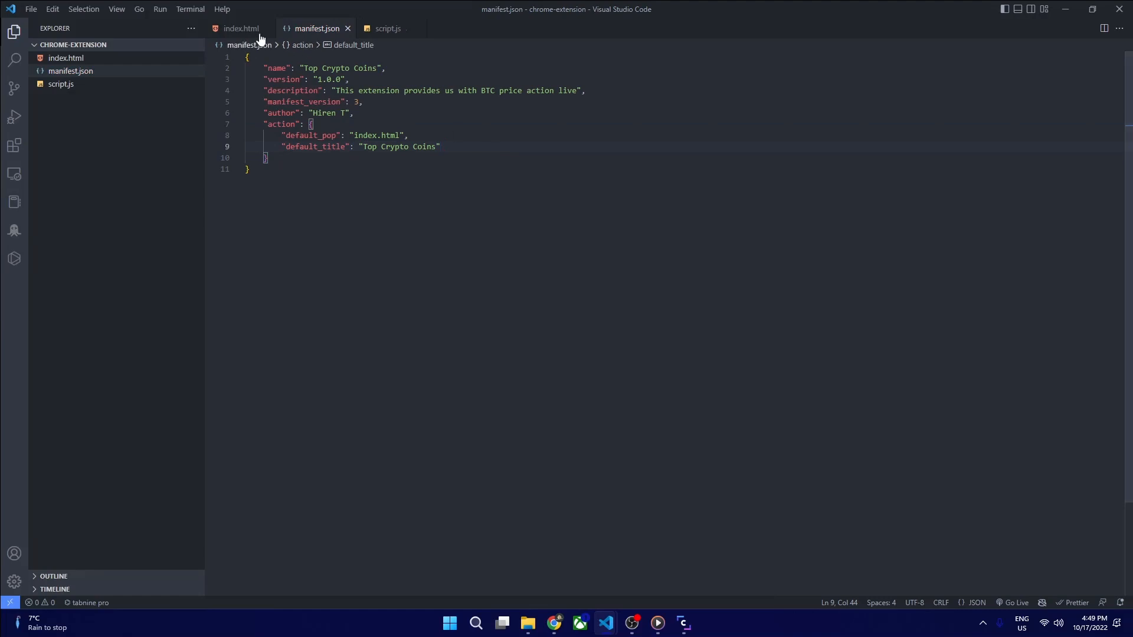
Launch index.html with Live Server on port 5501 from the Explorer
{"action": "right_click", "coordinate": [65, 57]}
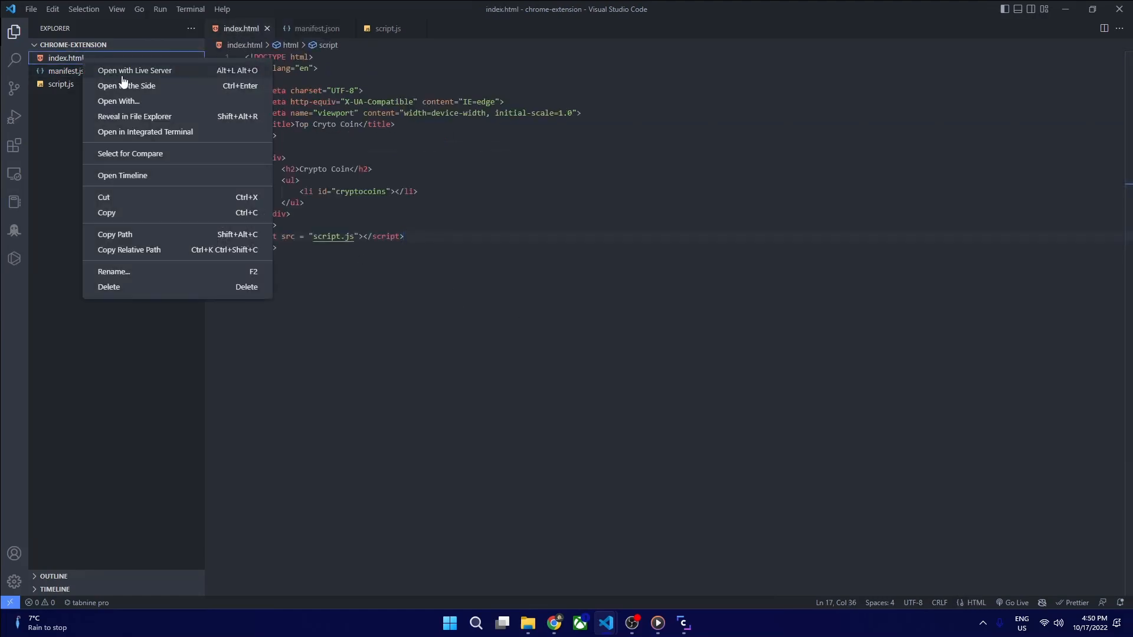
{"action": "left_click", "coordinate": [135, 70]}
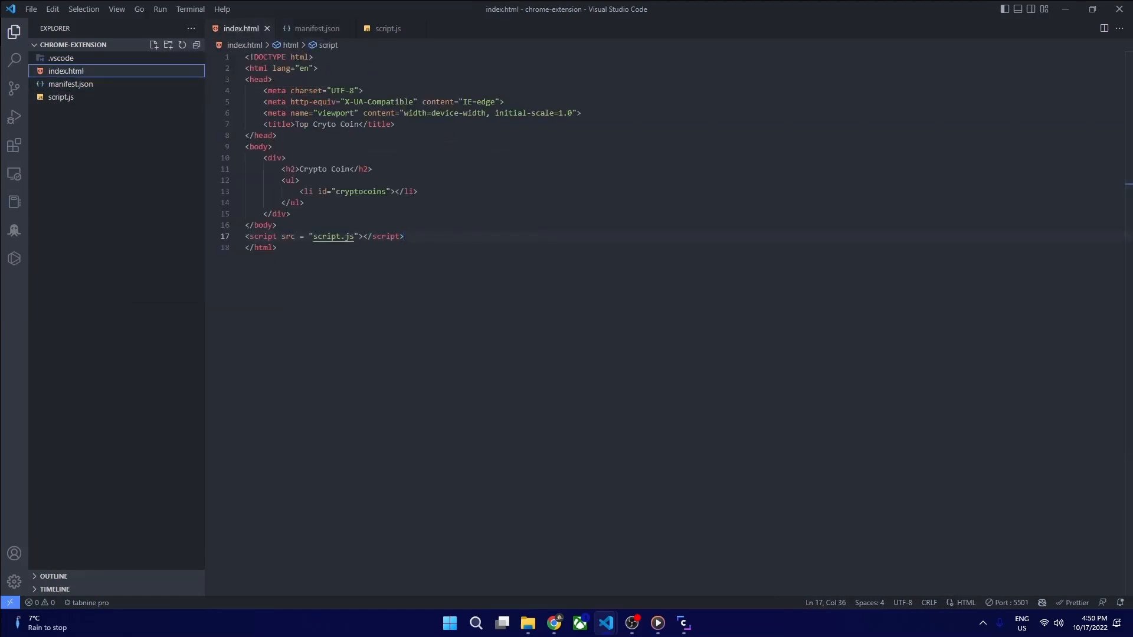
{"action": "left_click", "coordinate": [696, 623]}
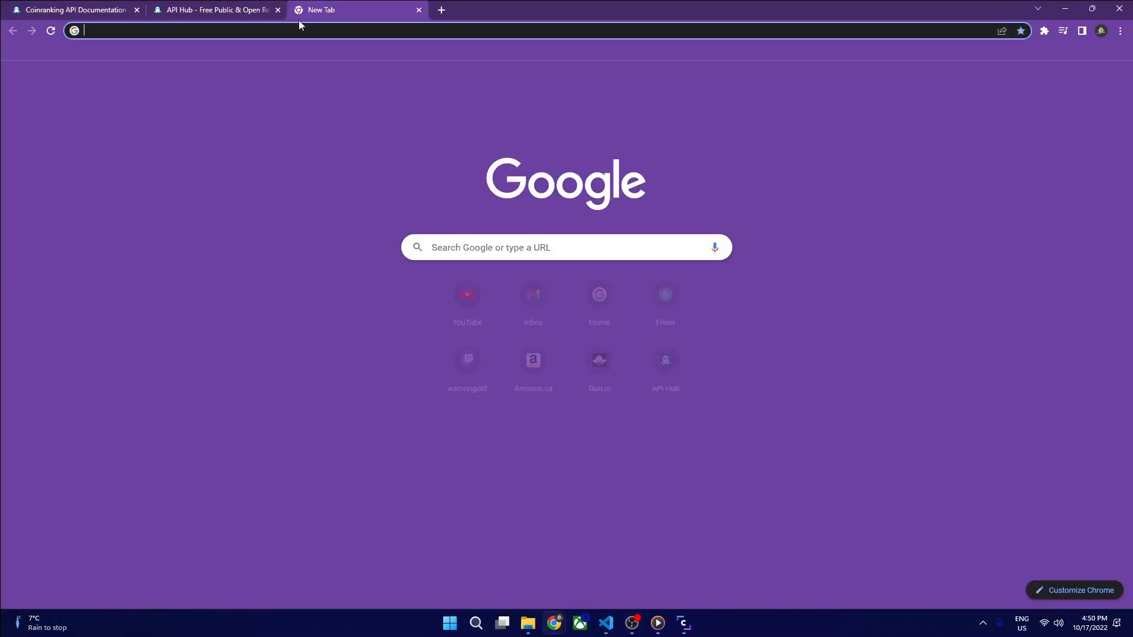
Load 127.0.0.1:5501/index.html in Chrome to see the null innerHTML console error
{"action": "type", "text": "127.0.0.1:5501/index.html"}
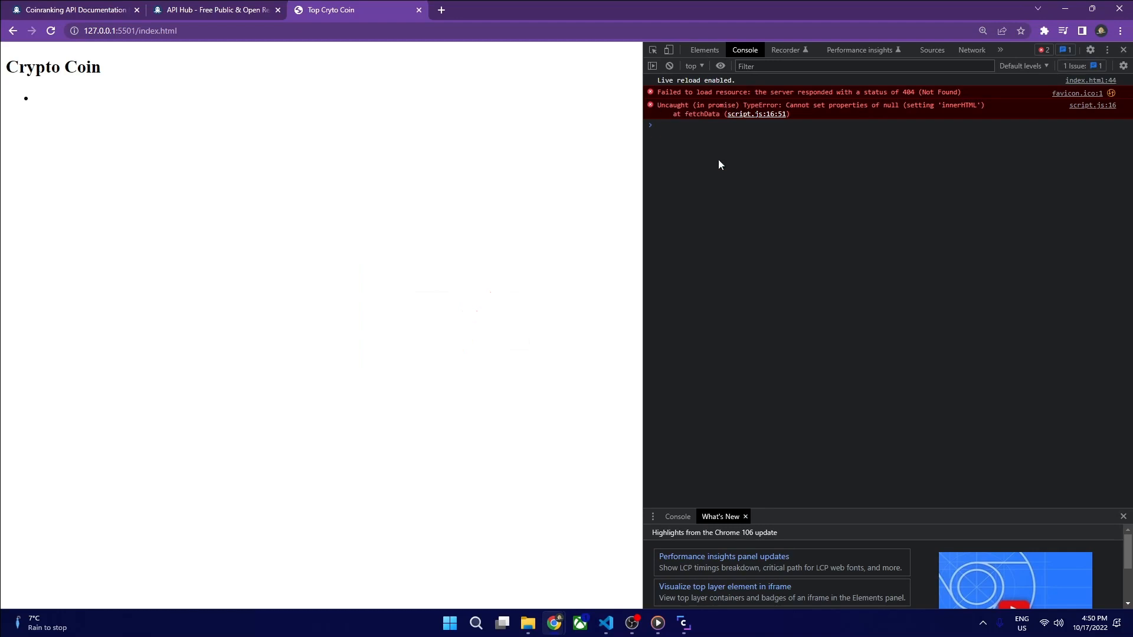
{"action": "mouse_move", "coordinate": [754, 114]}
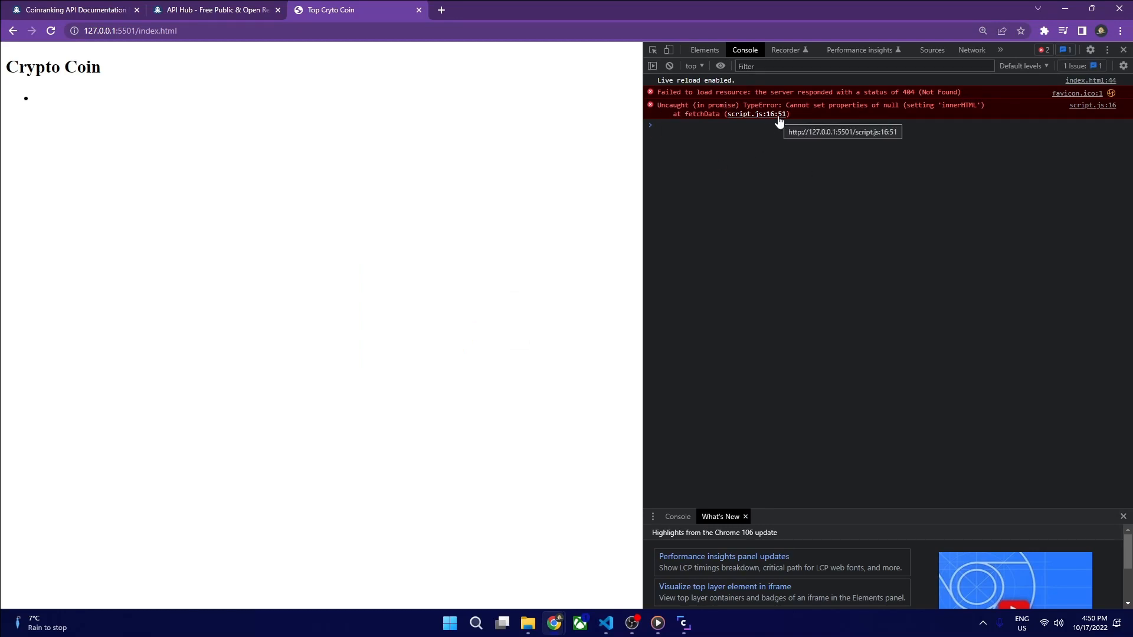
{"action": "mouse_move", "coordinate": [604, 622]}
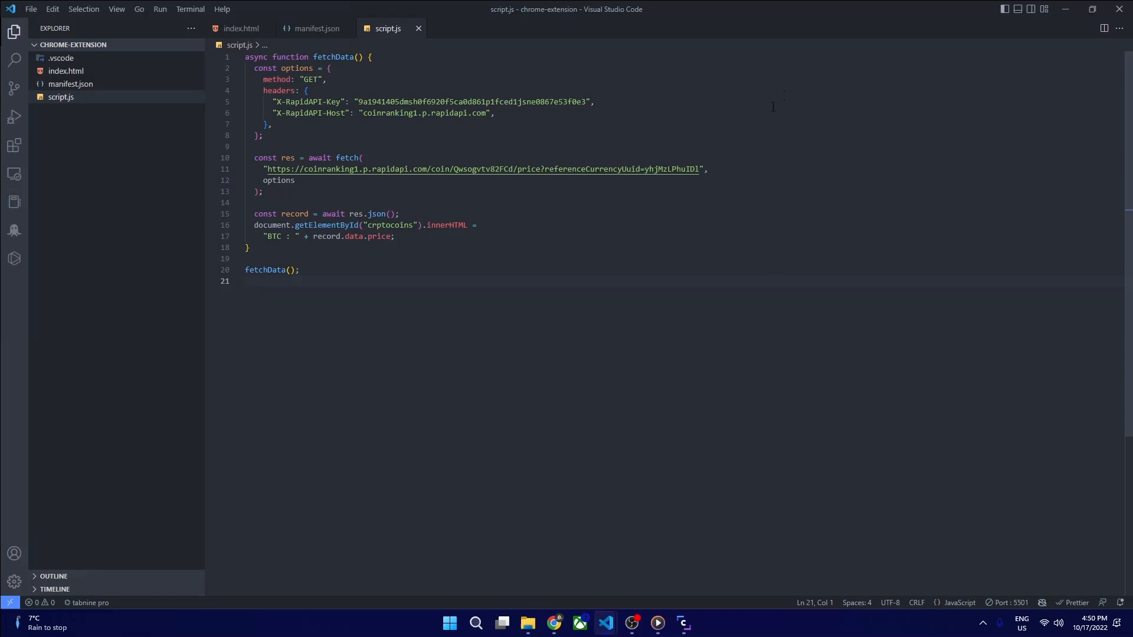
Fix getElementById to cryptocoins in script.js, save, and return to the Chrome coin page
{"action": "left_click", "coordinate": [371, 224]}
{"action": "type", "text": "y"}
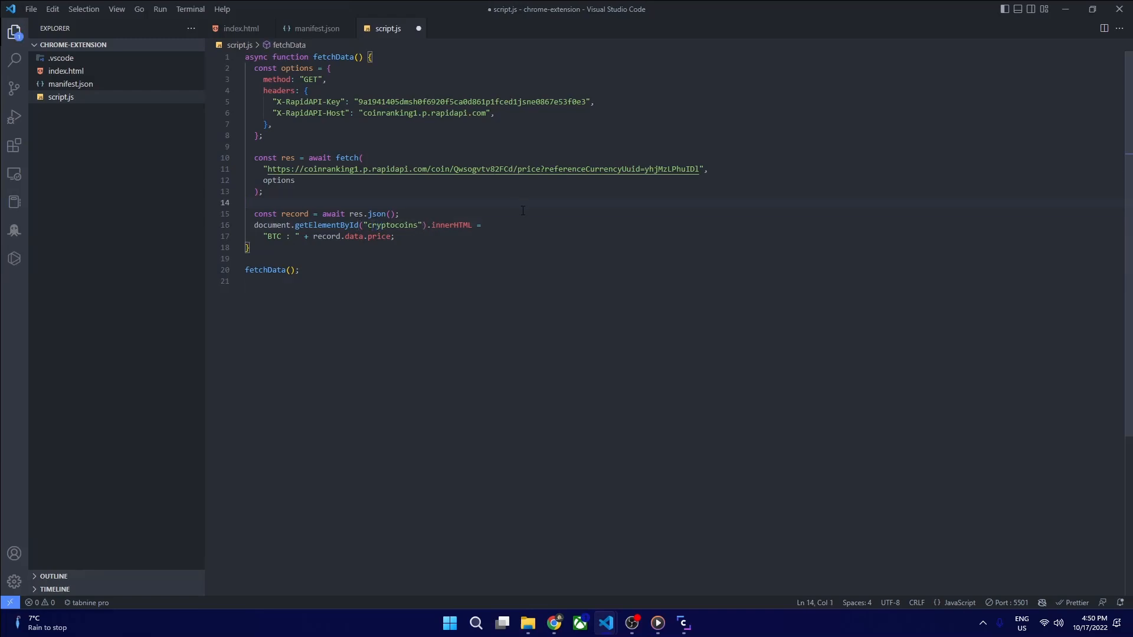
{"action": "mouse_move", "coordinate": [554, 622]}
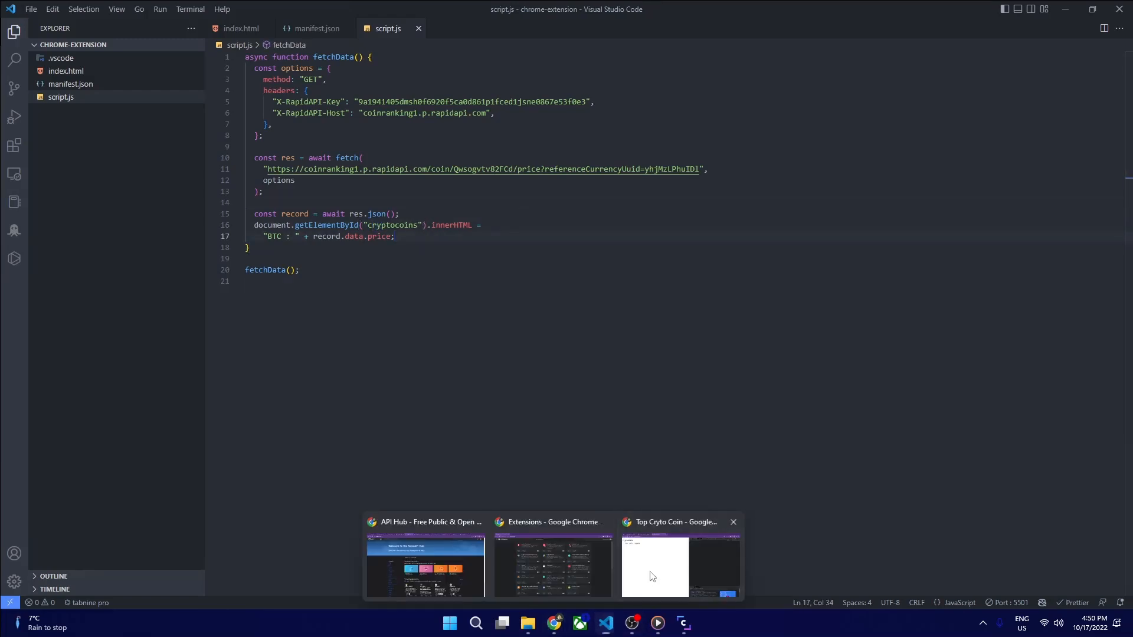
{"action": "left_click", "coordinate": [654, 567]}
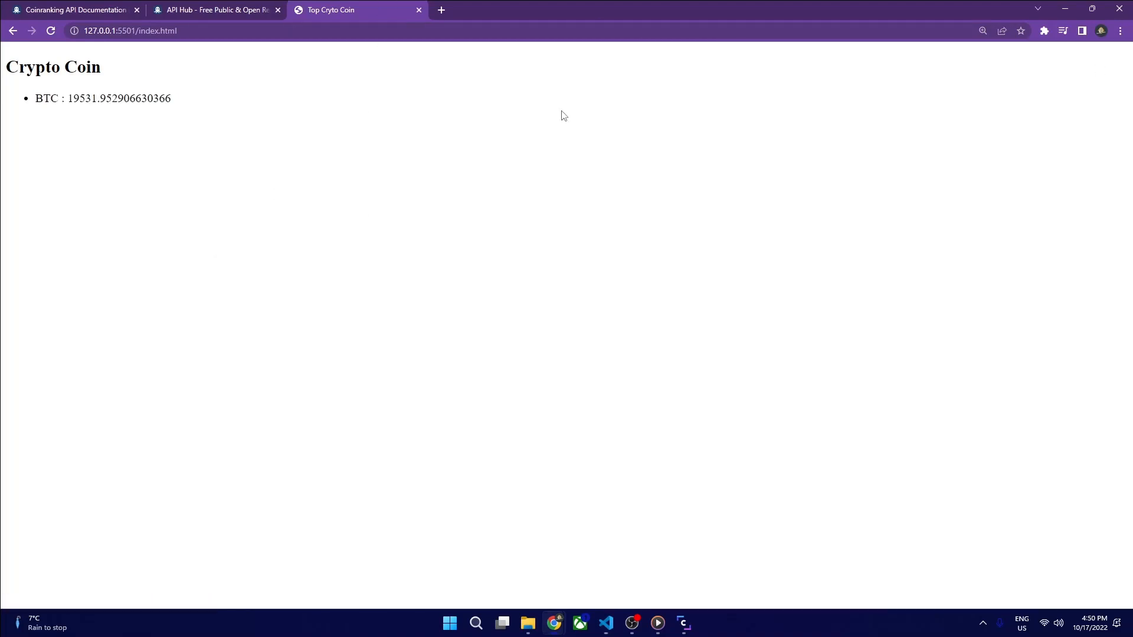
{"action": "mouse_move", "coordinate": [231, 66]}
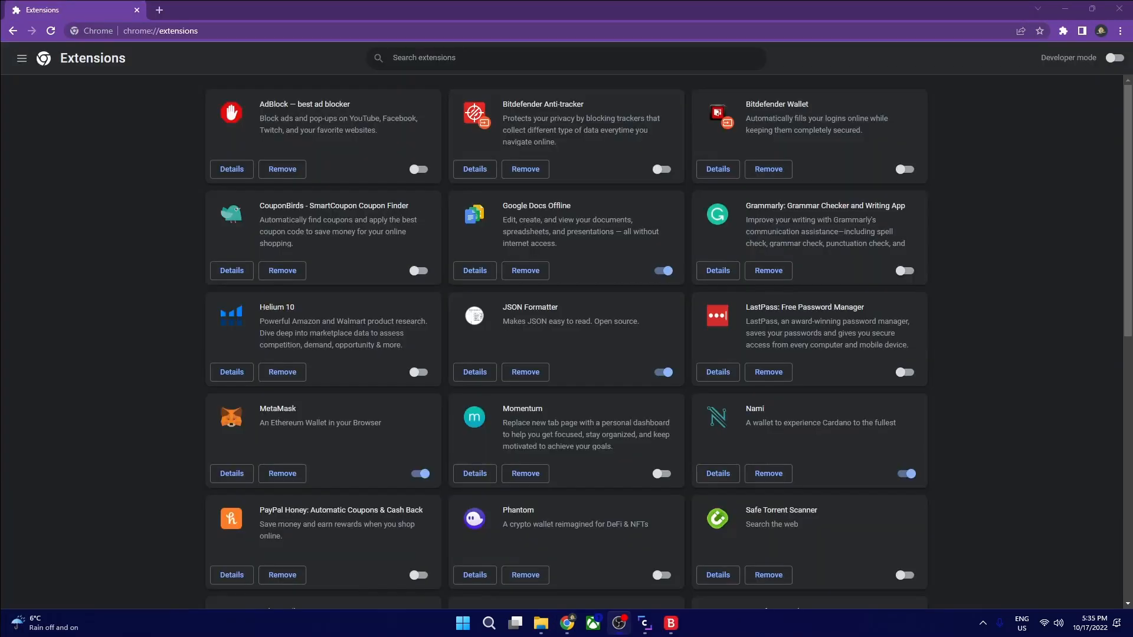
{"action": "mouse_move", "coordinate": [1042, 445]}
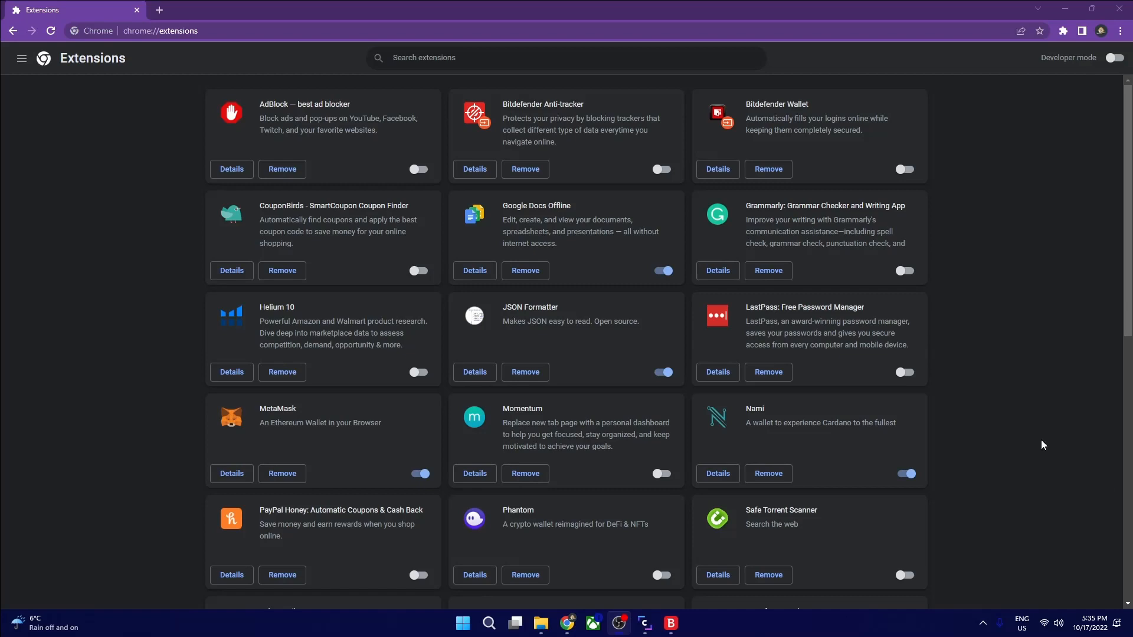
{"action": "mouse_move", "coordinate": [1055, 39]}
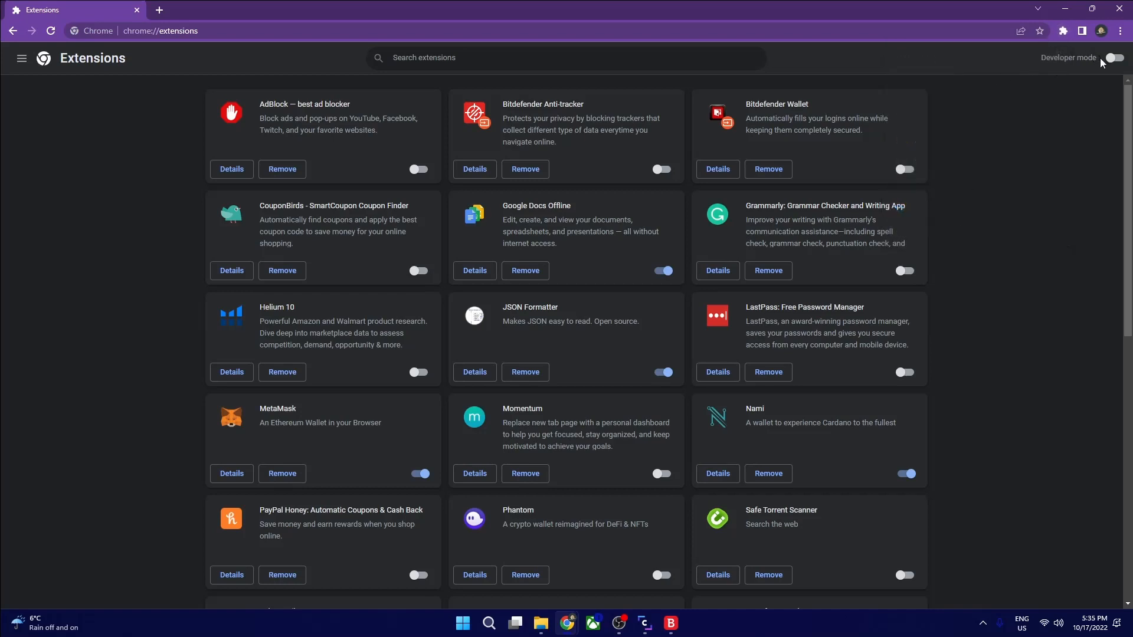
Enable Developer mode and load the chrome-extension folder unpacked as Top Crypto Coins 1.0.0
{"action": "left_click", "coordinate": [1114, 58]}
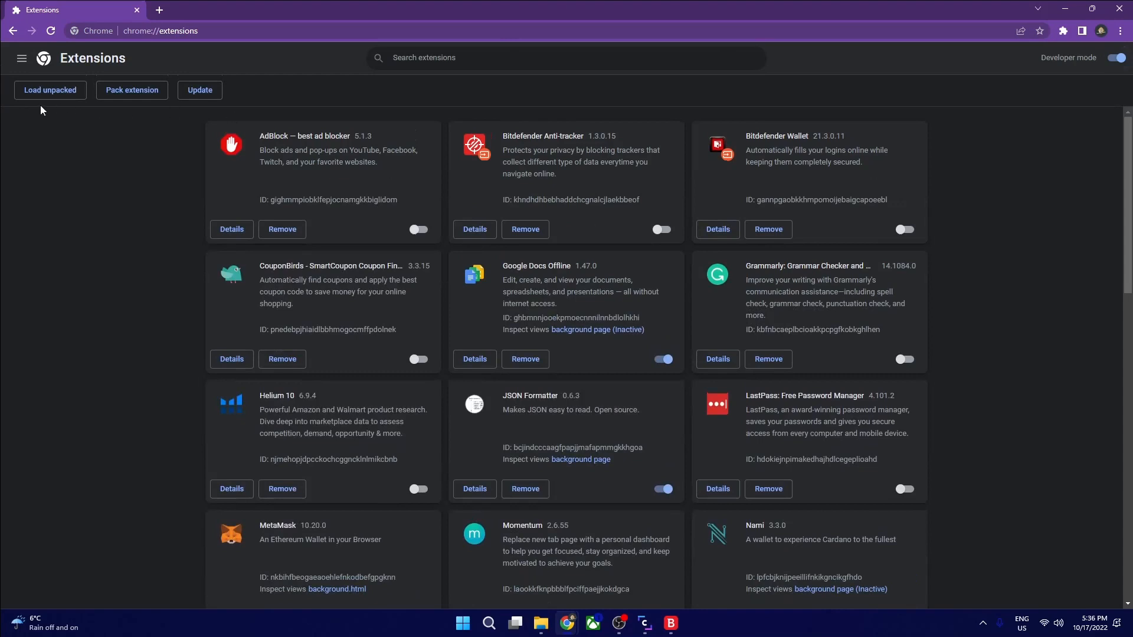
{"action": "mouse_move", "coordinate": [71, 101]}
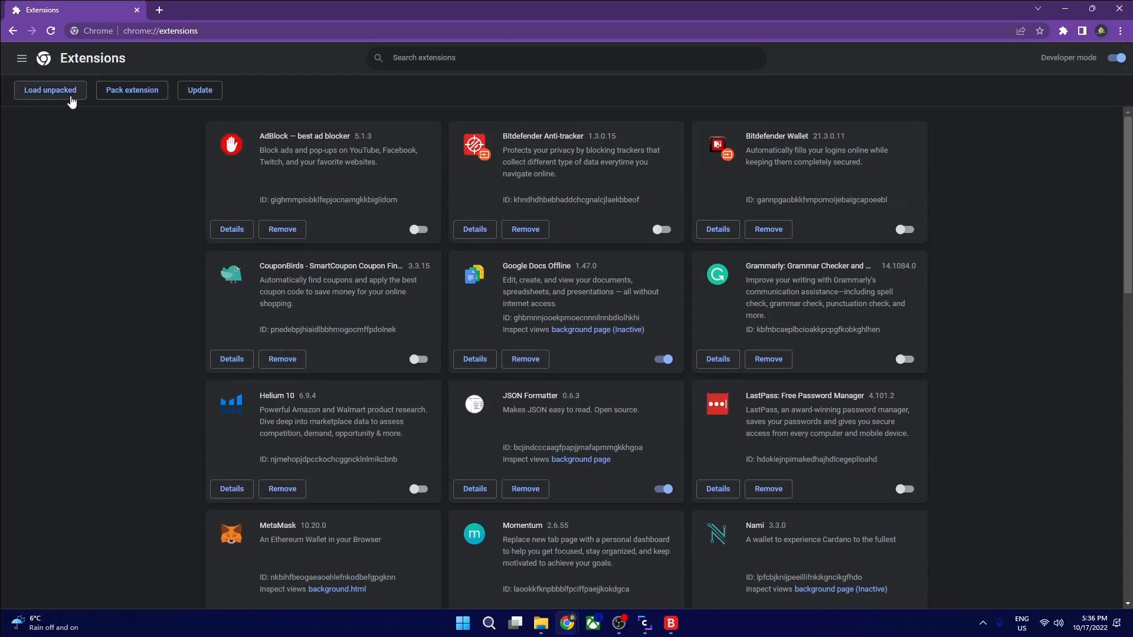
{"action": "left_click", "coordinate": [50, 90]}
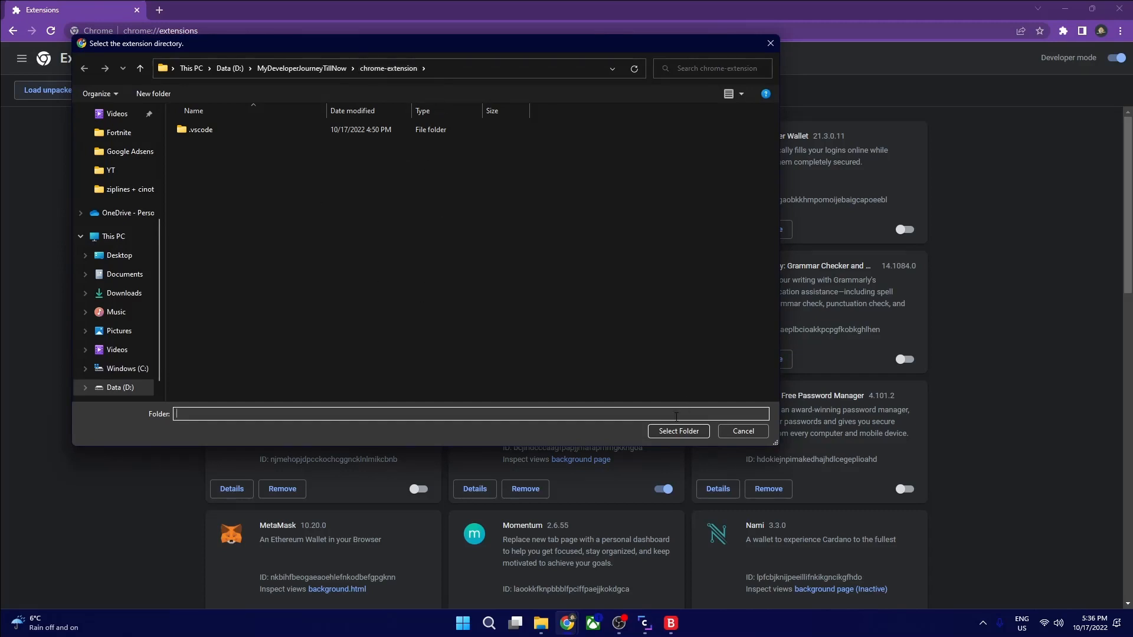
{"action": "left_click", "coordinate": [678, 431]}
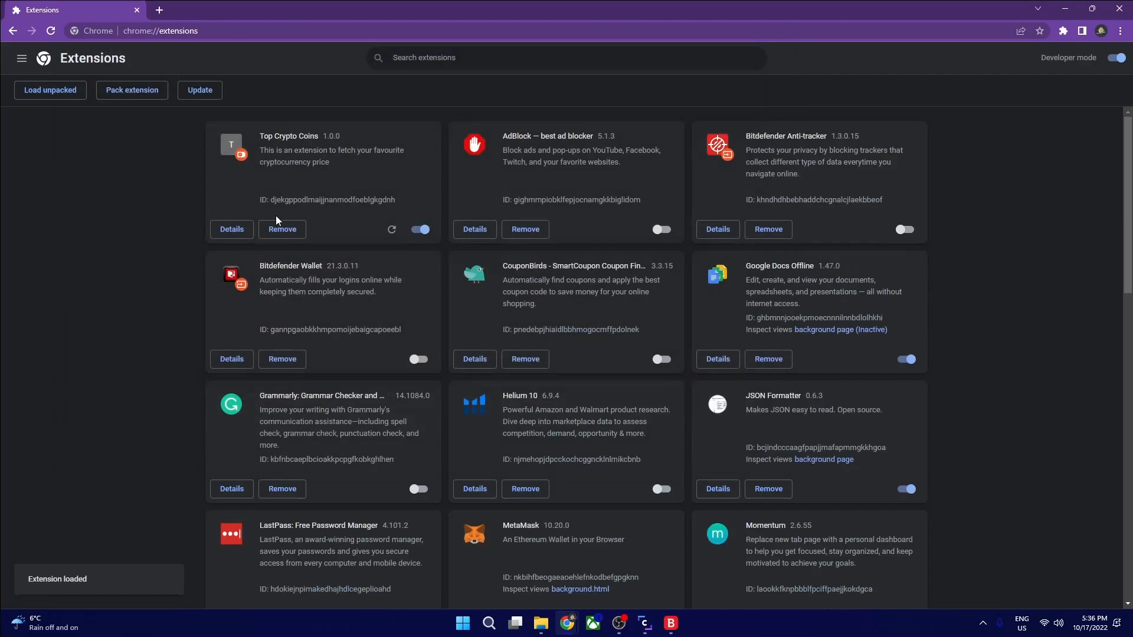
{"action": "mouse_move", "coordinate": [1059, 43]}
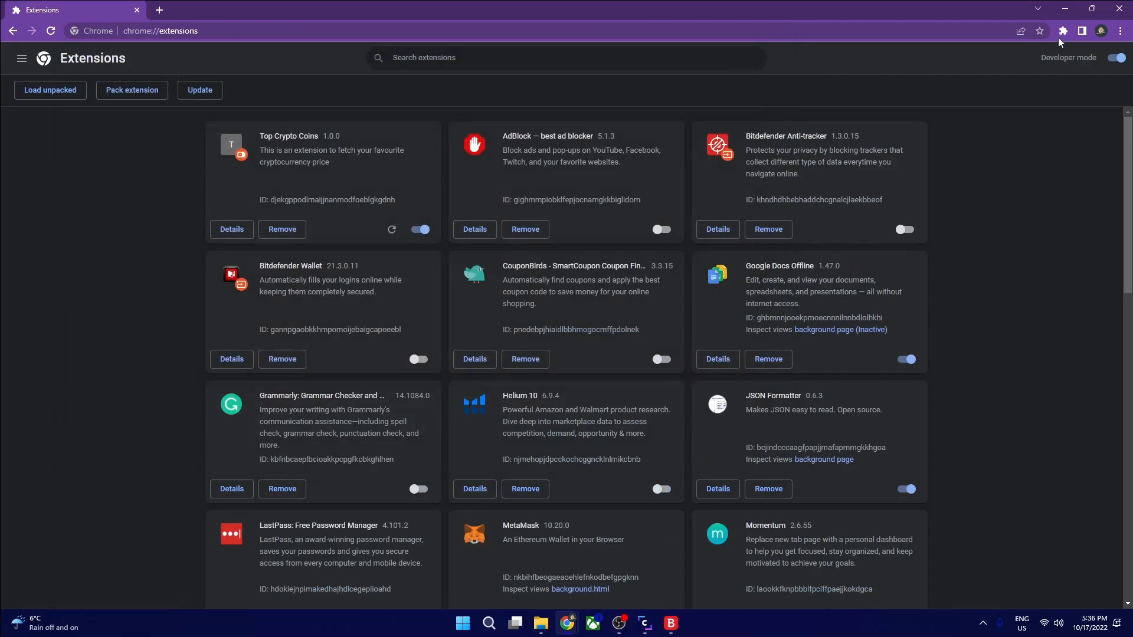
Show Chrome's installed extensions menu listing Top Crypto Coins for pinning
{"action": "left_click", "coordinate": [1064, 31]}
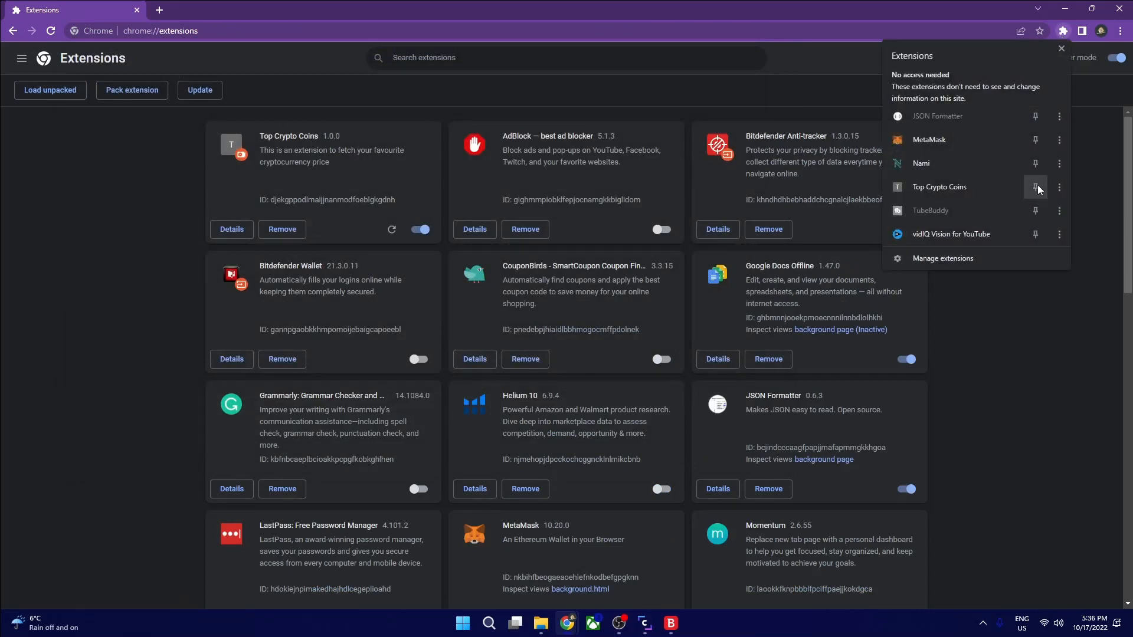